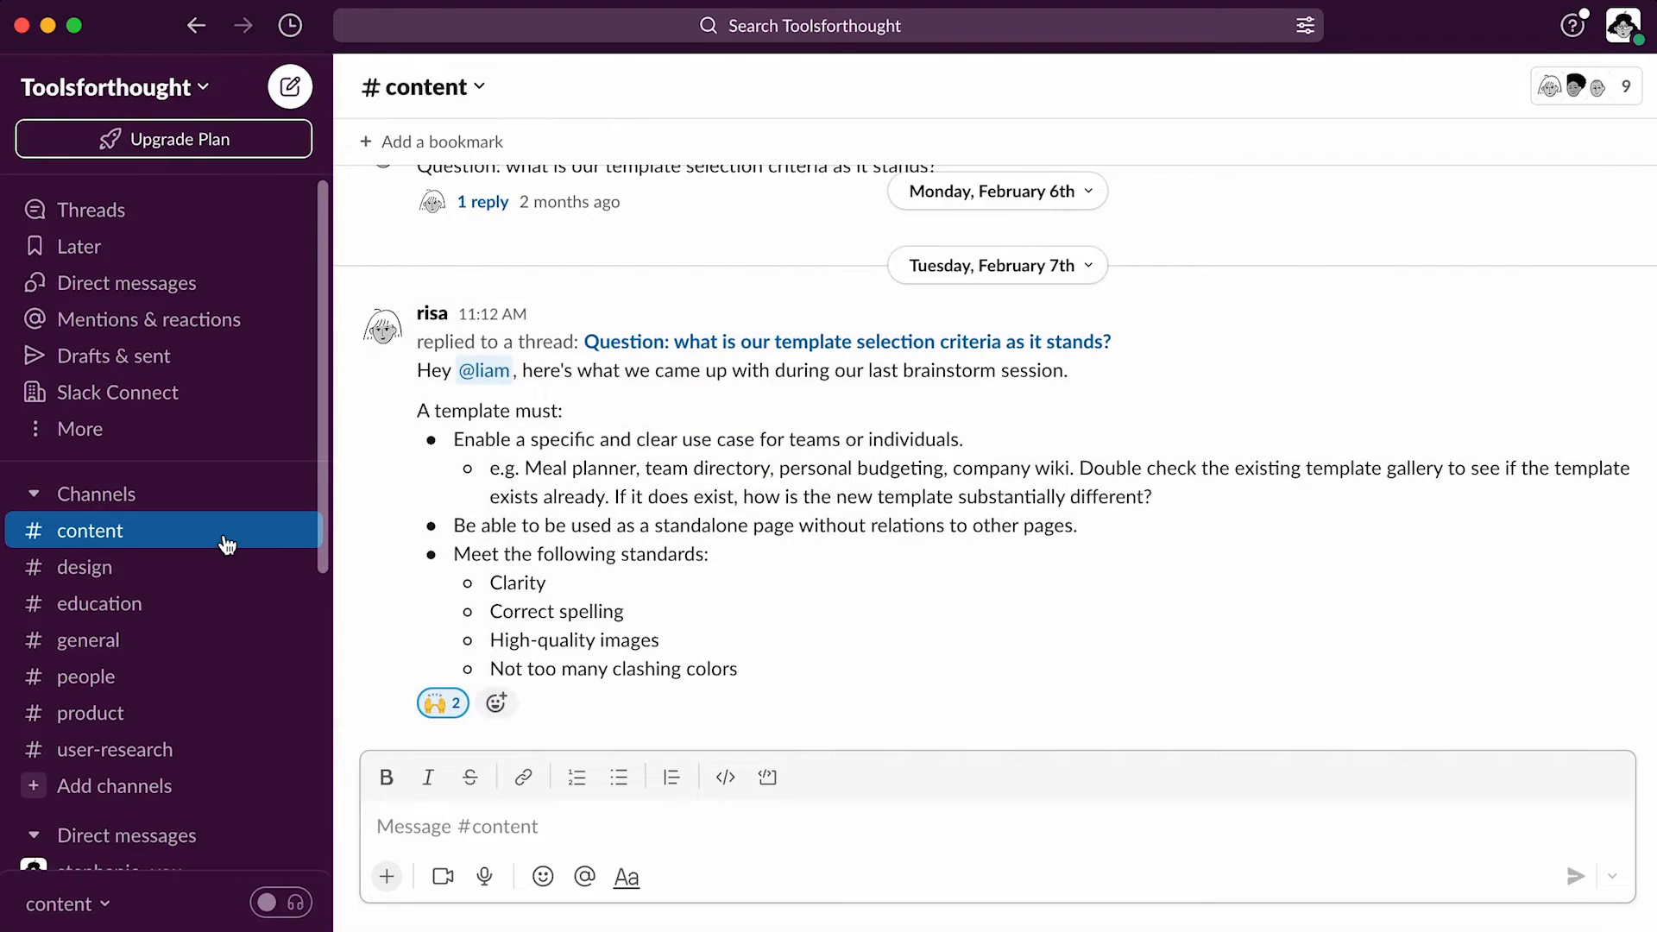
# Scroll down through the #content channel in Slack.
pyautogui.scroll(-3)
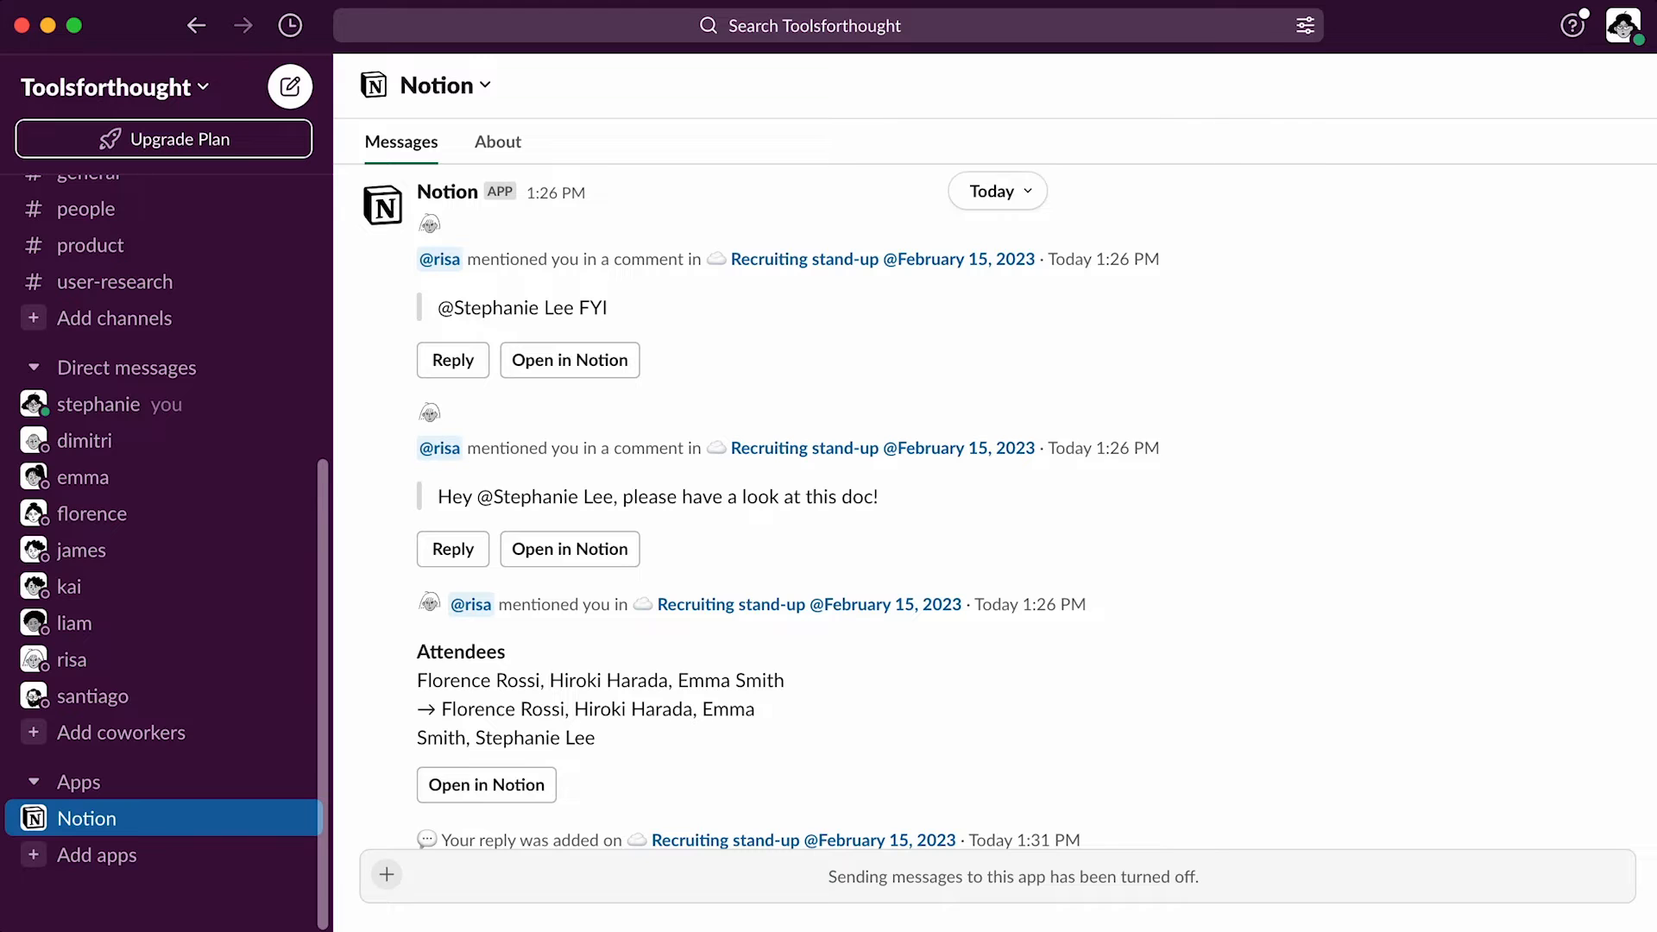
pyautogui.click(569, 359)
pyautogui.write('Hey')
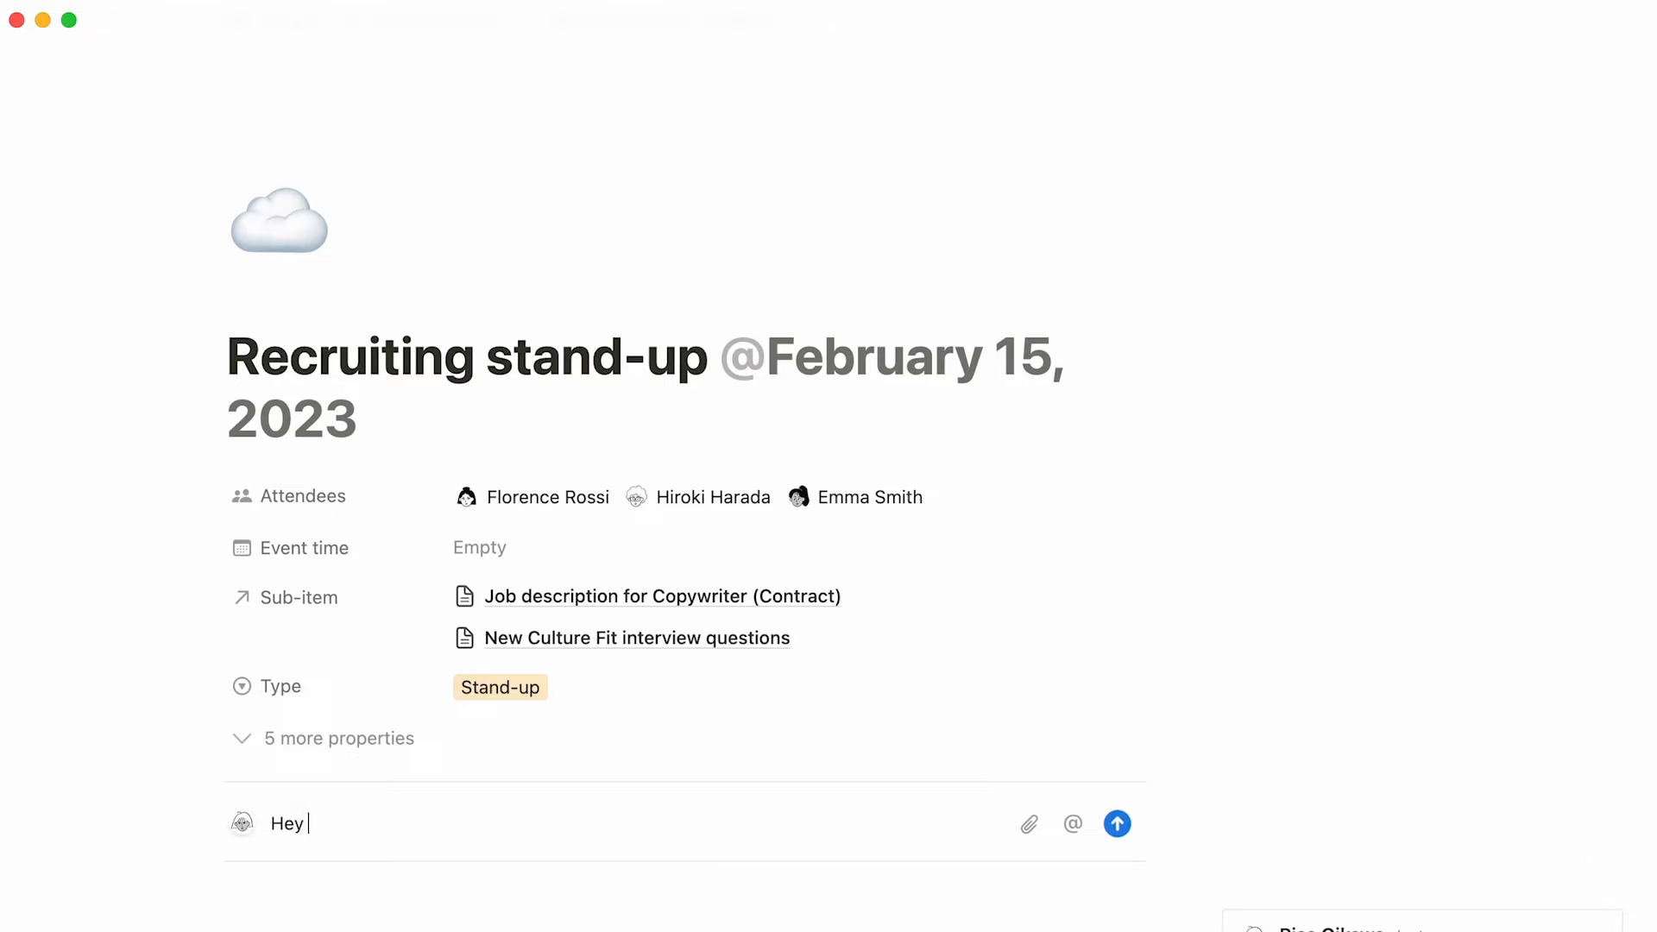
pyautogui.click(1116, 823)
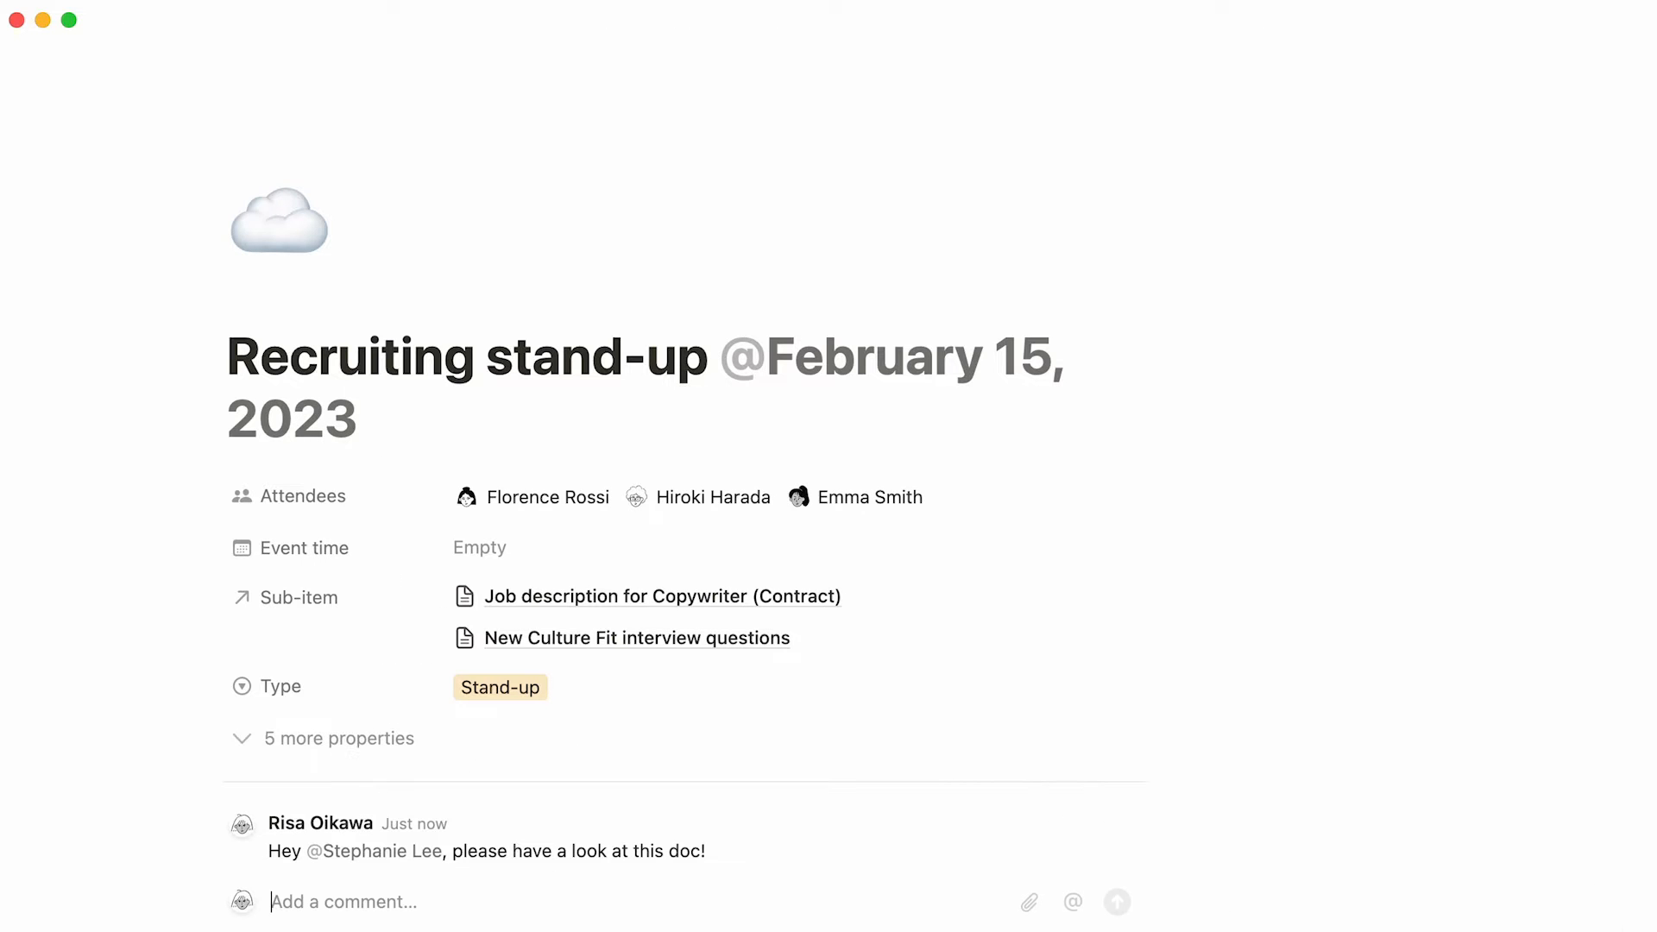
pyautogui.write('stephan')
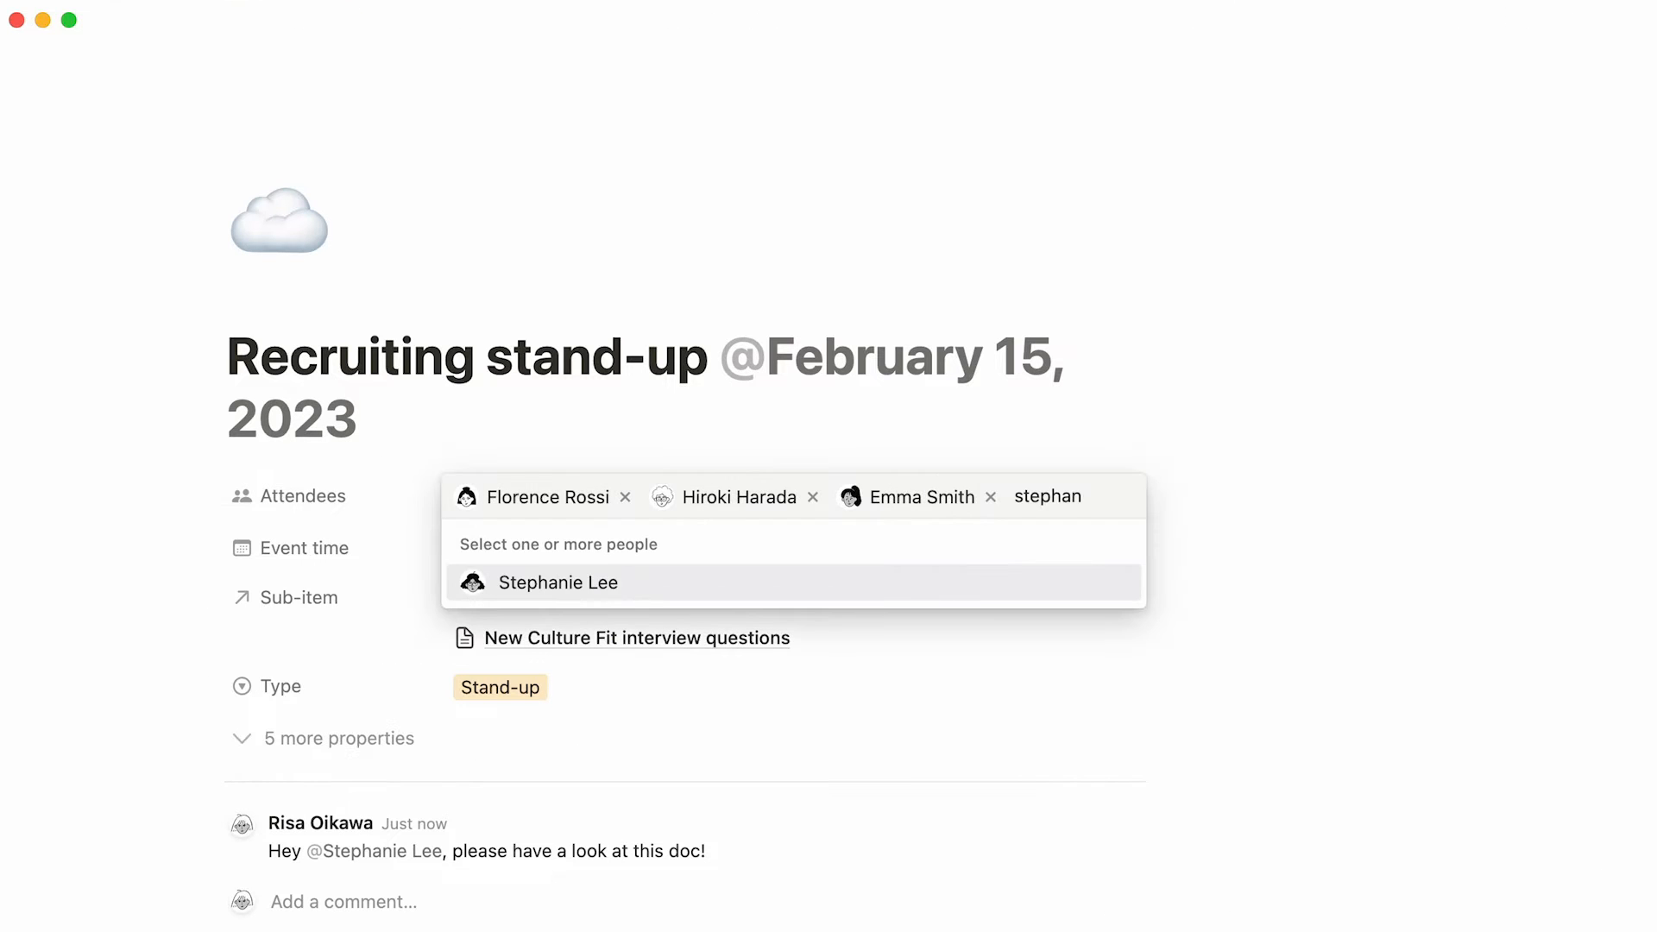
pyautogui.click(558, 582)
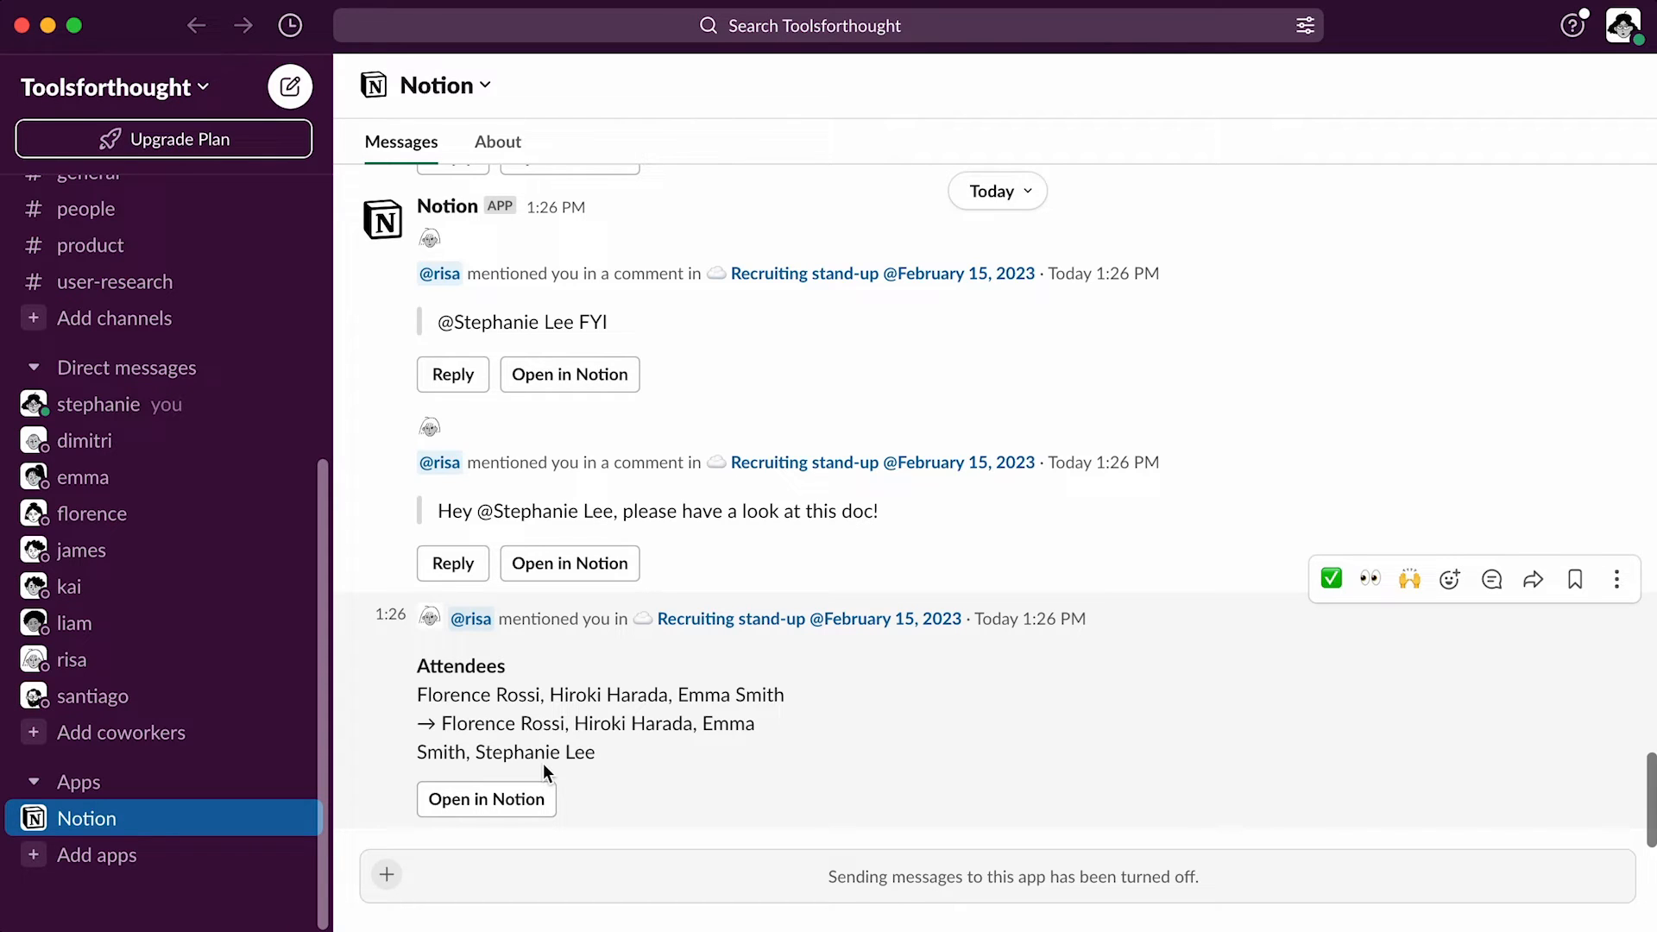
pyautogui.moveTo(452, 563)
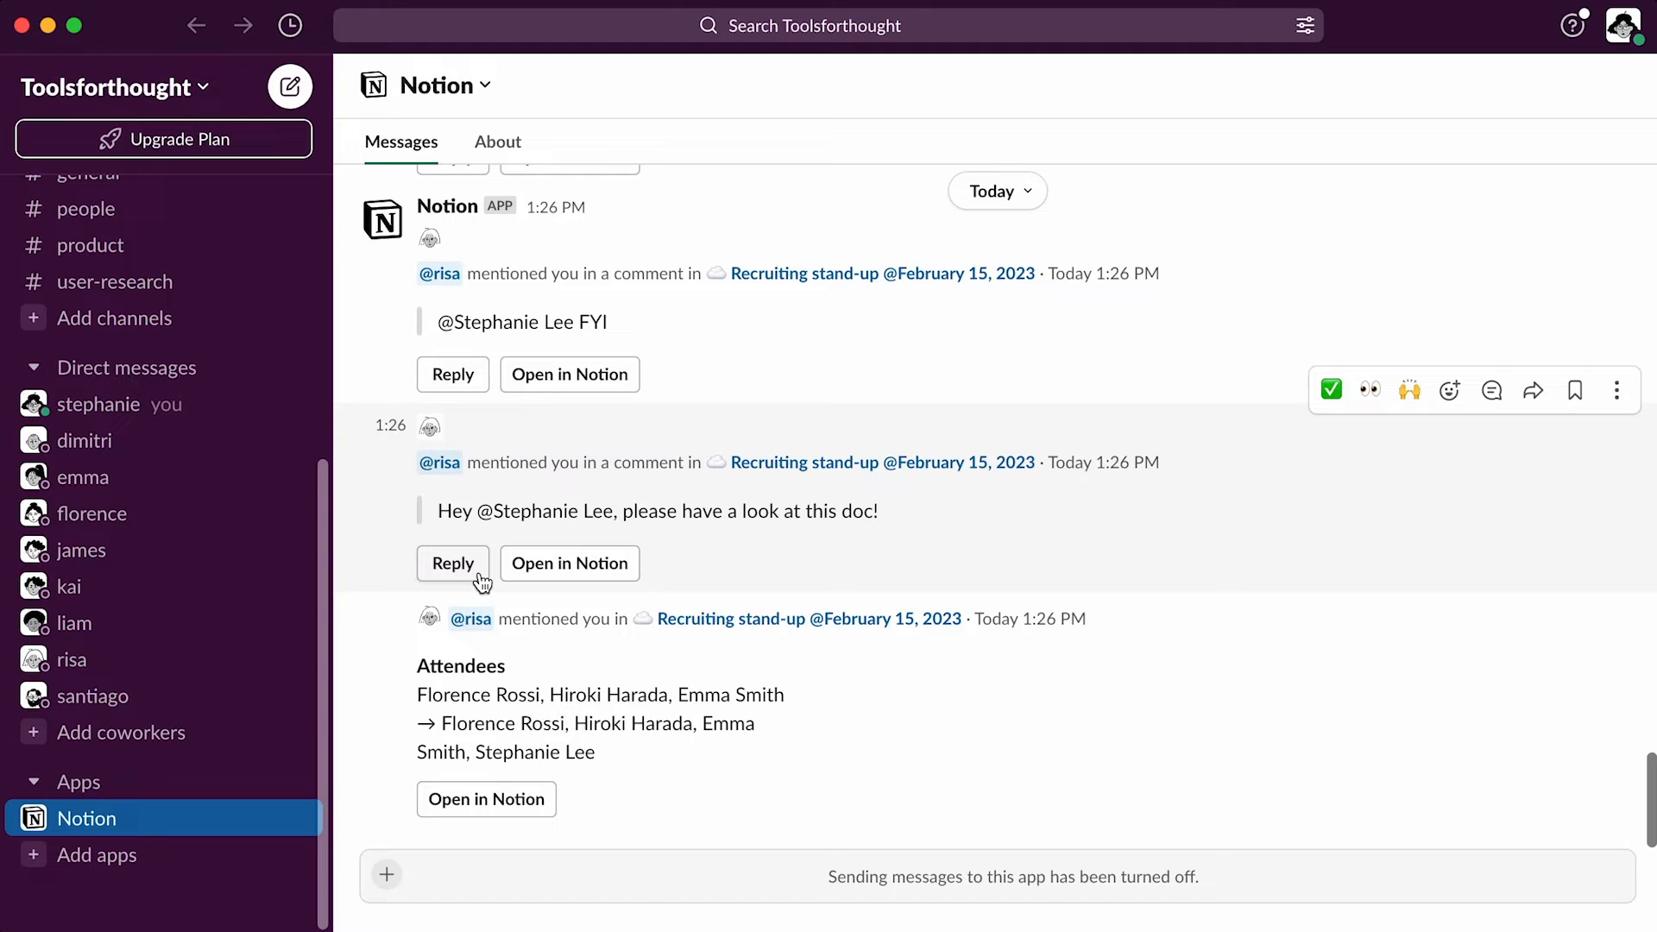
# Reply 'On it!' to the review comment from Slack, then view the page in Notion.
pyautogui.click(452, 561)
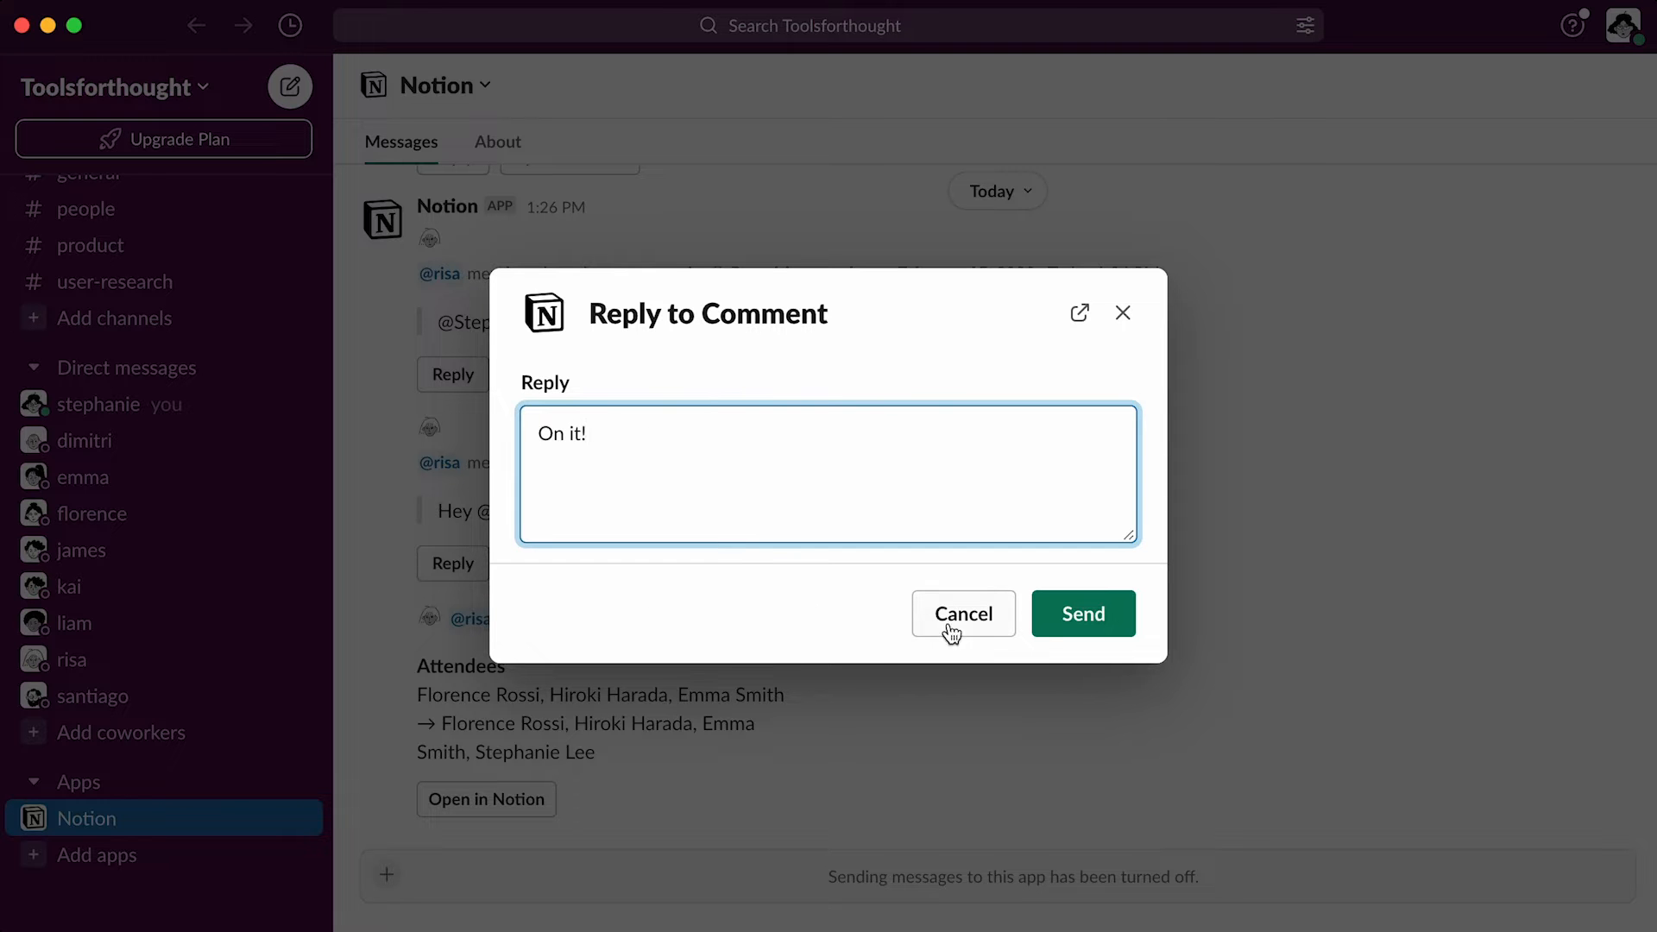
pyautogui.click(1082, 612)
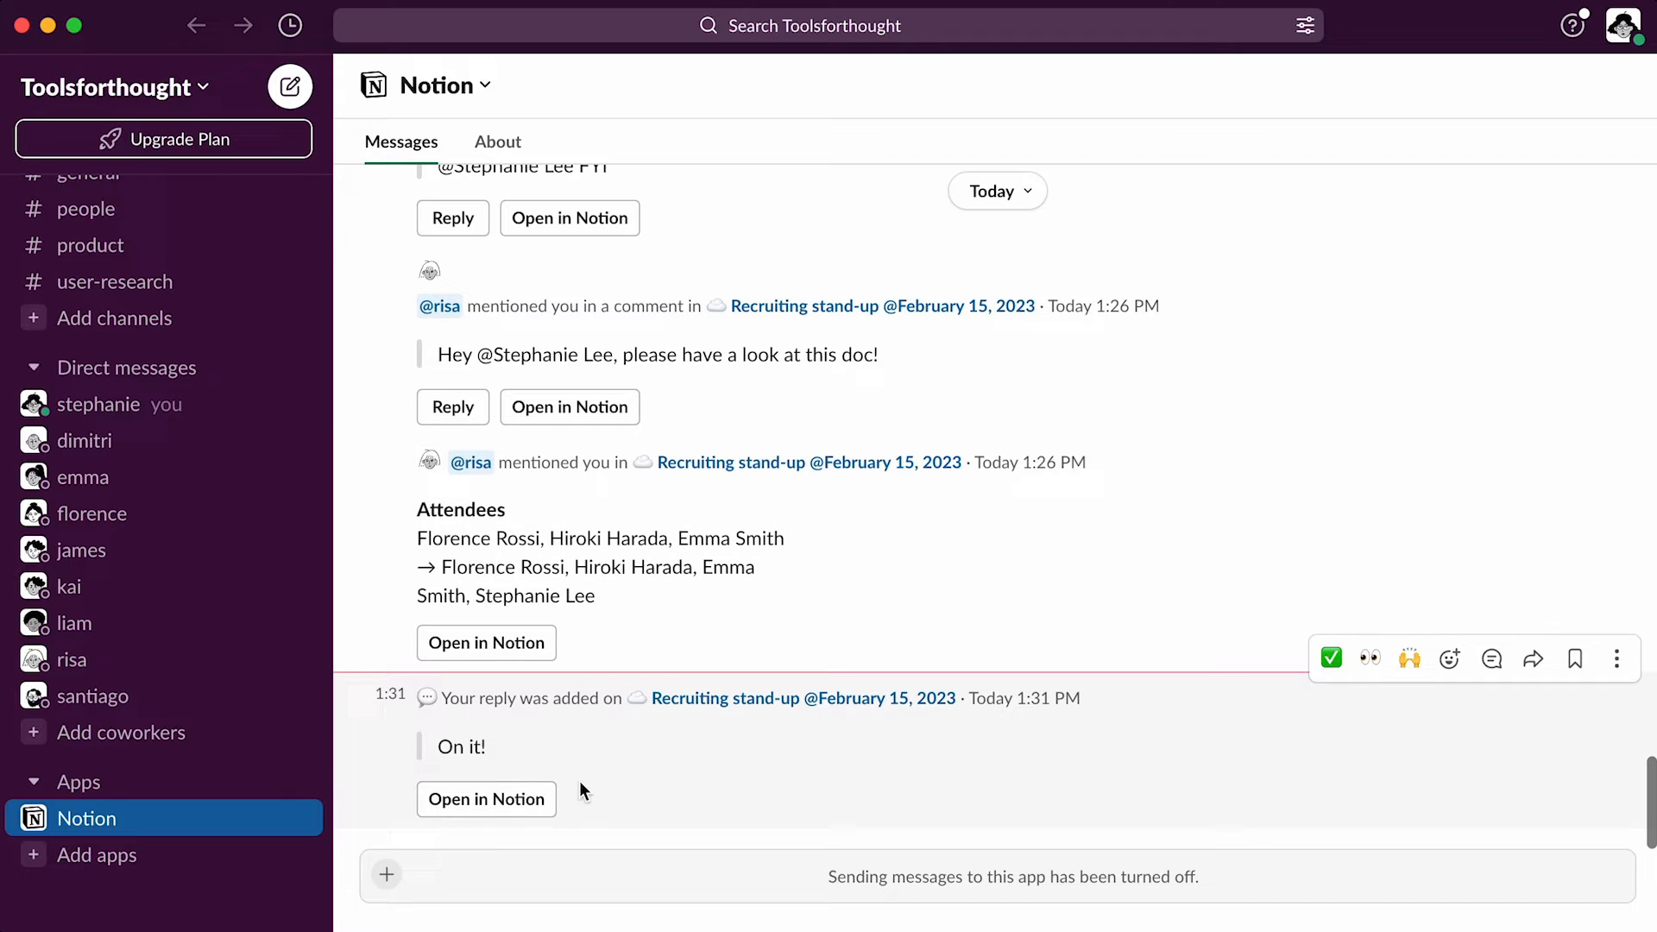
pyautogui.click(485, 799)
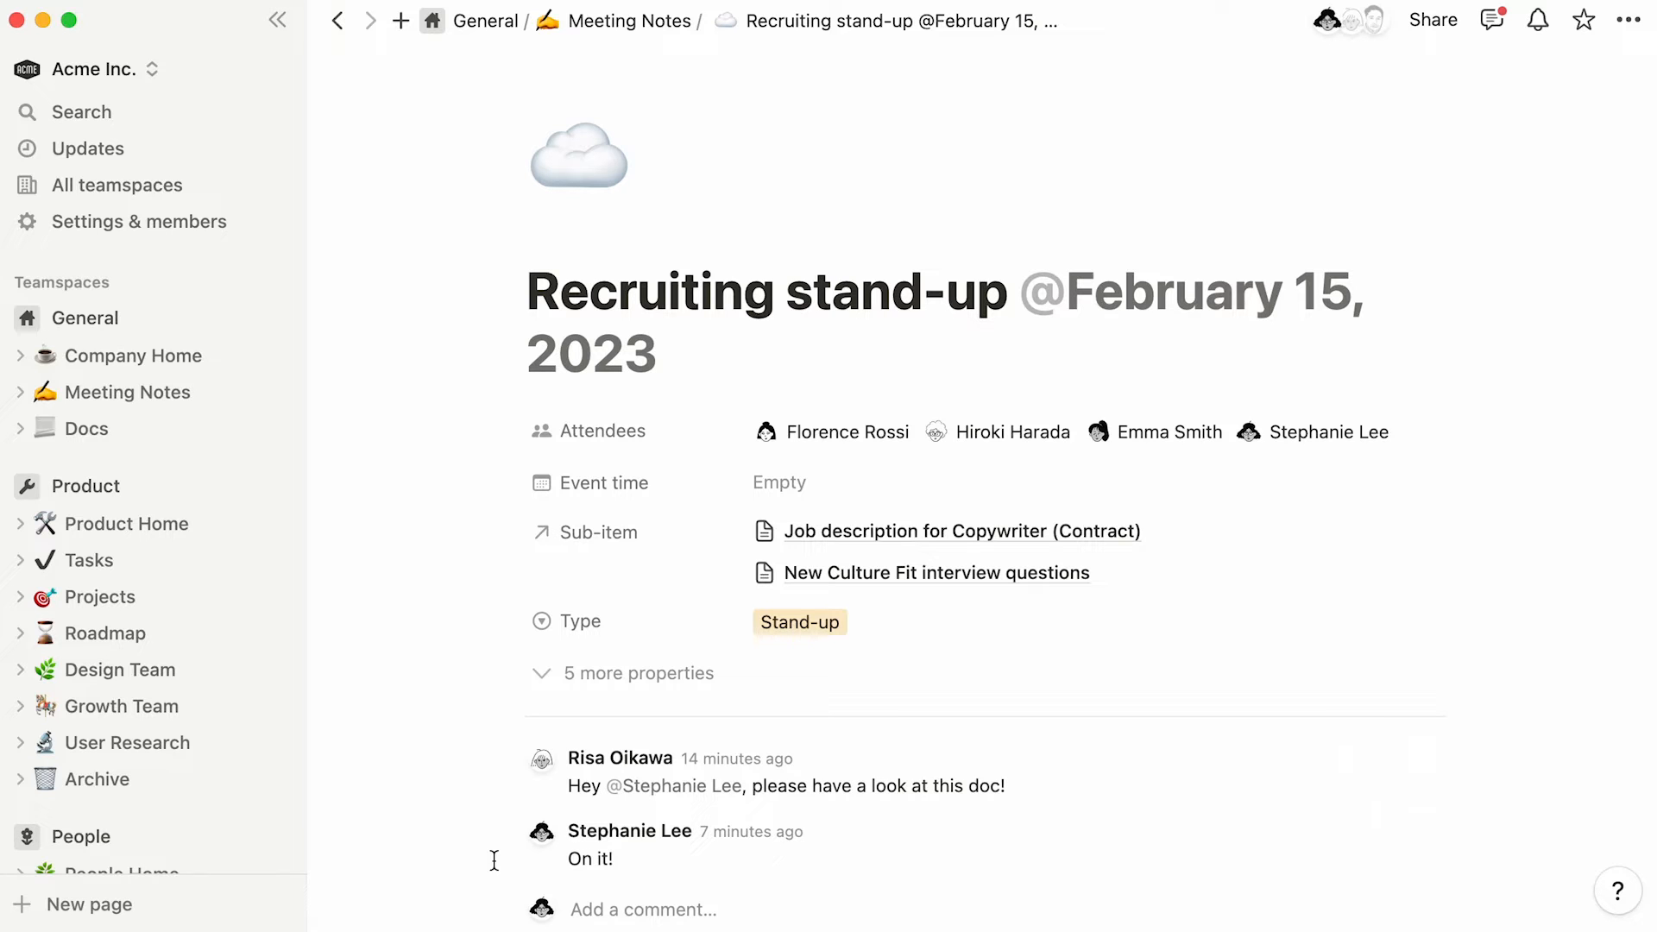
pyautogui.moveTo(342, 627)
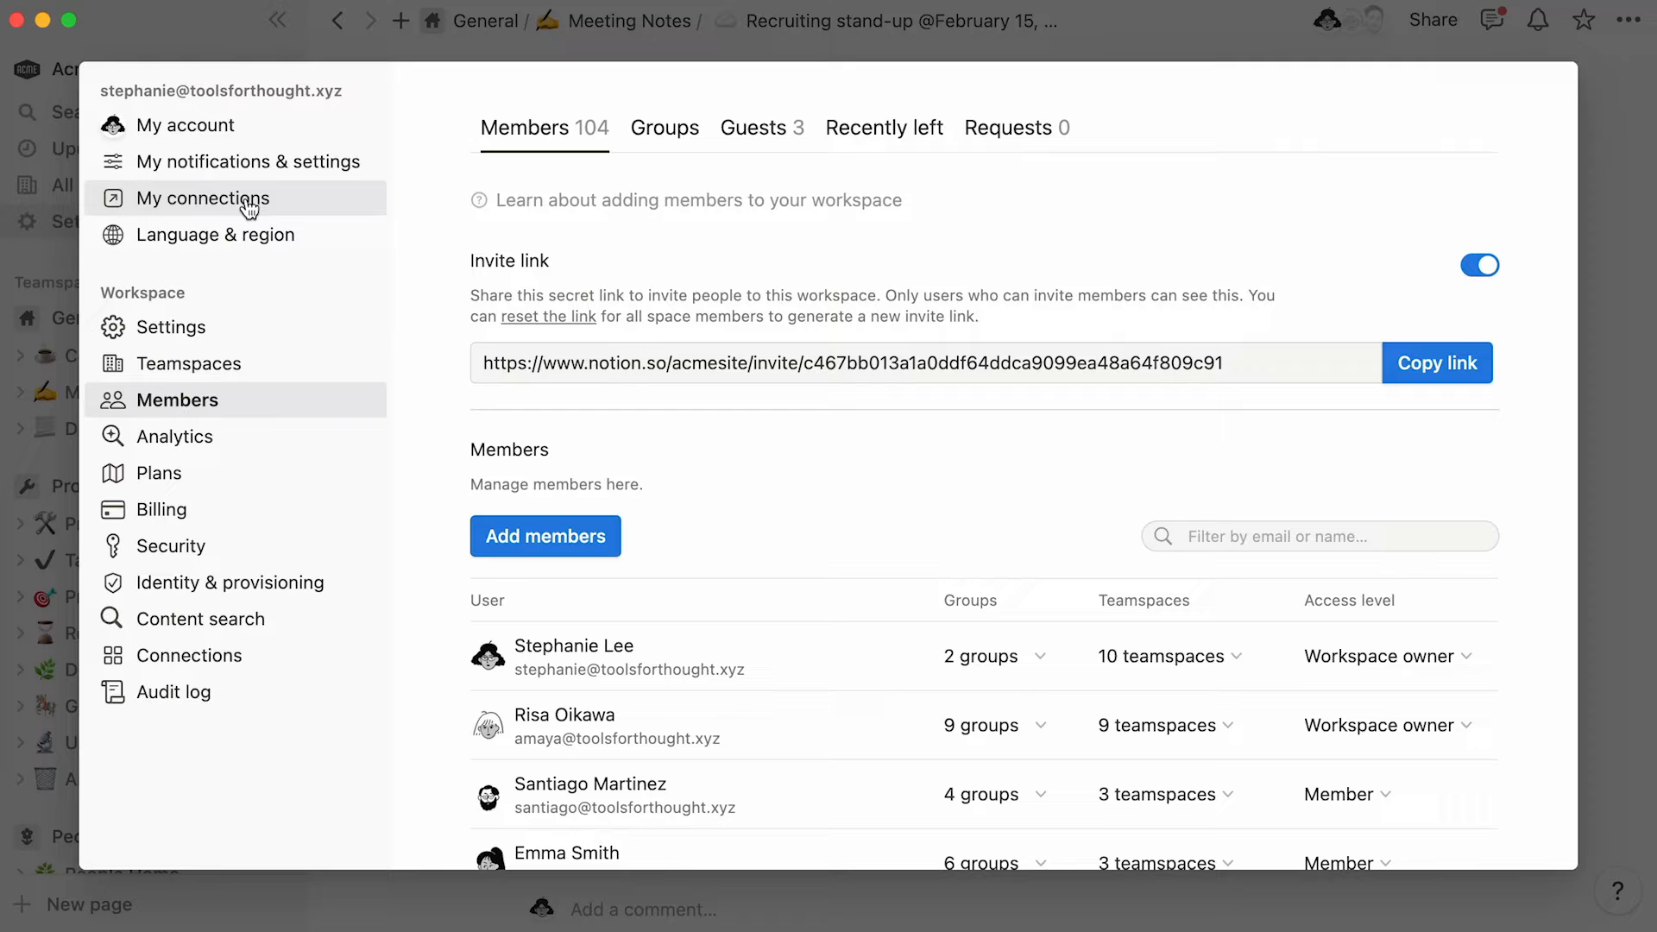
pyautogui.click(248, 161)
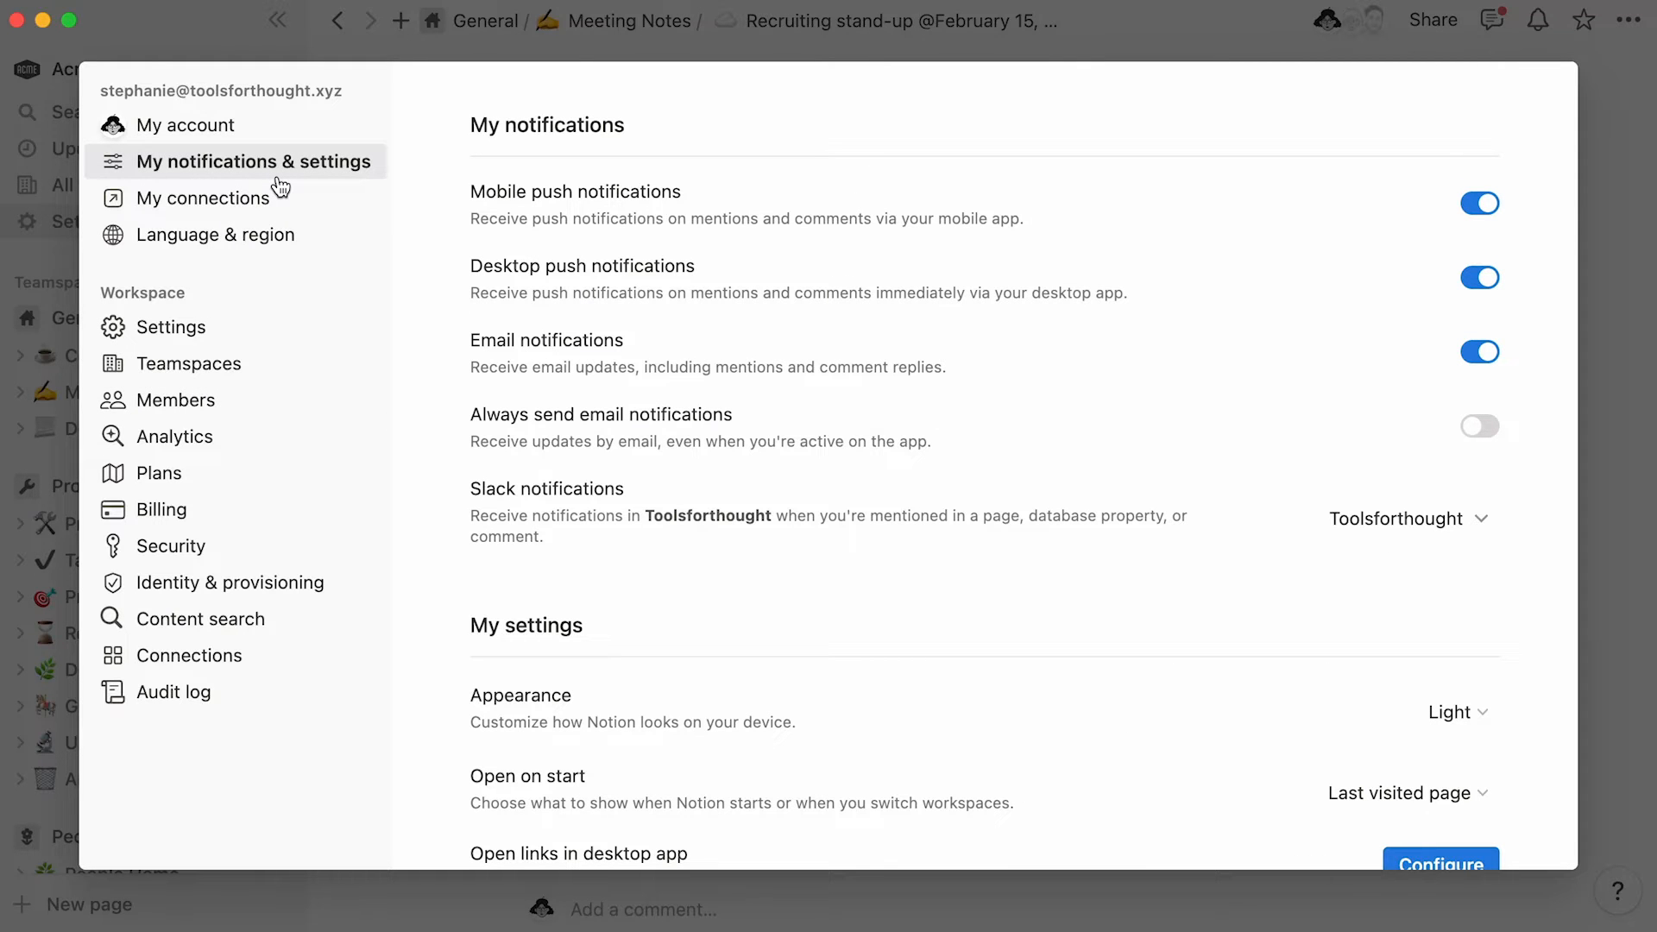
pyautogui.moveTo(808, 547)
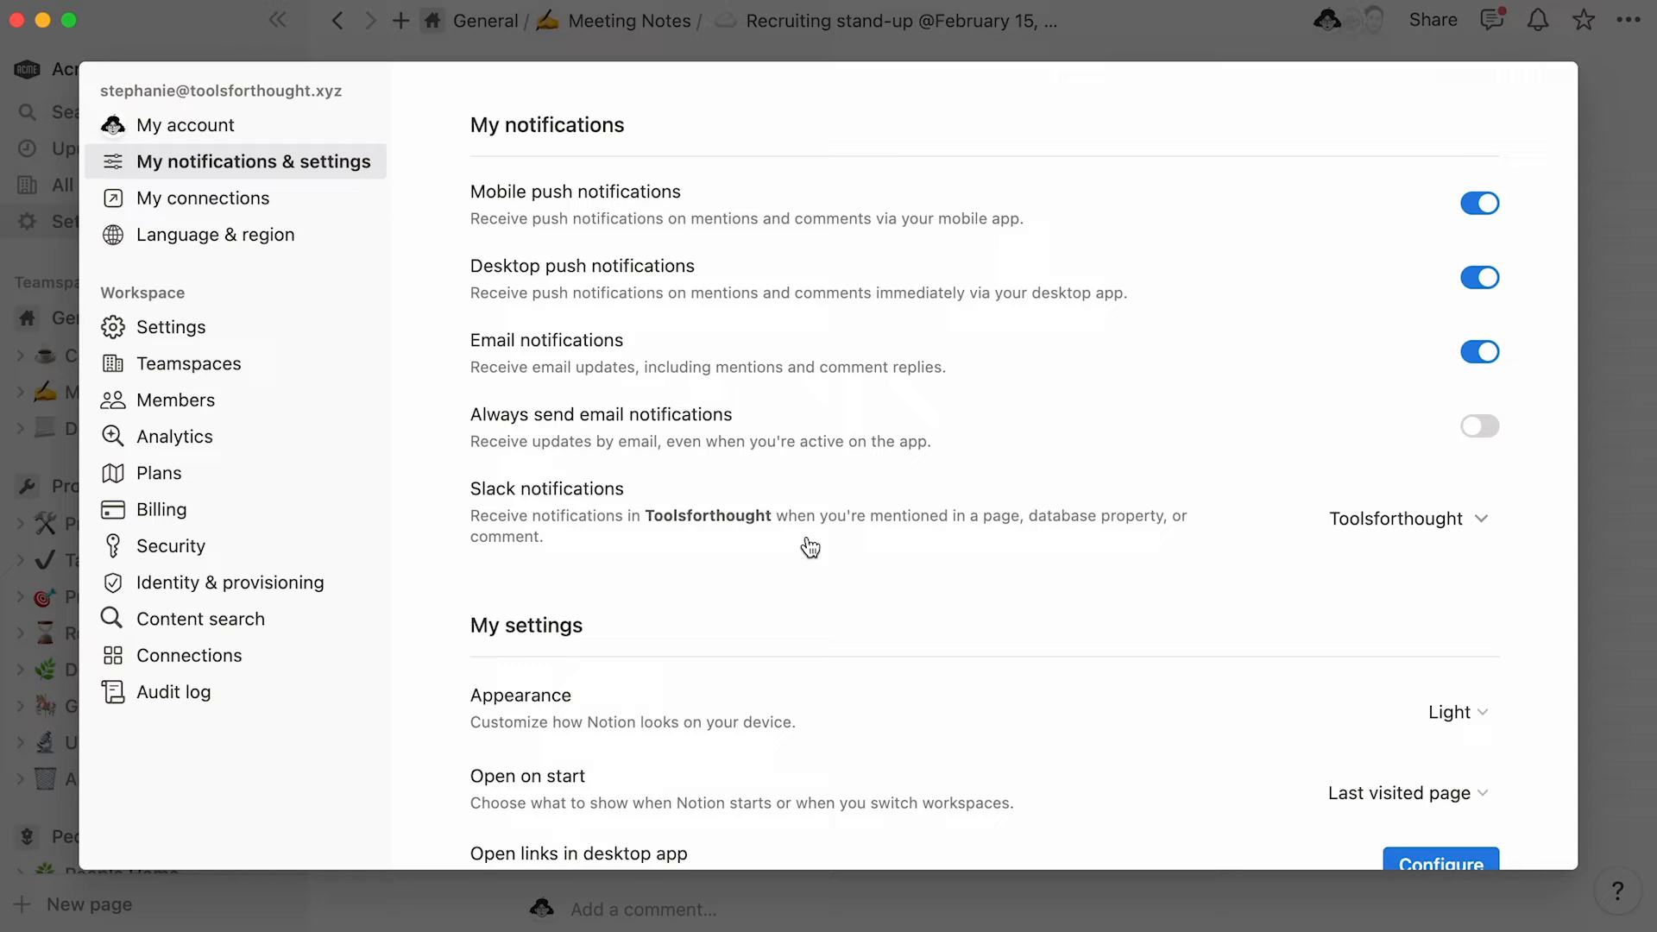
pyautogui.moveTo(1345, 546)
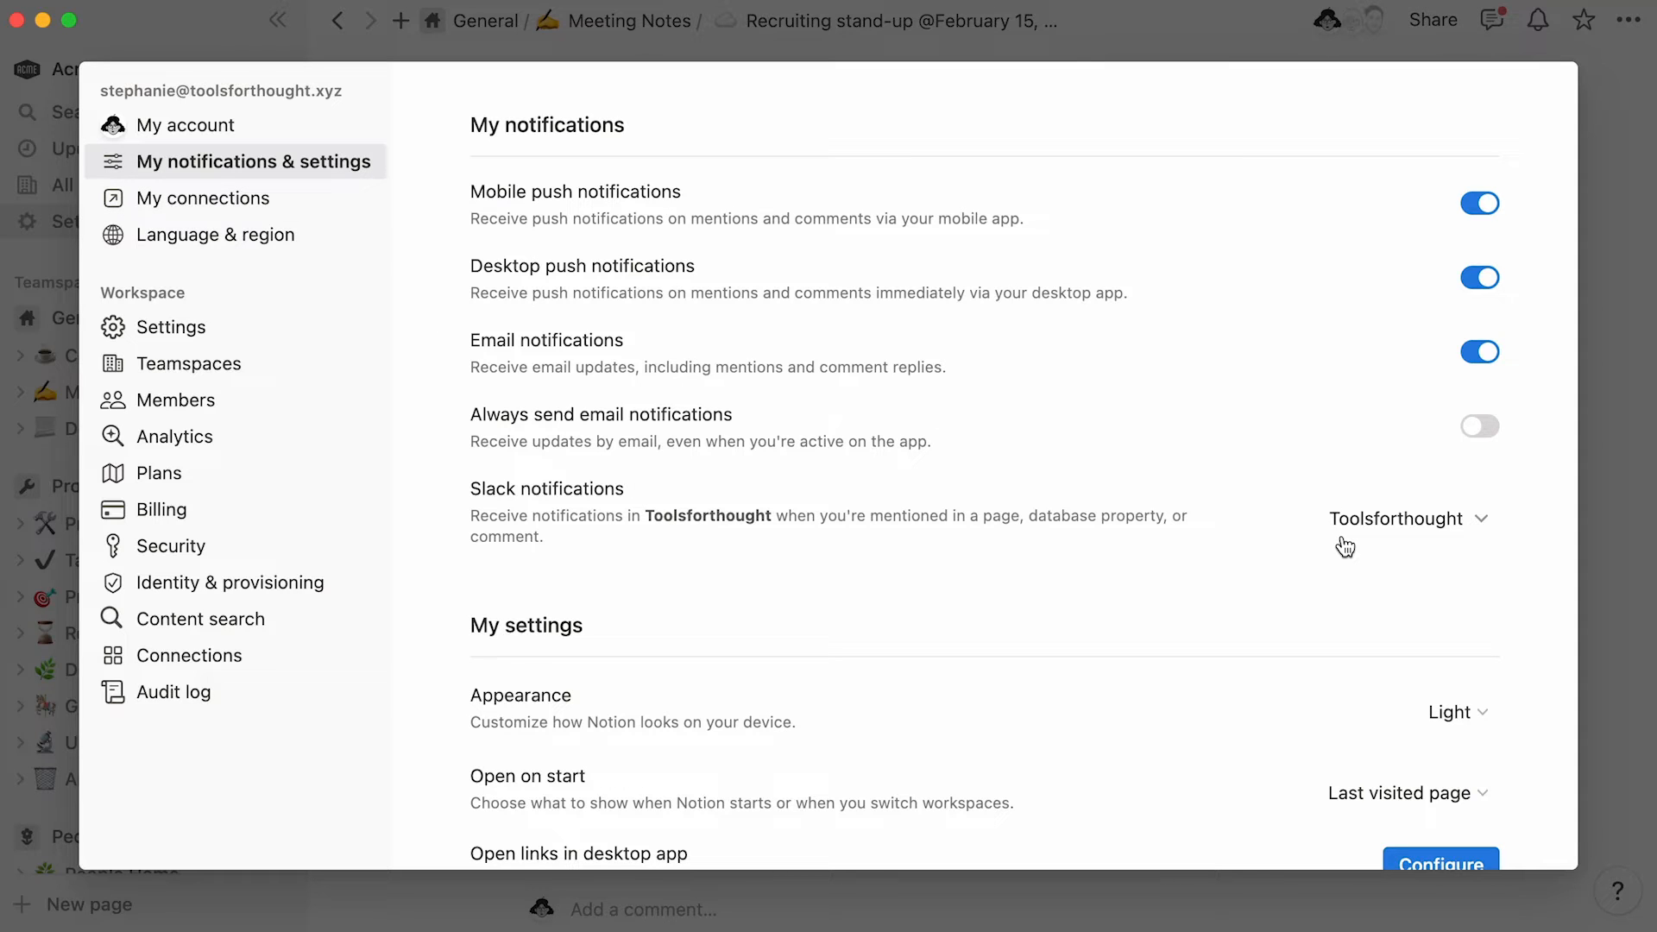
pyautogui.click(1408, 519)
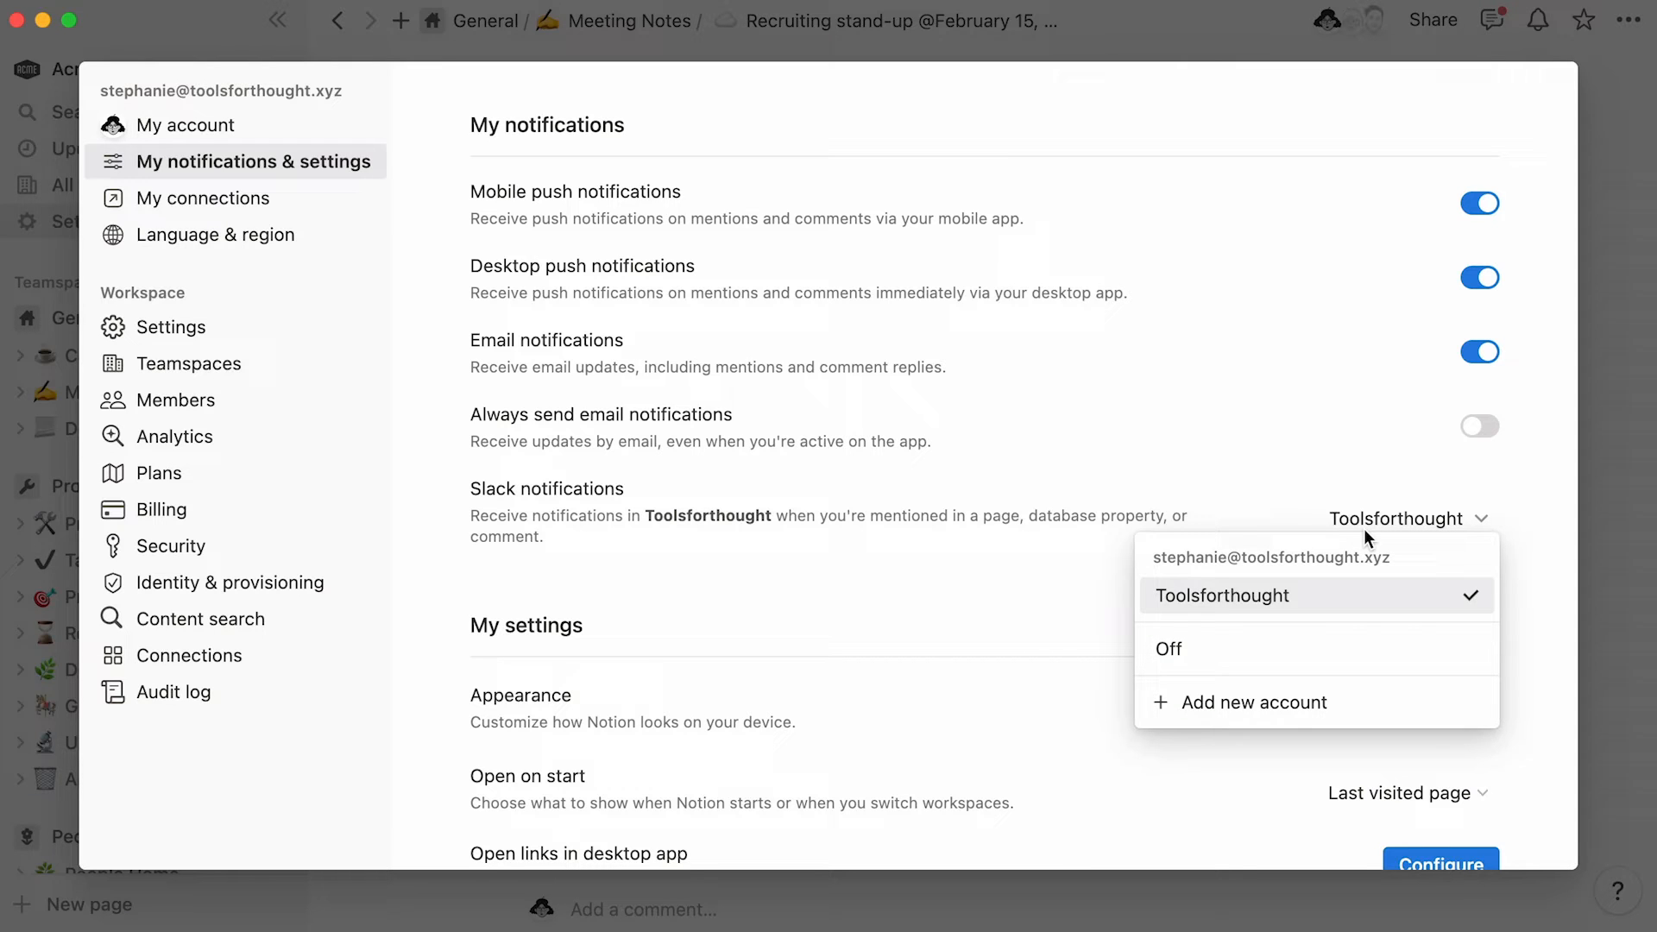
pyautogui.moveTo(1265, 645)
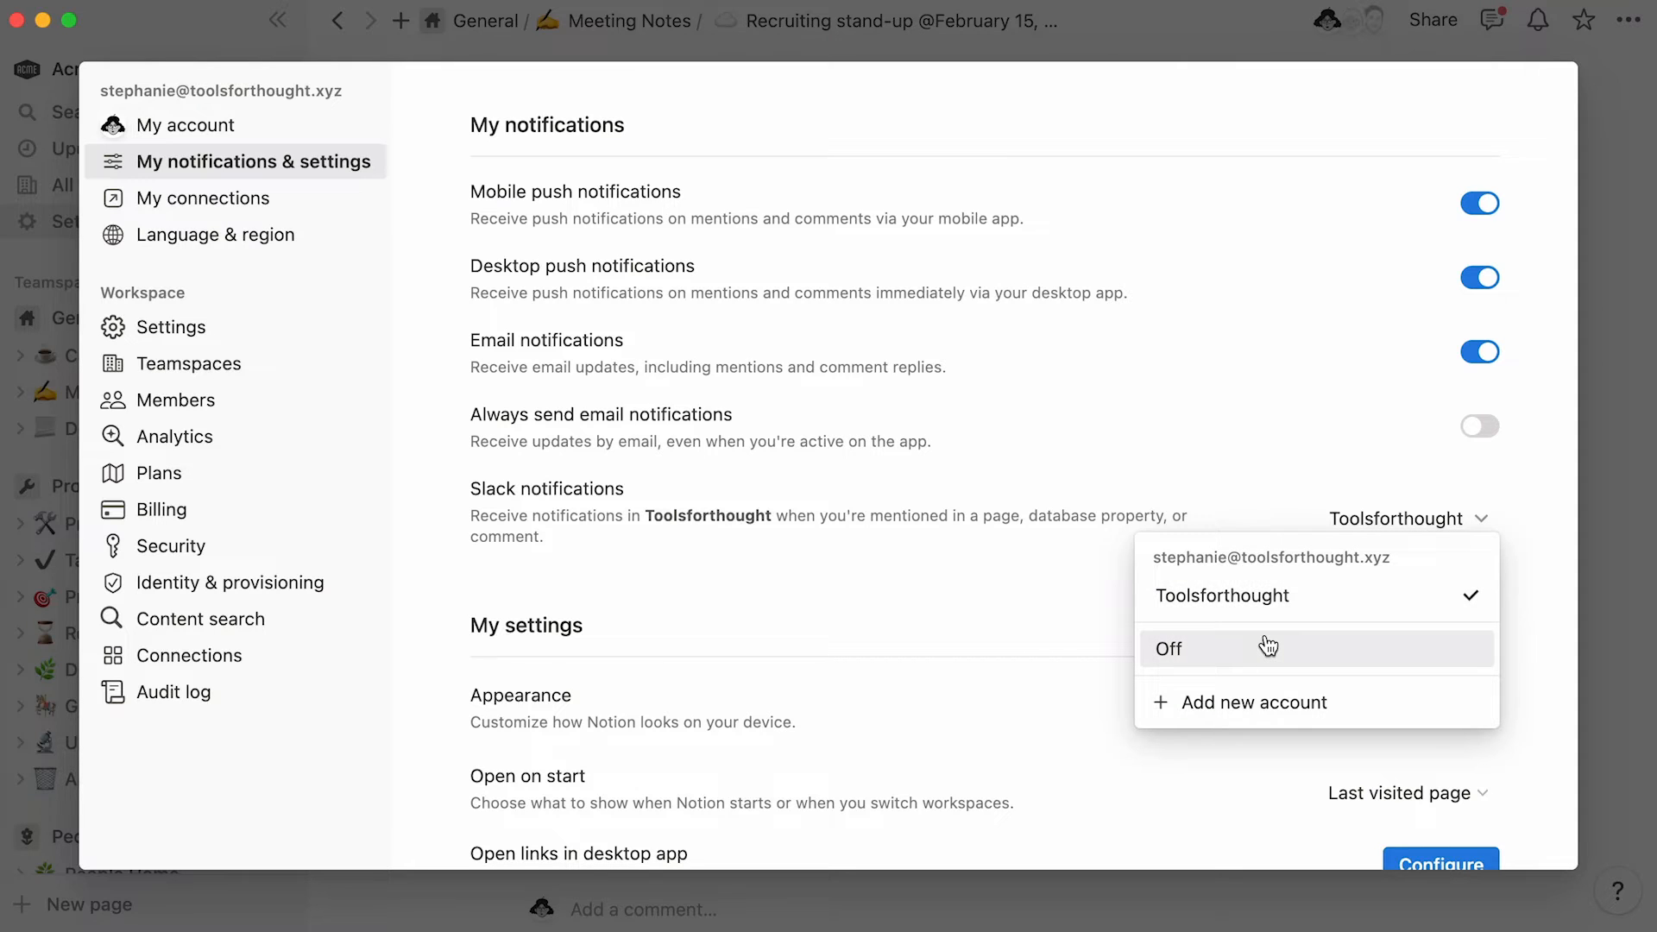
pyautogui.moveTo(100, 618)
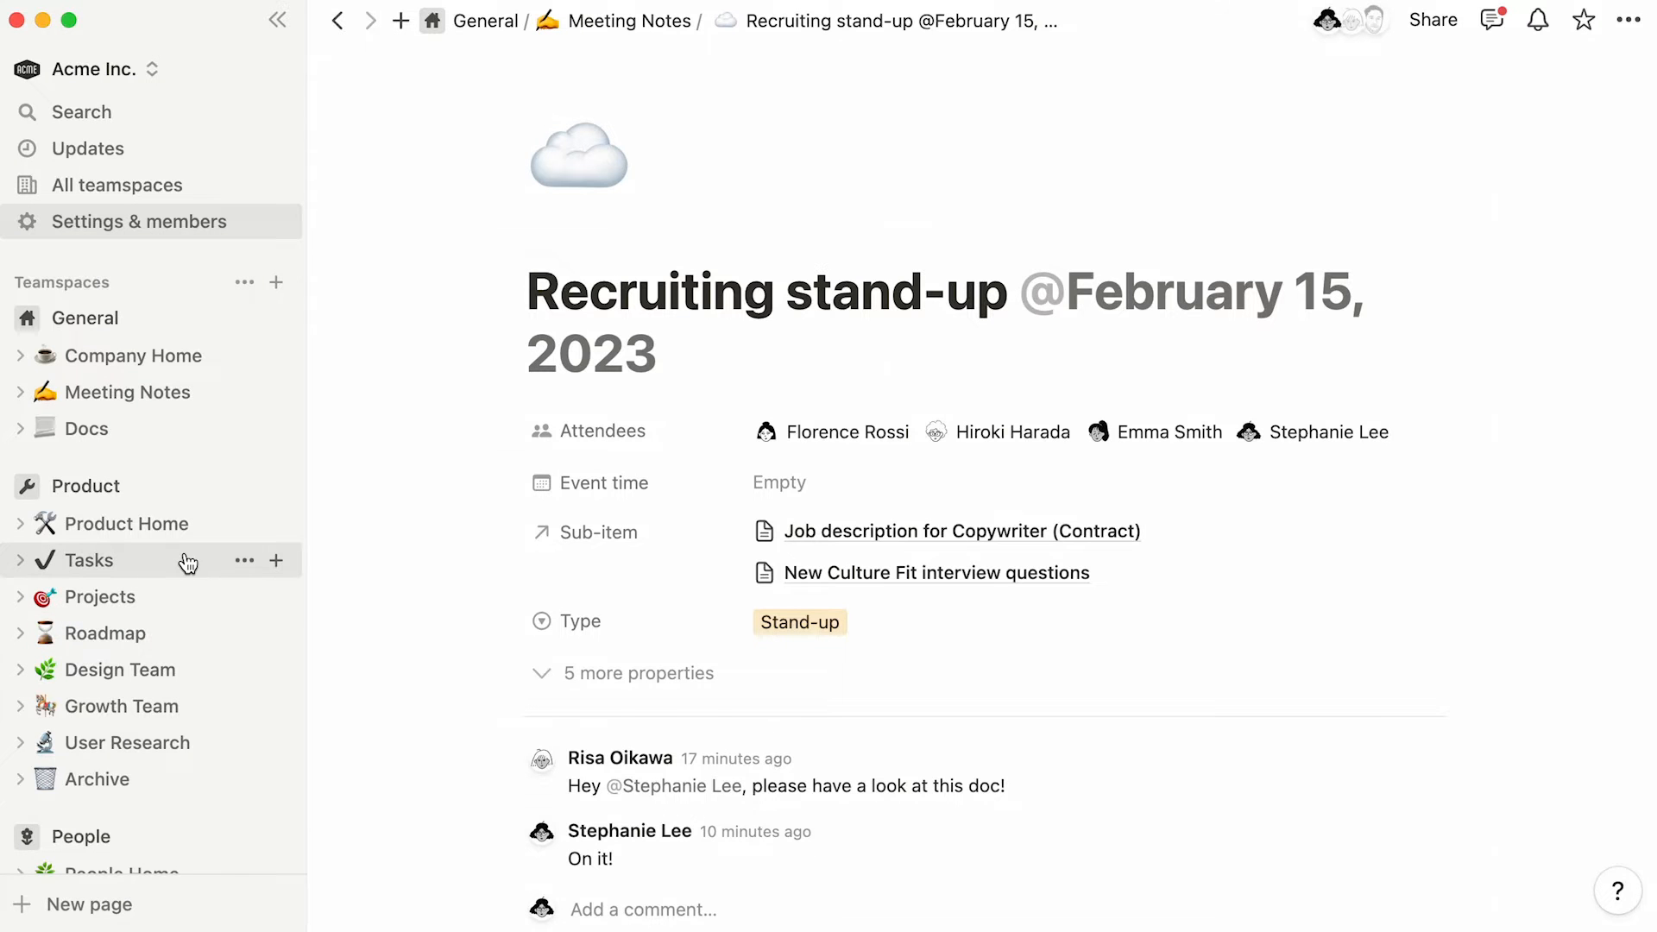
# Start a new Slack notification from the Tasks database's options menu.
pyautogui.click(89, 560)
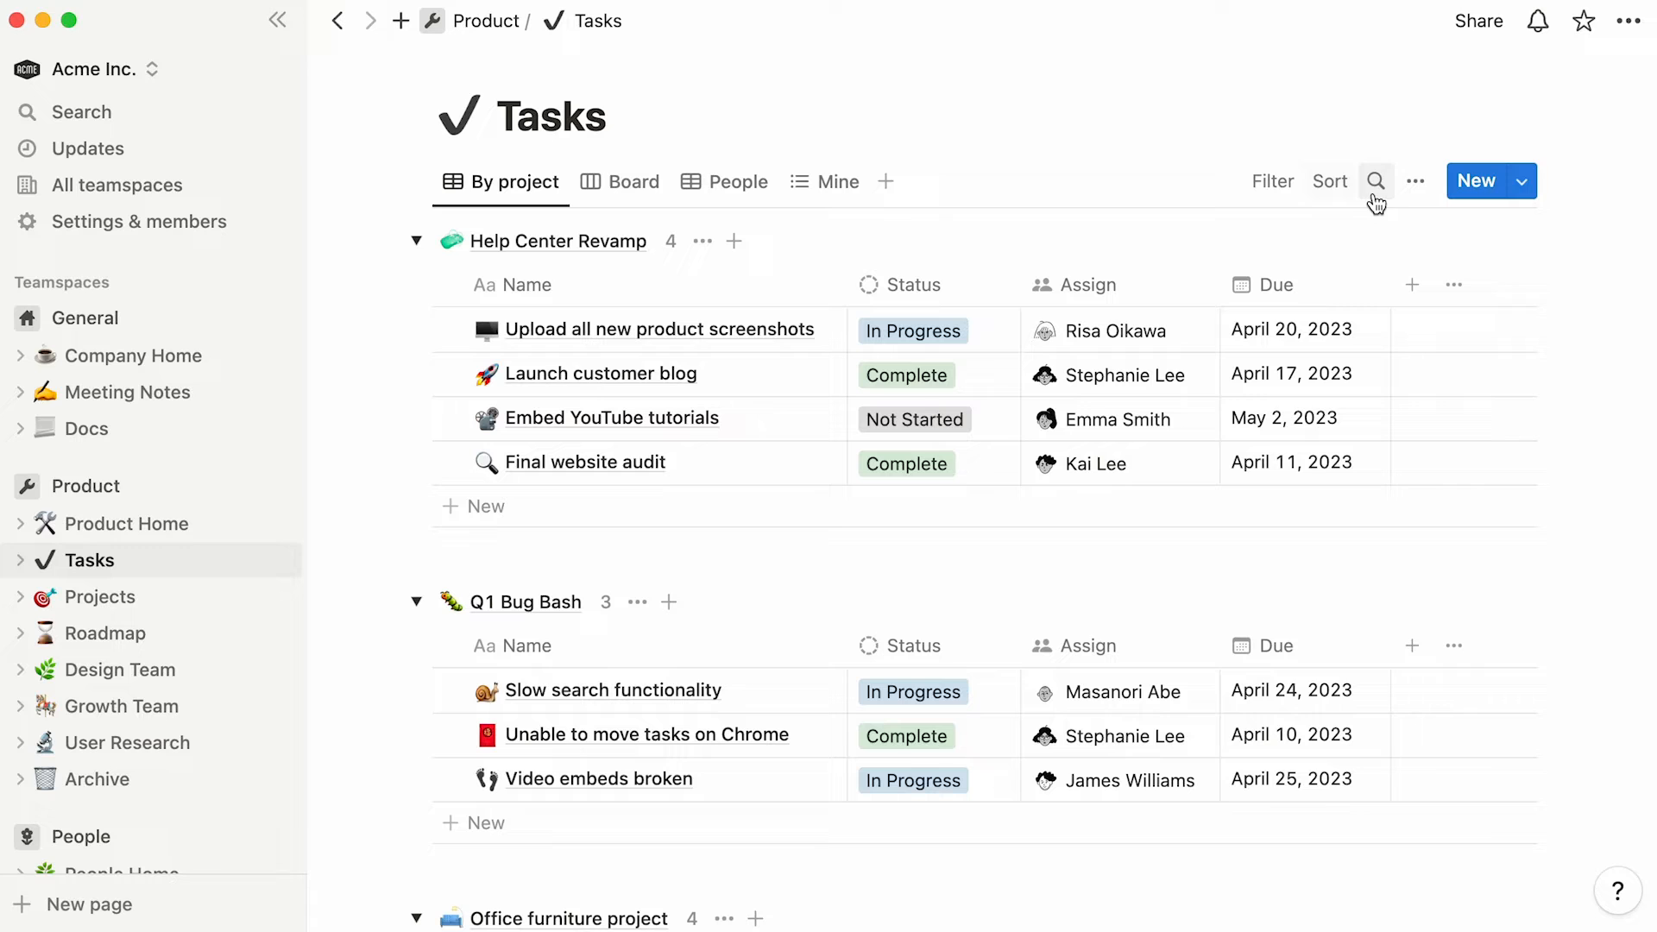
pyautogui.click(1415, 181)
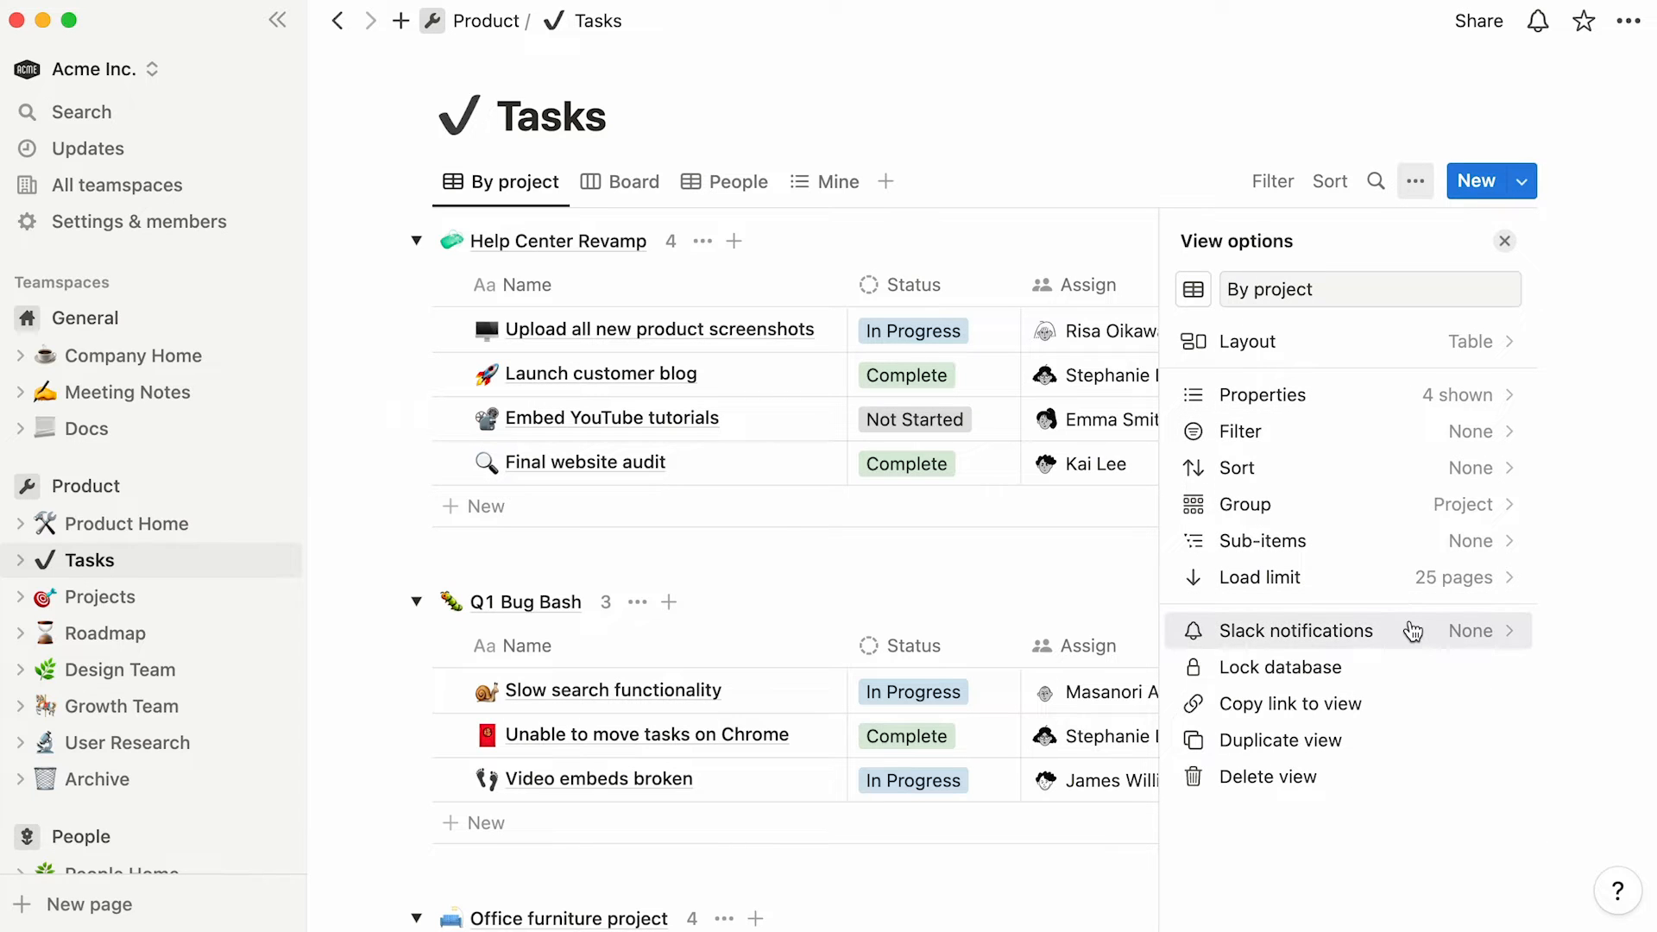
pyautogui.click(1295, 631)
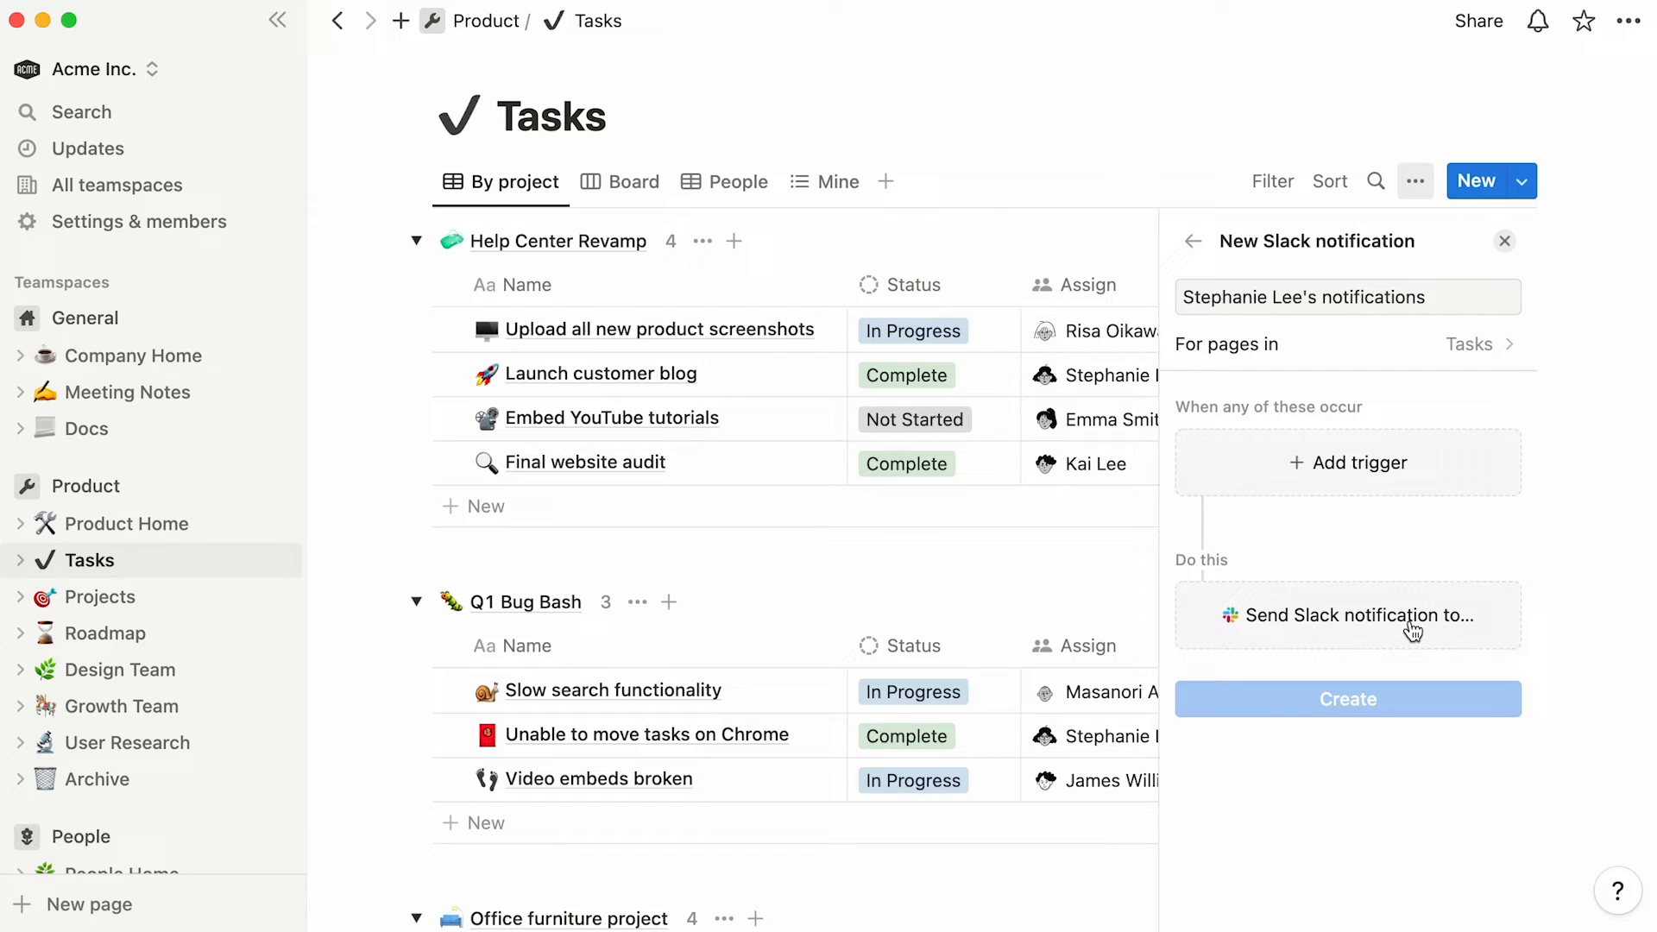
# Name the notification 'Complete' and keep it covering pages in Tasks.
pyautogui.click(1346, 296)
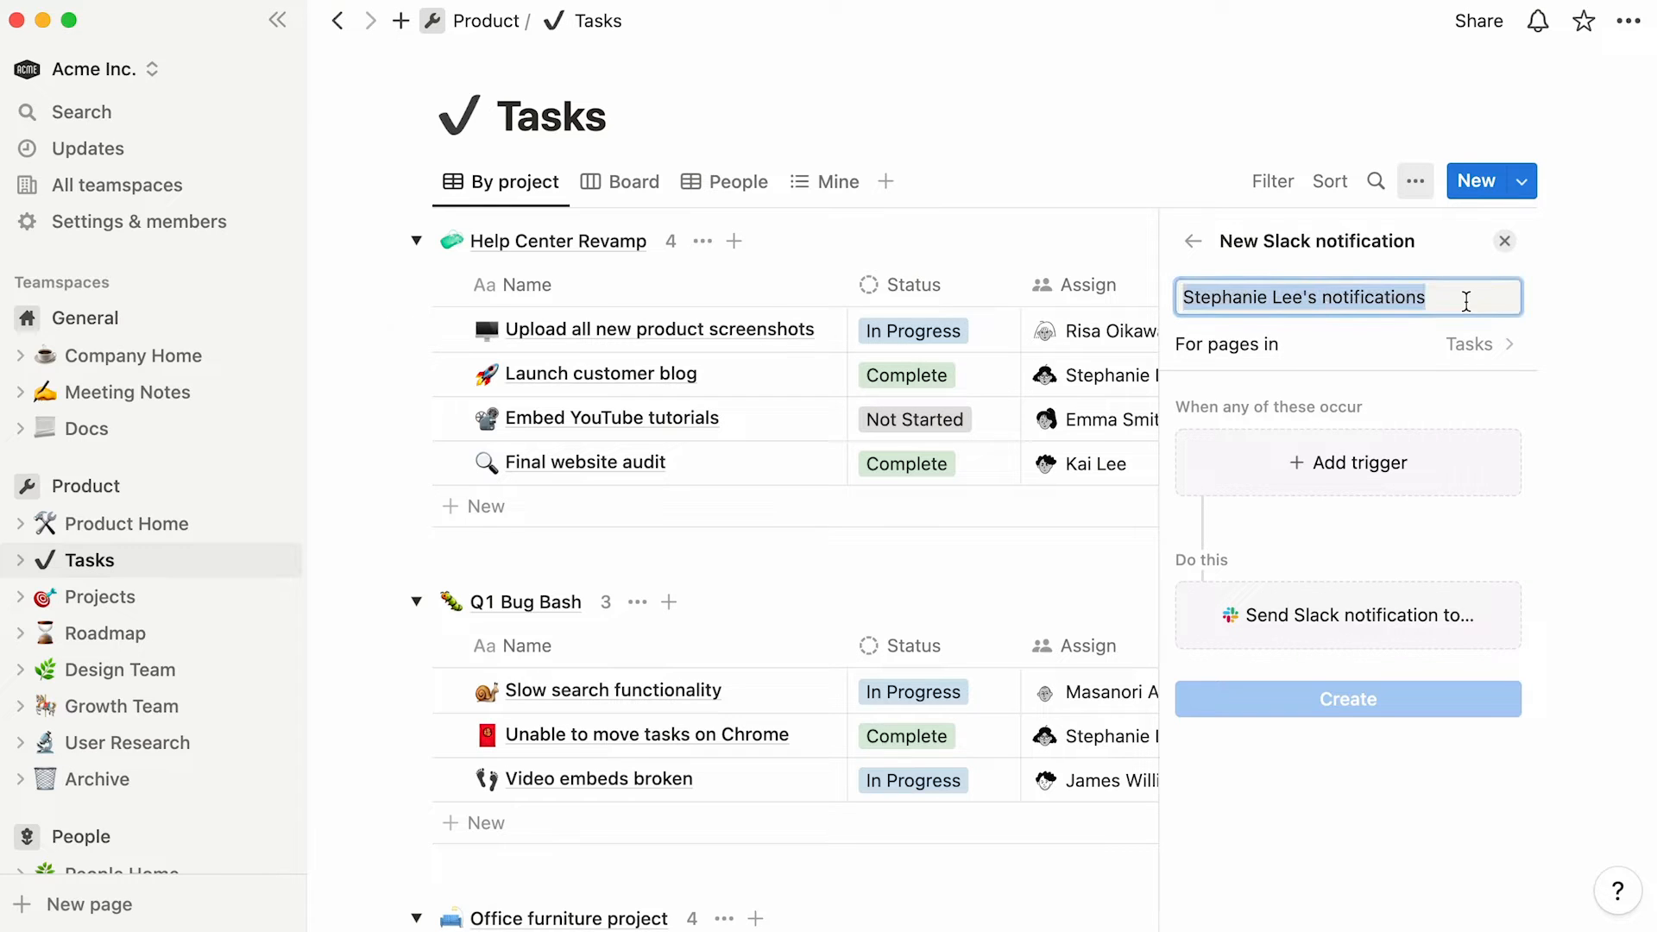
pyautogui.write('Complete')
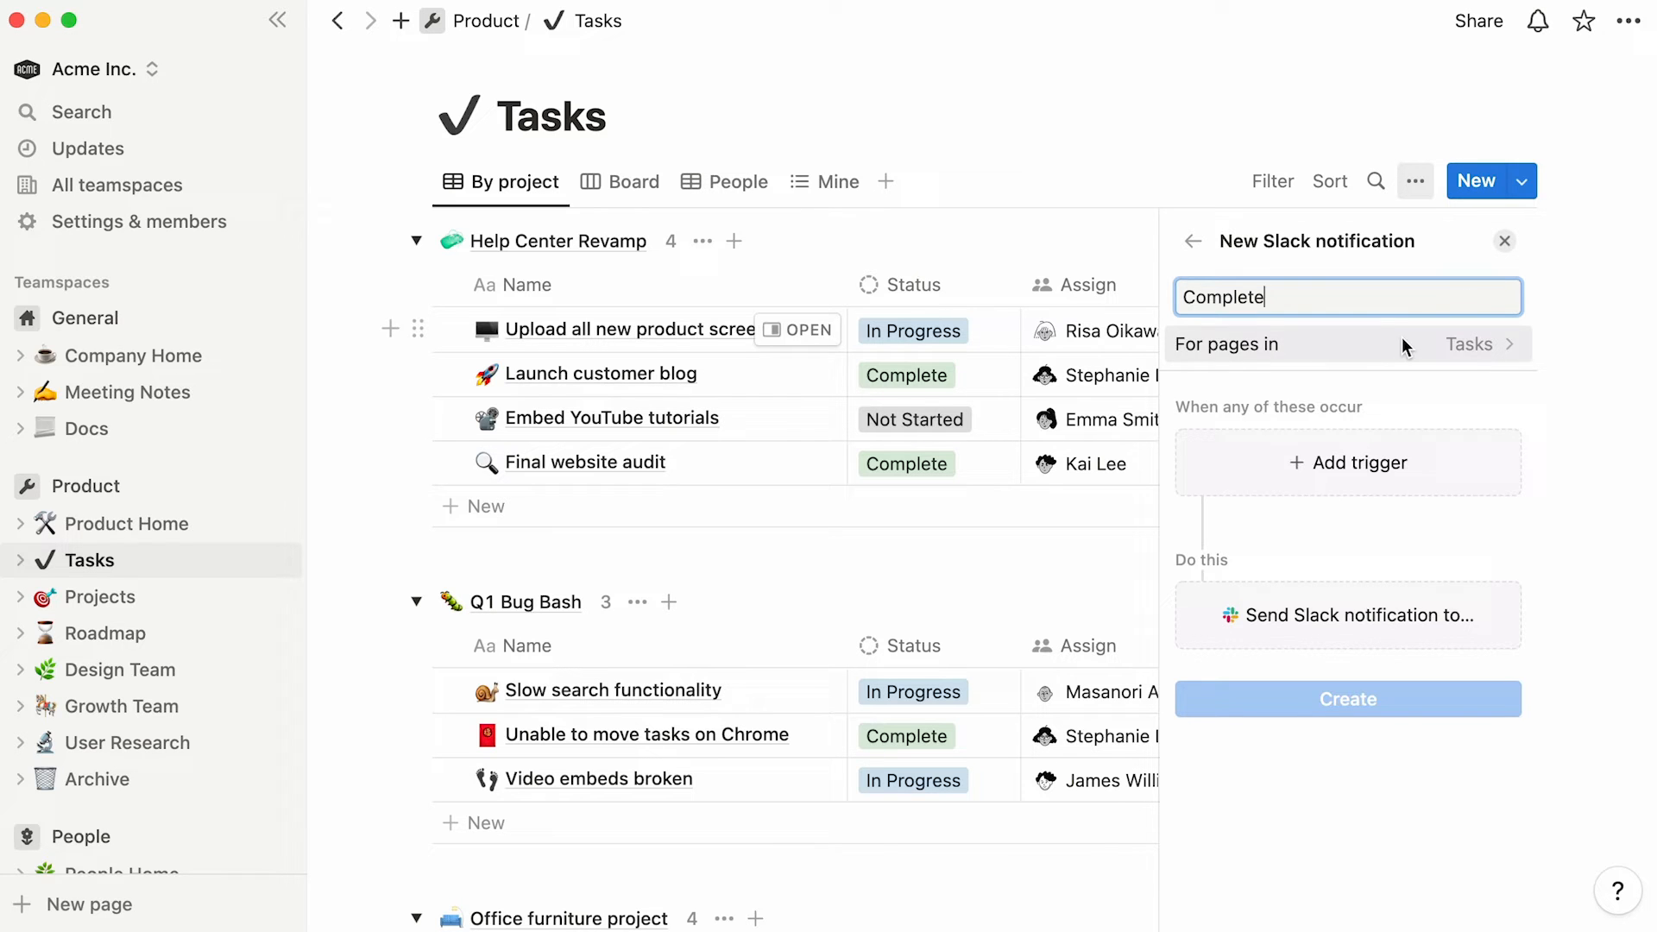
pyautogui.click(1468, 344)
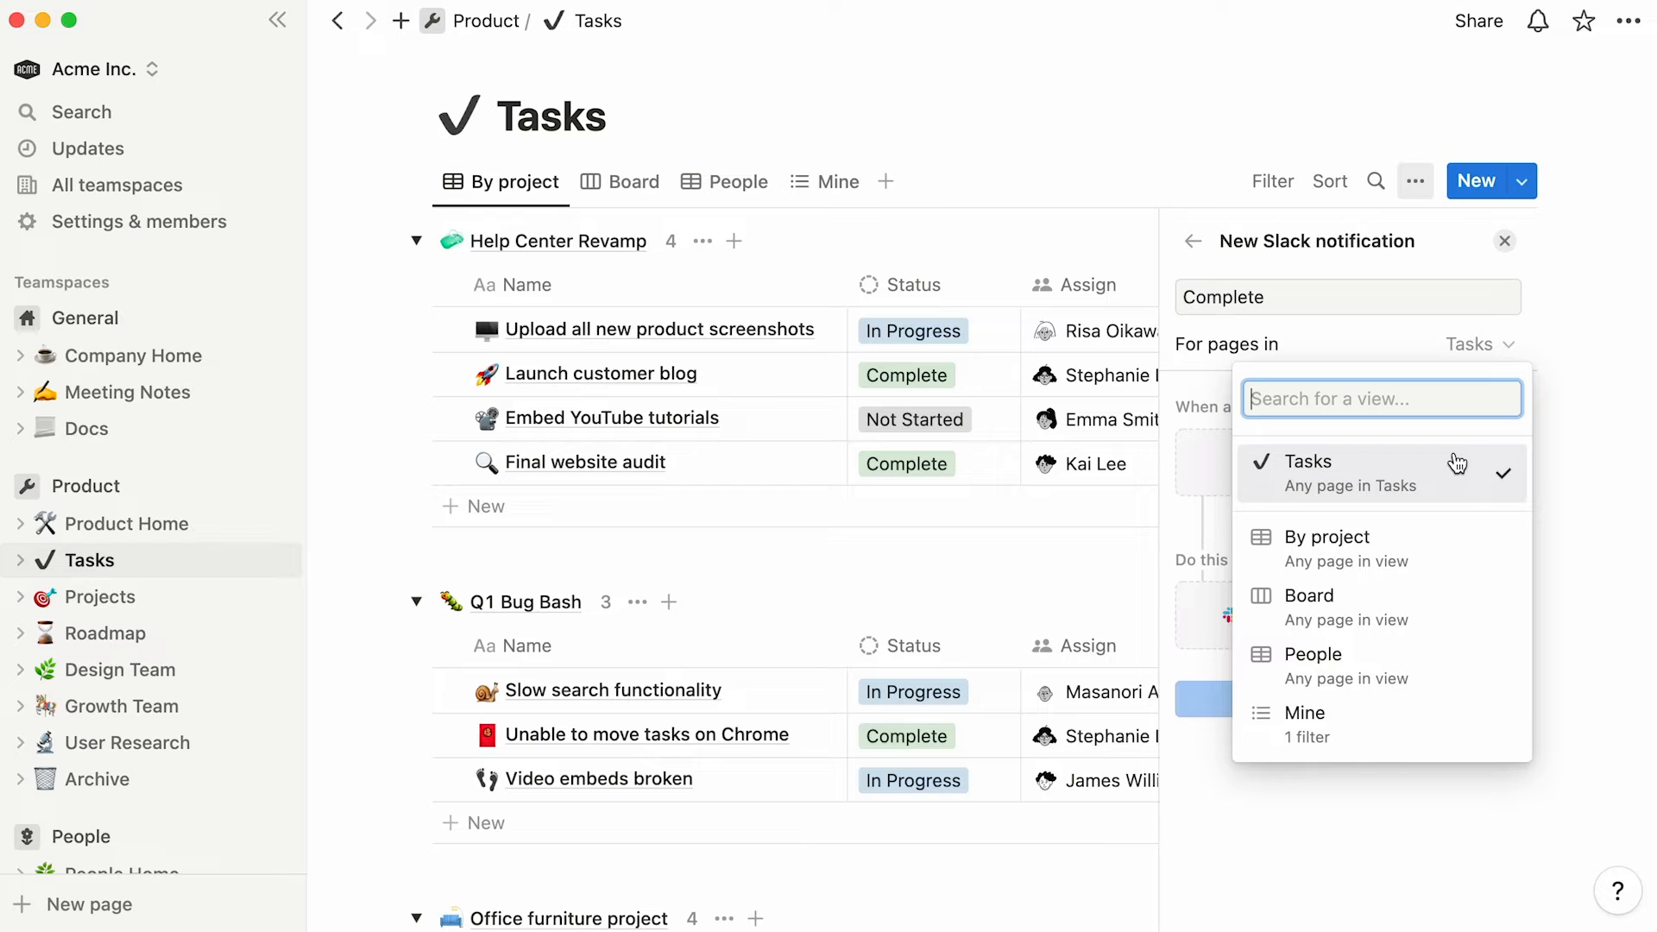
pyautogui.click(1308, 461)
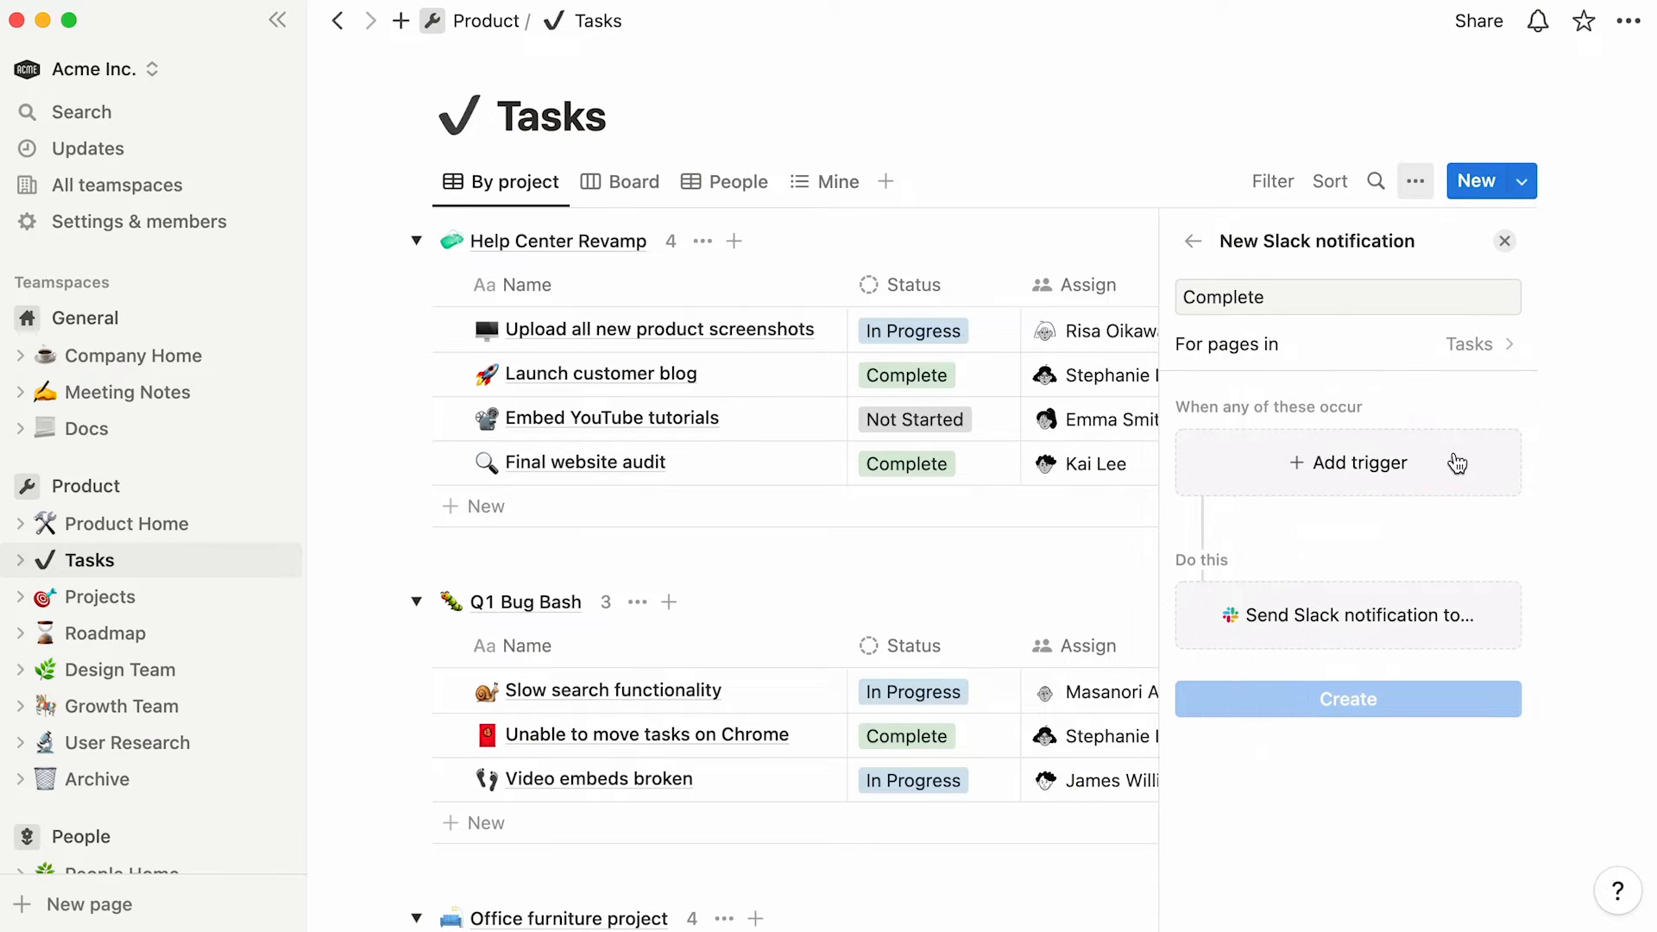
pyautogui.moveTo(1421, 480)
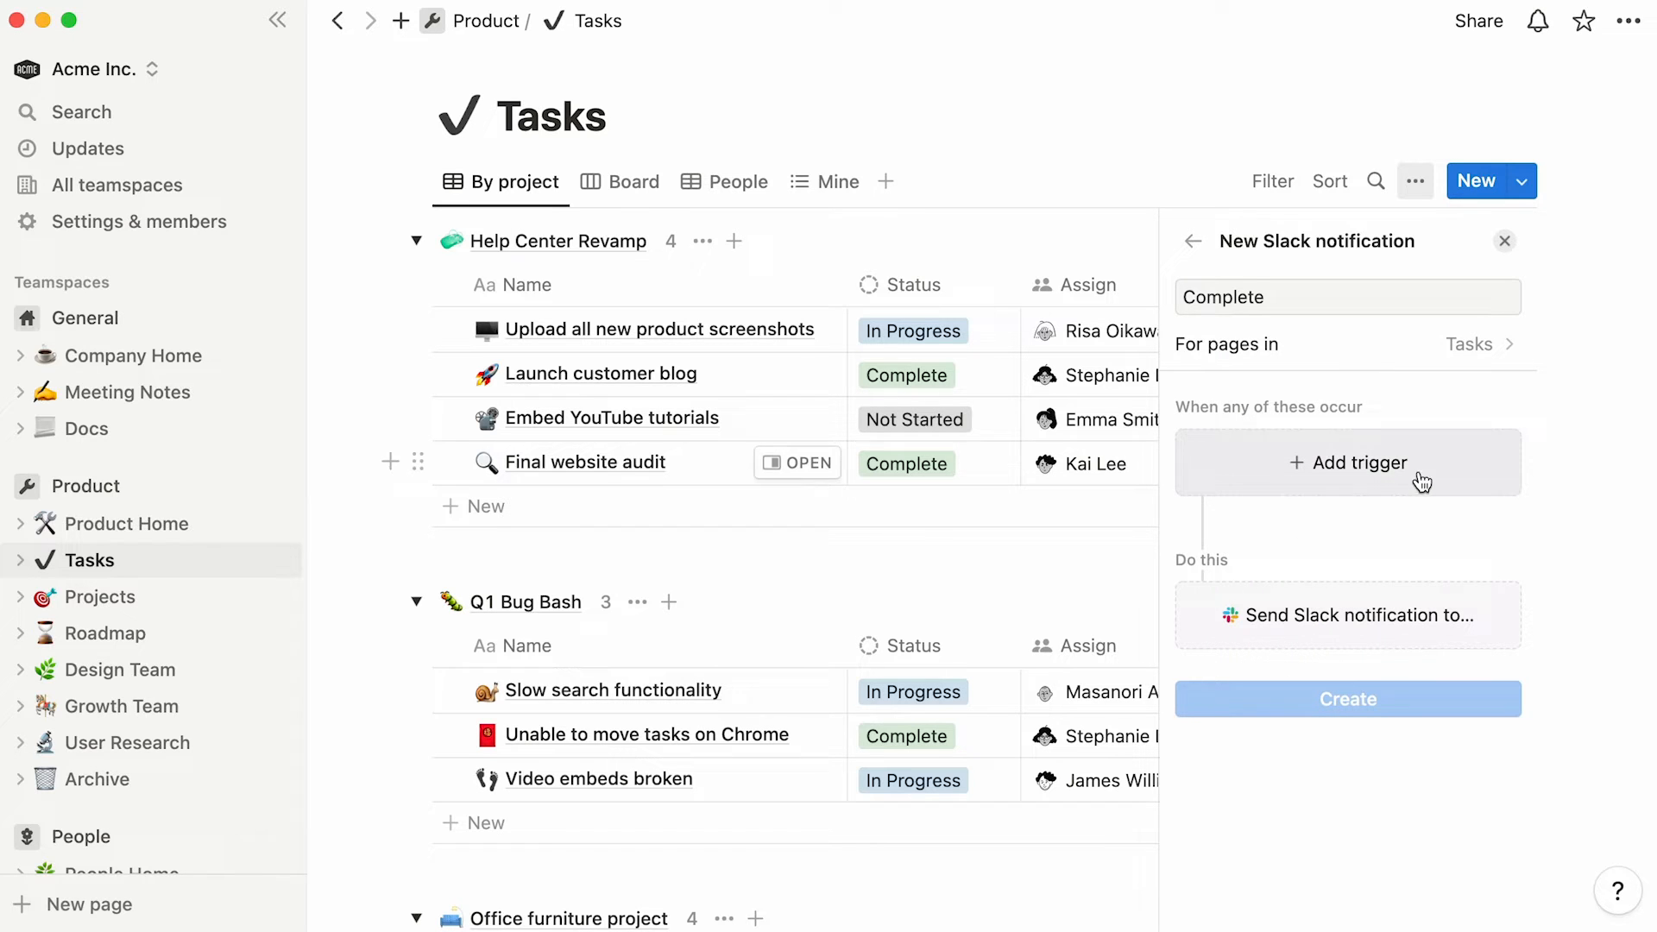
# Add a Status trigger that fires only when Status is set to Complete.
pyautogui.click(1347, 462)
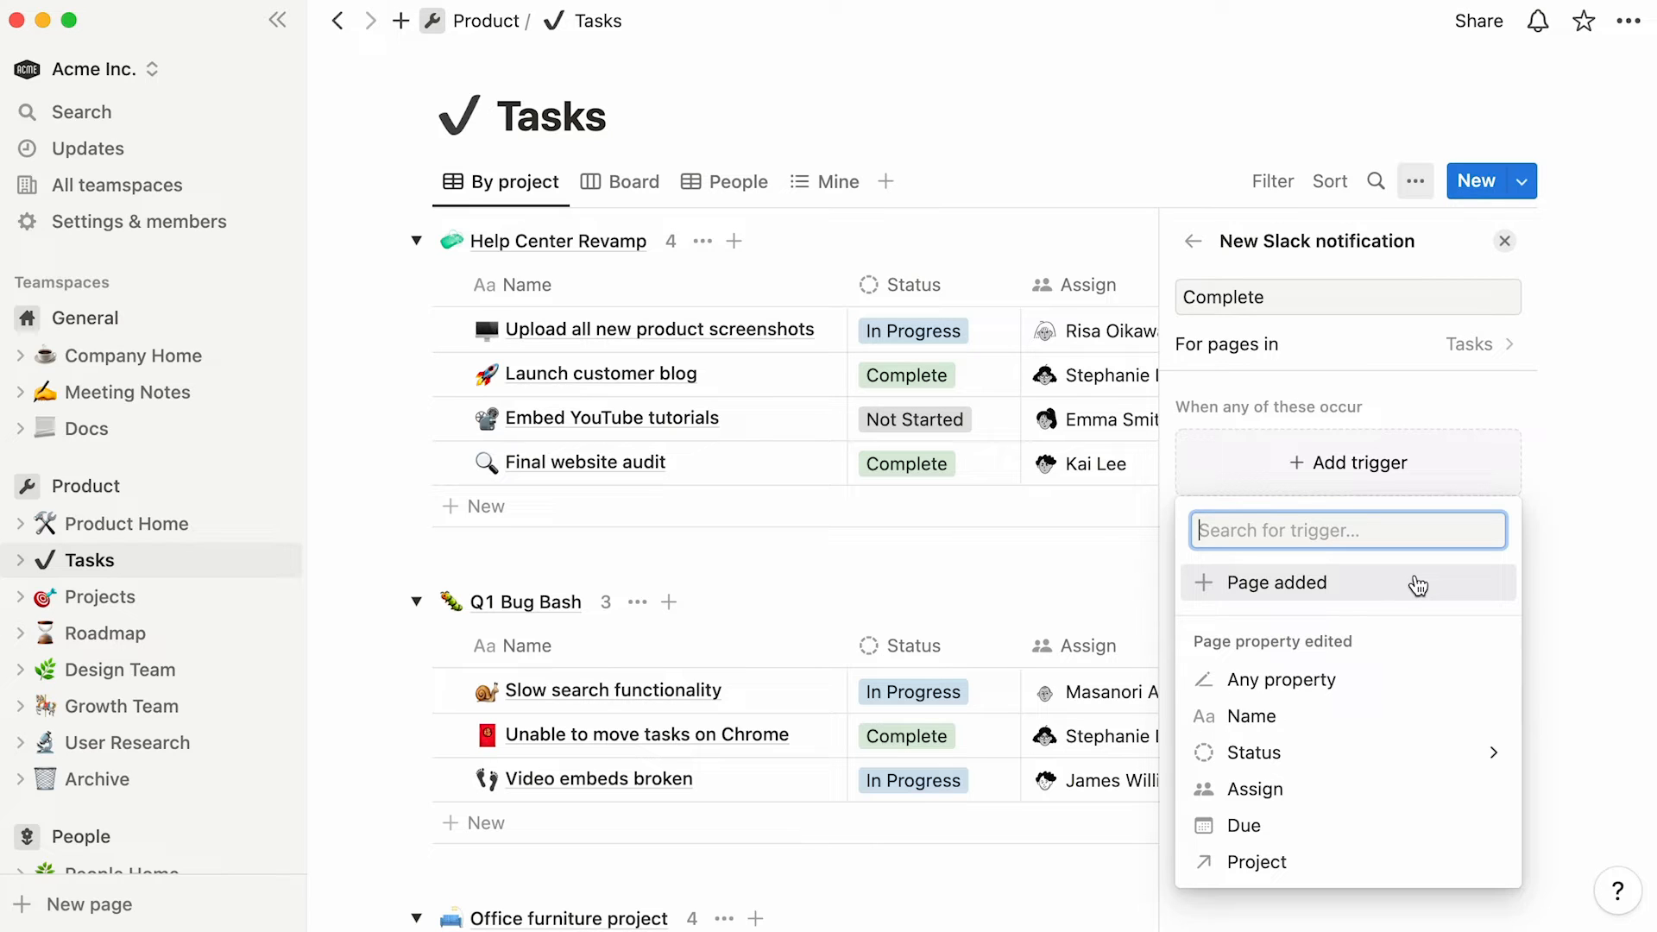
pyautogui.moveTo(1371, 645)
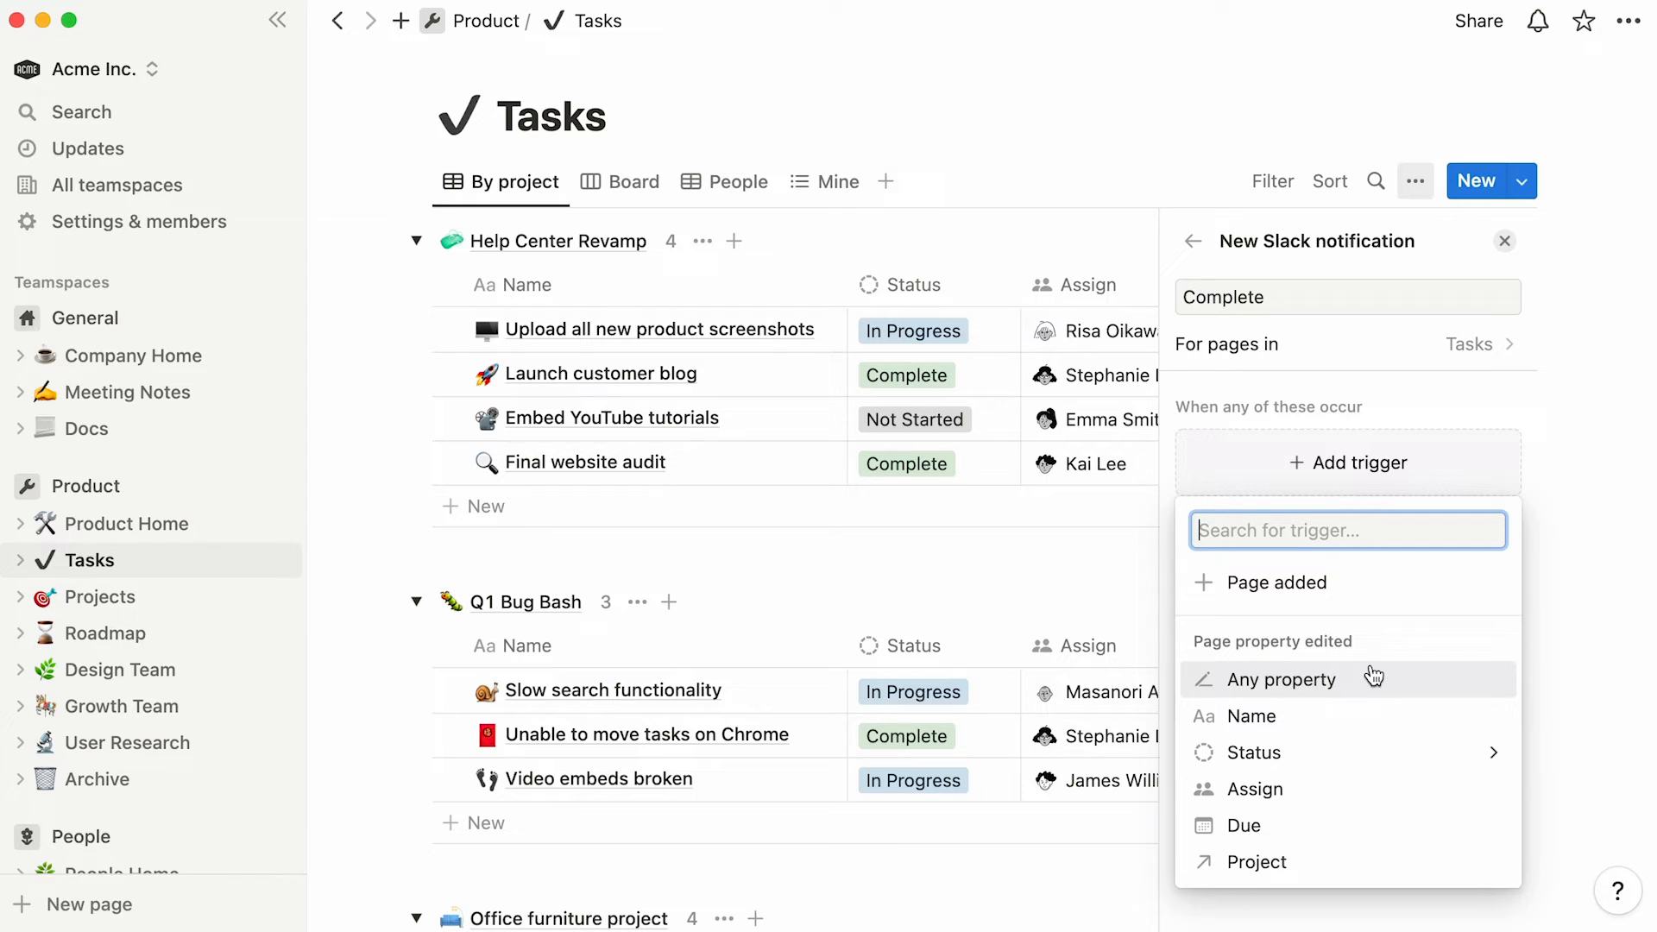
pyautogui.moveTo(1361, 752)
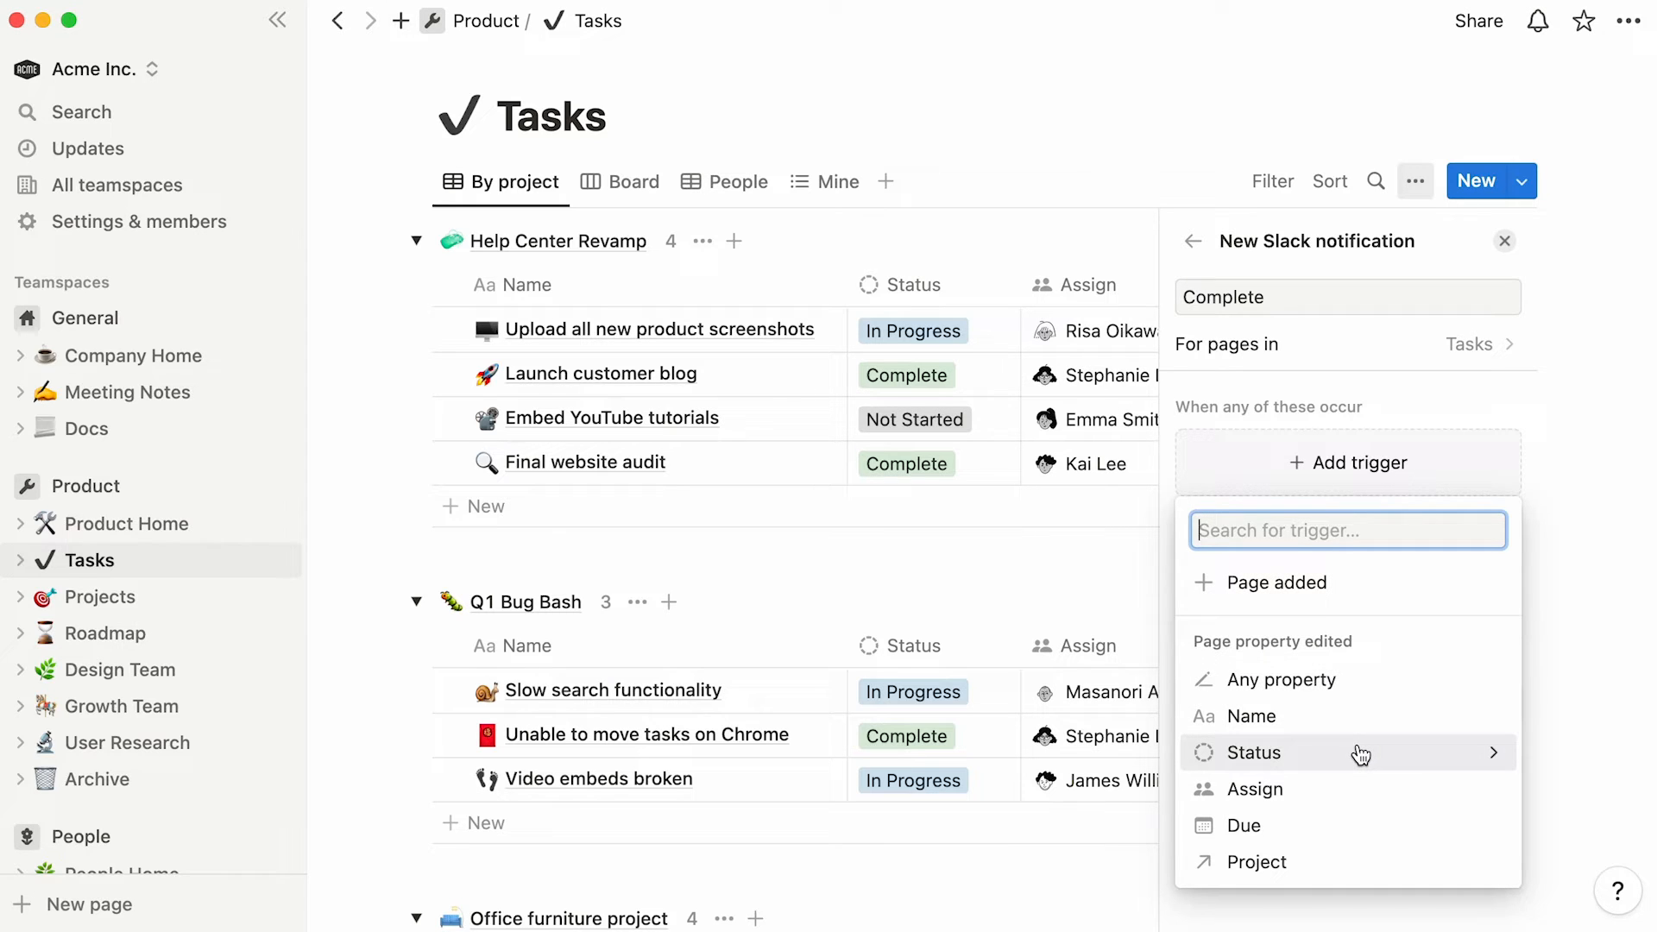
pyautogui.click(1253, 752)
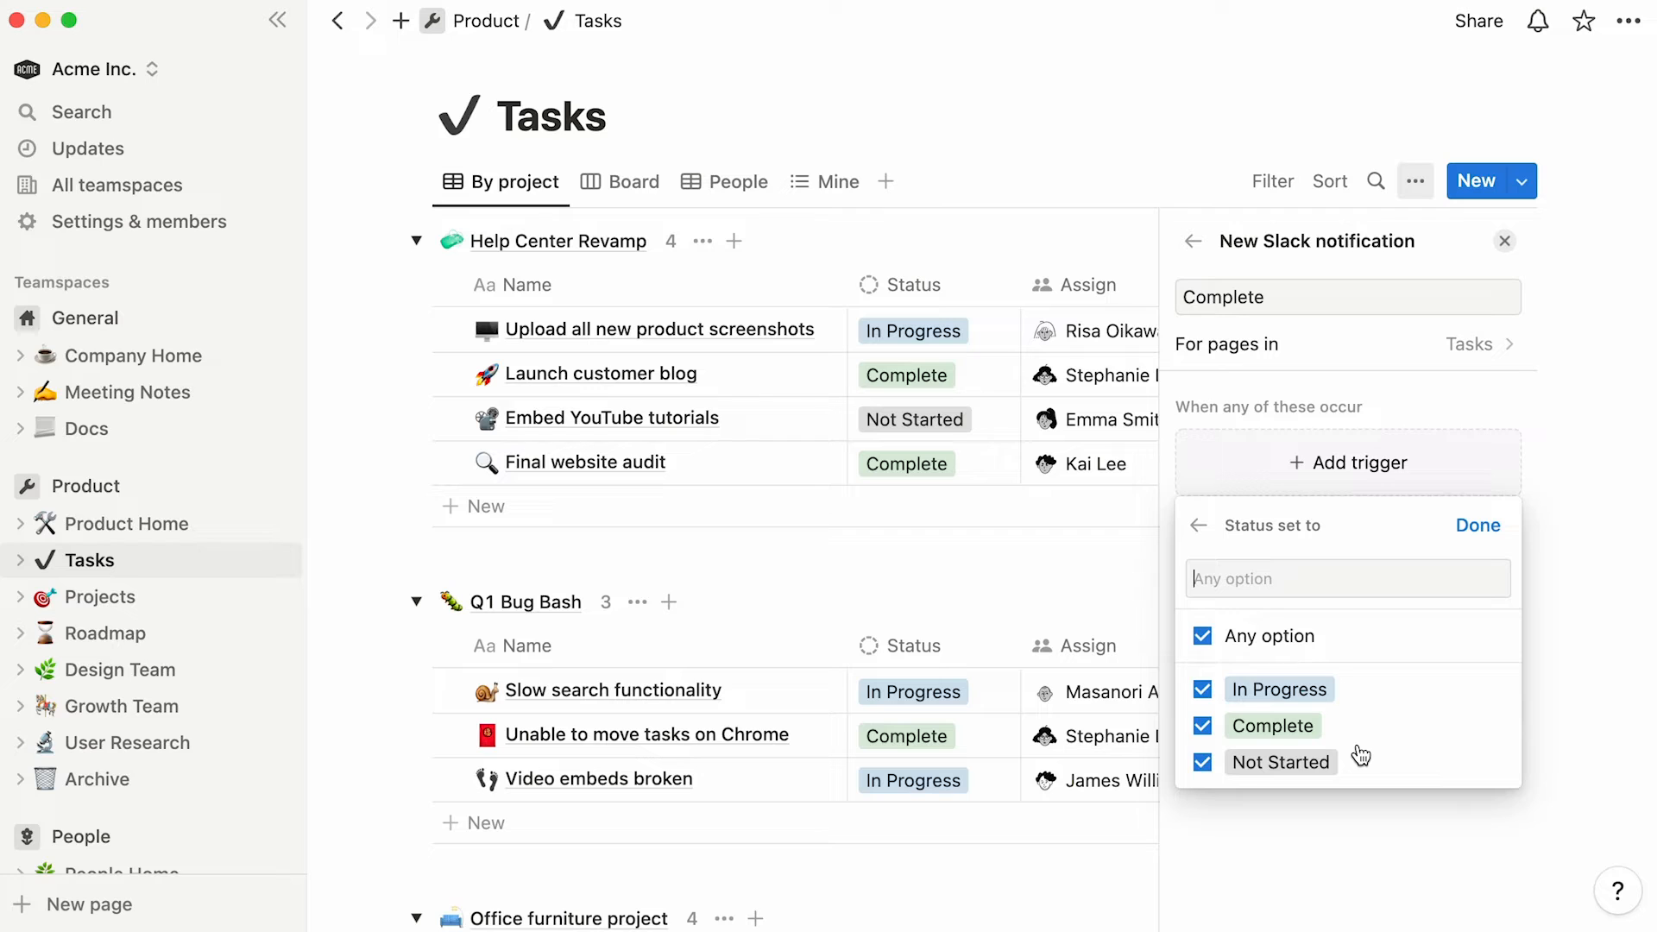
pyautogui.click(1201, 635)
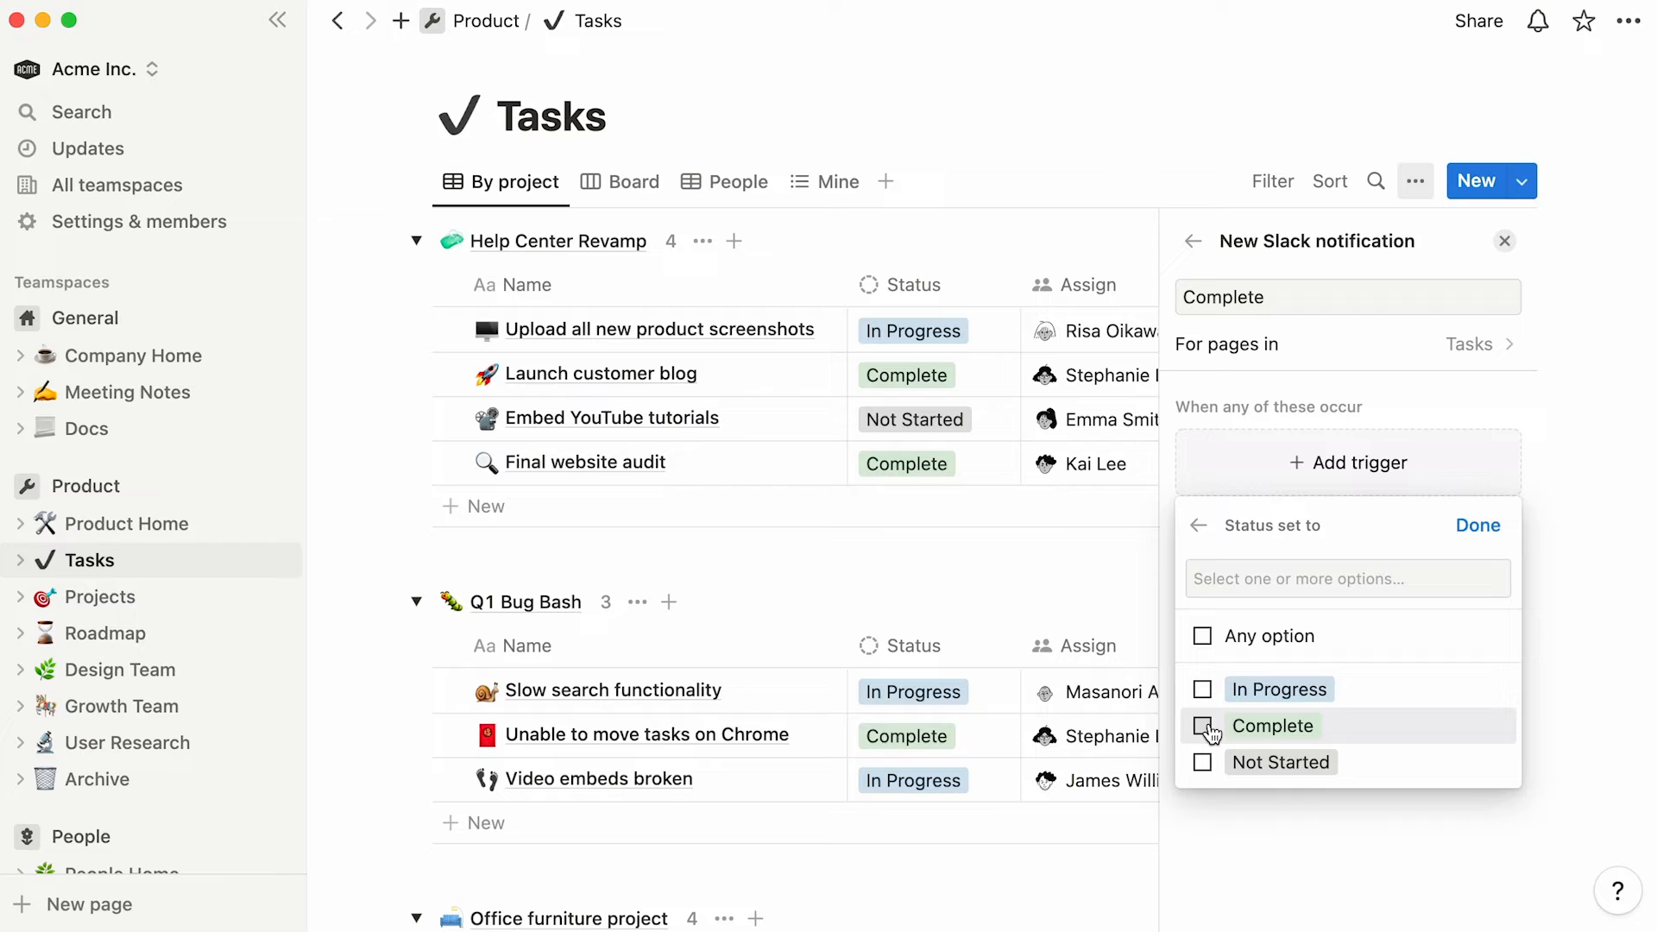
pyautogui.click(1202, 726)
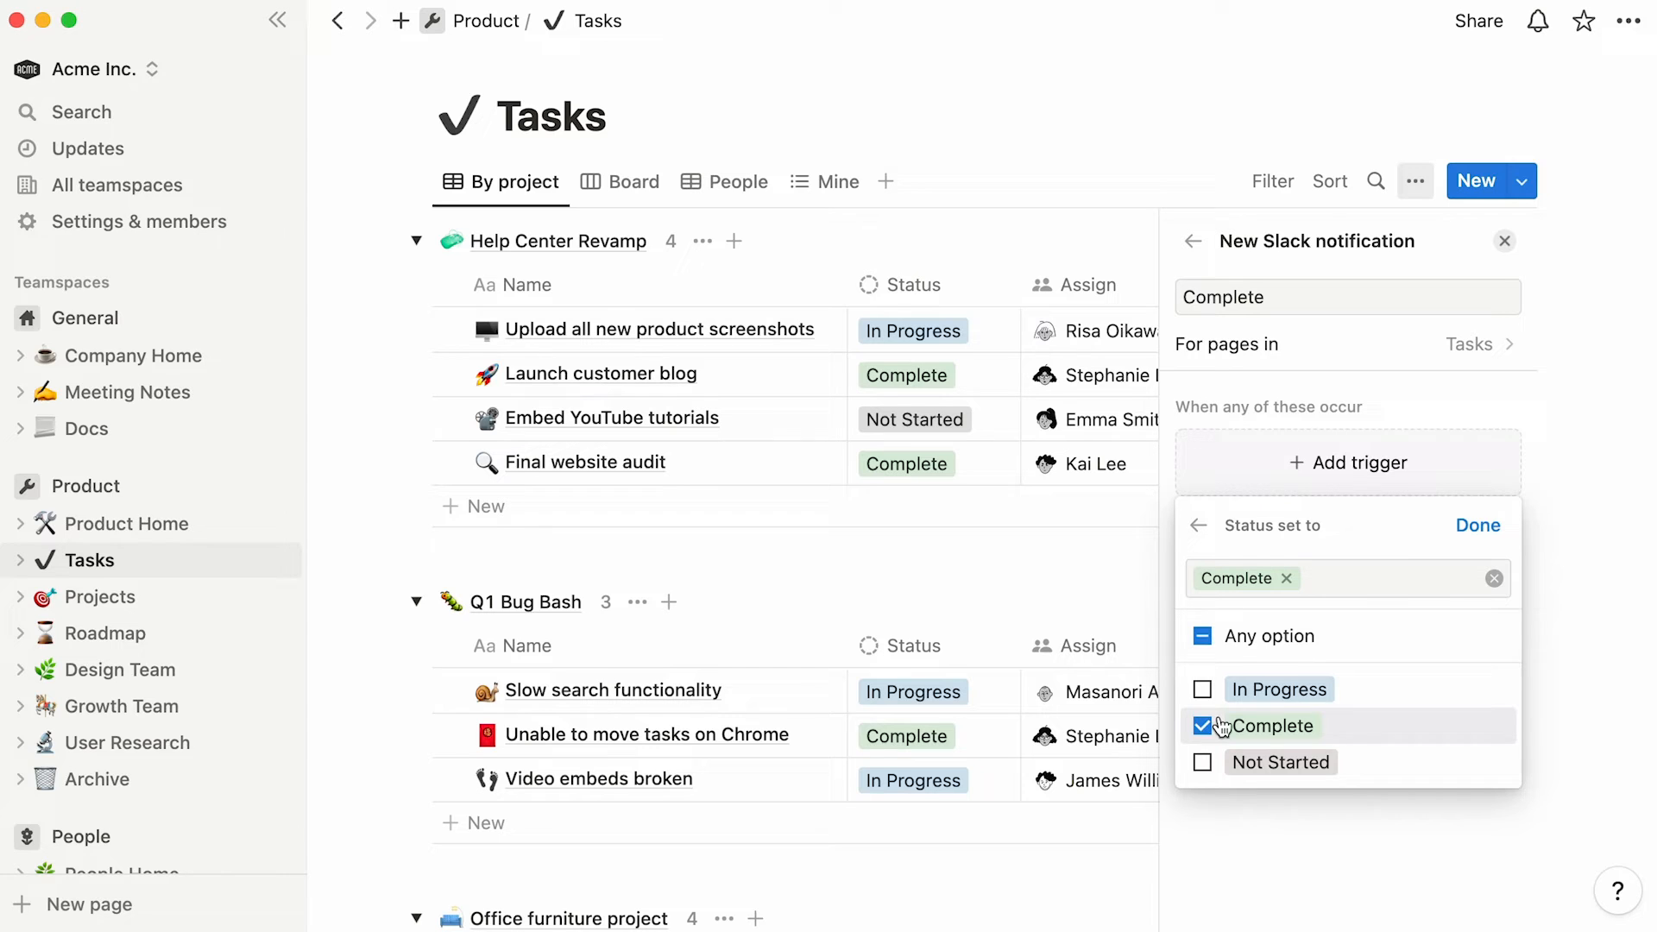
pyautogui.click(1478, 525)
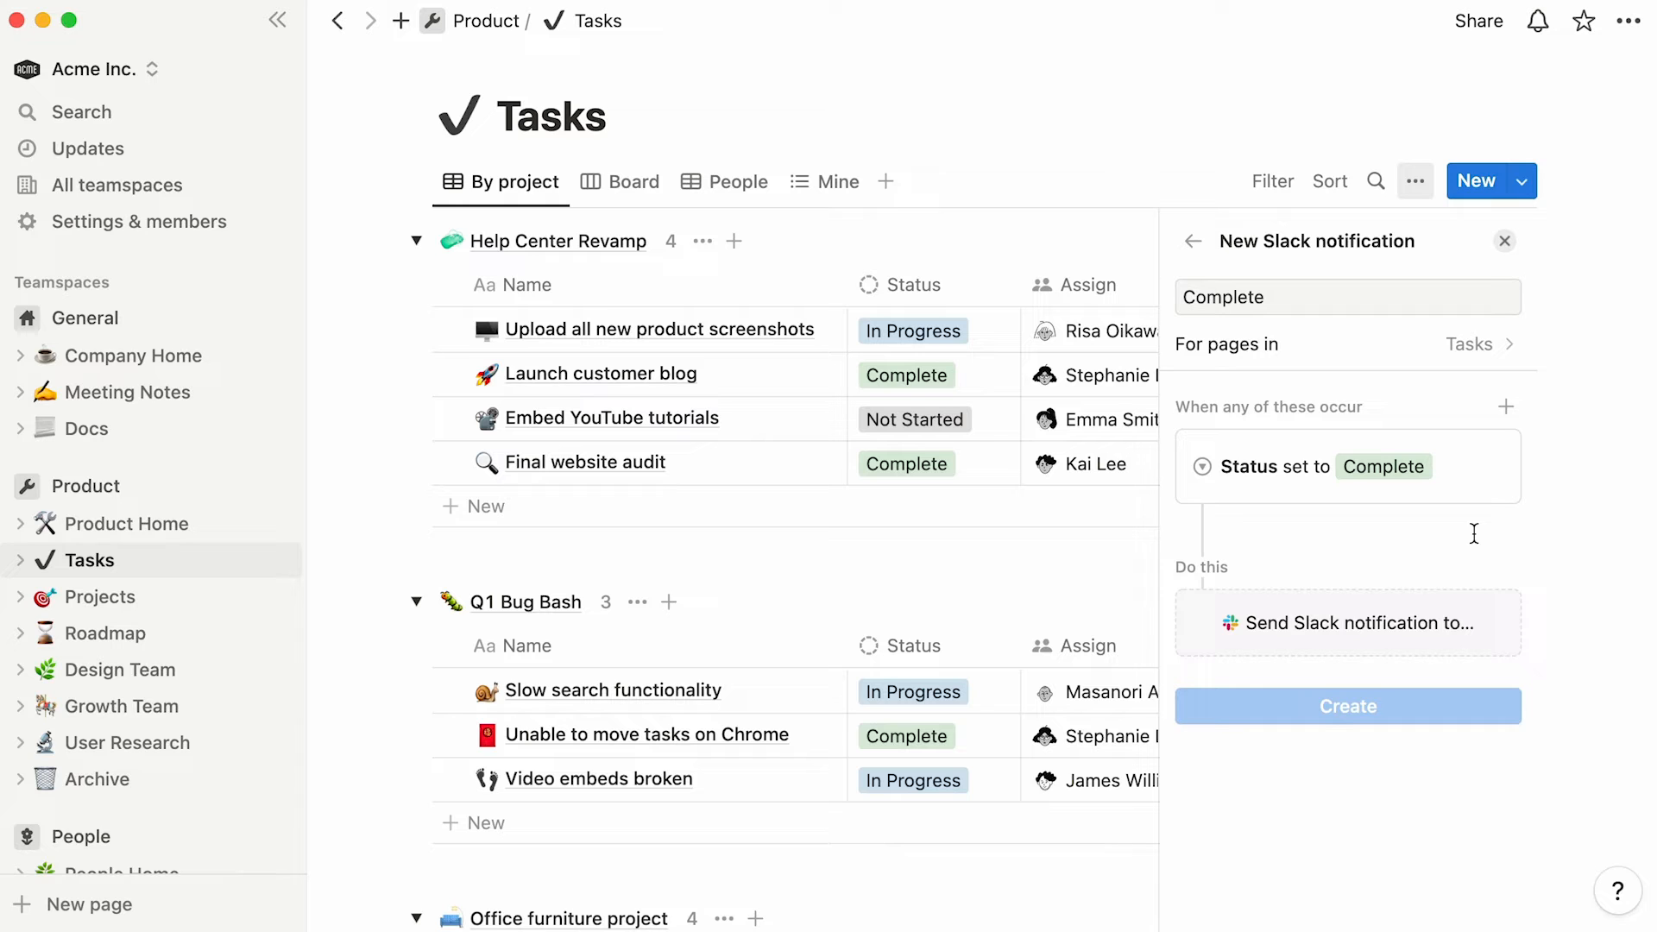
# Add and then remove a Page added trigger, and bring up the Slack channel choices.
pyautogui.click(1505, 405)
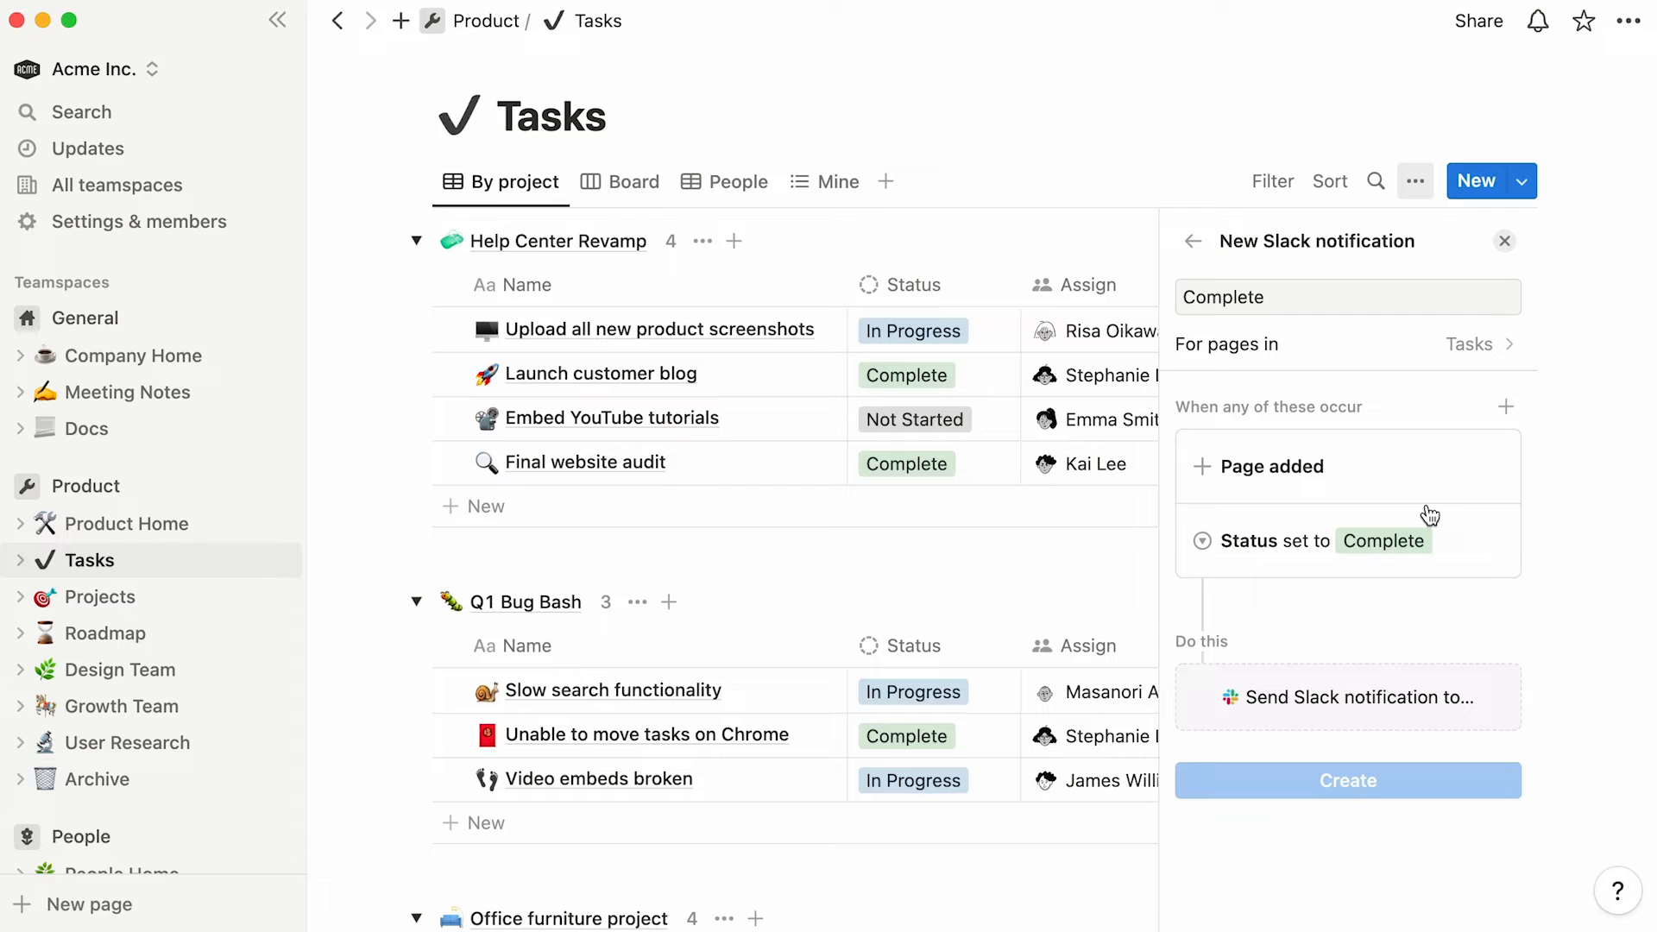
pyautogui.click(1486, 462)
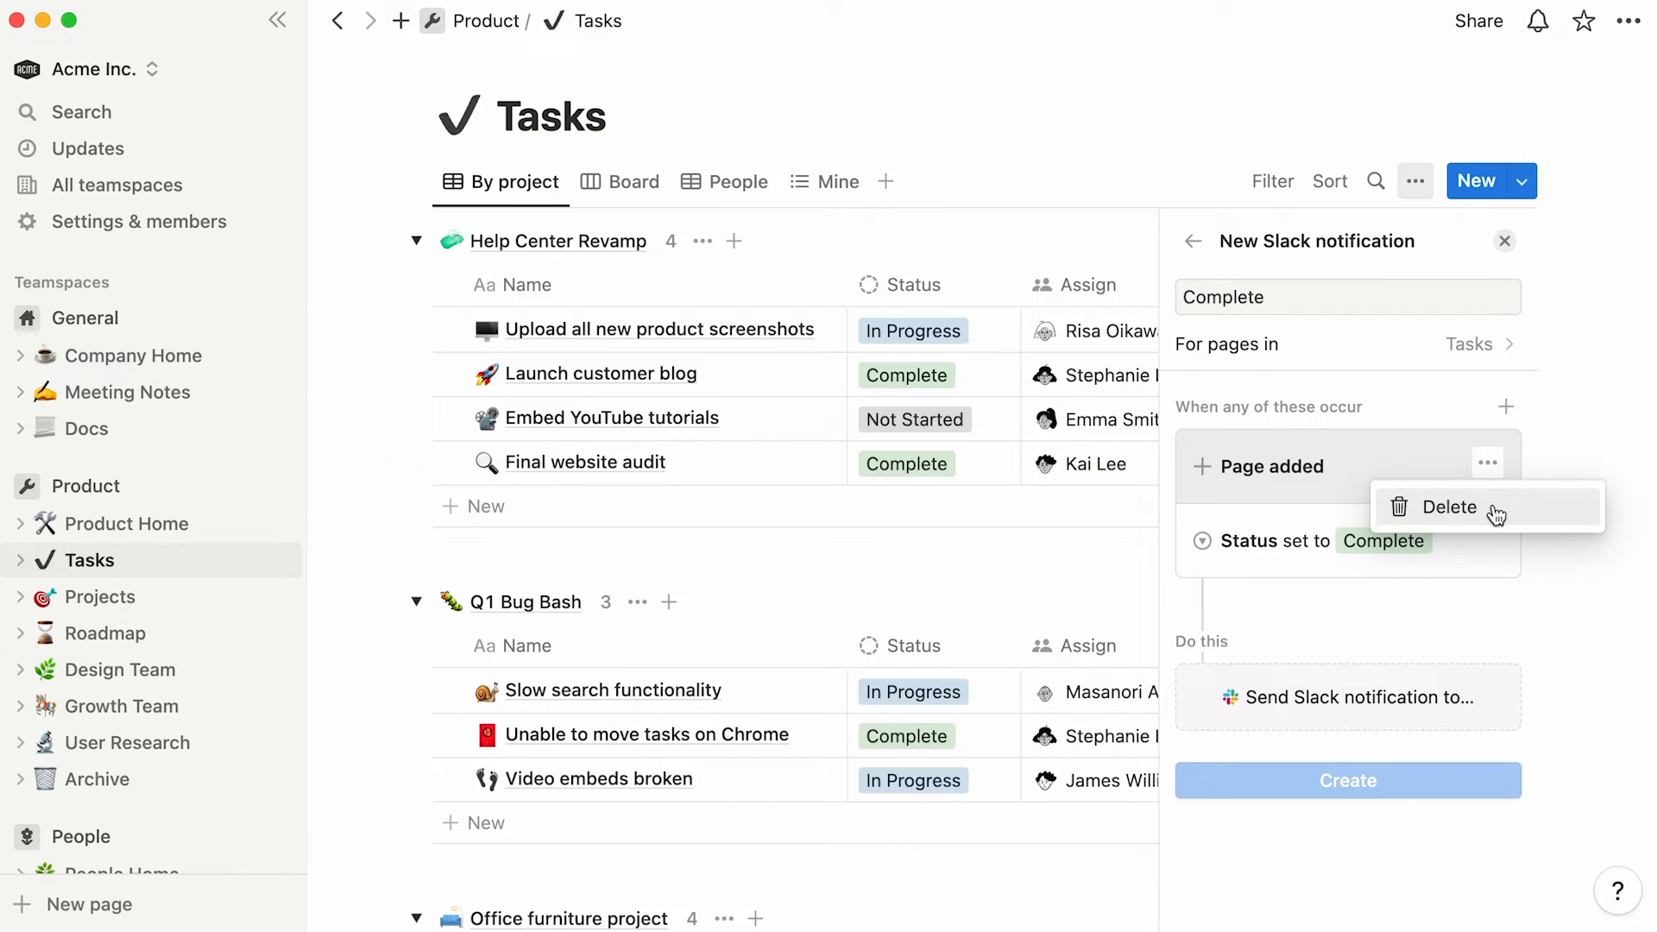
pyautogui.click(1450, 506)
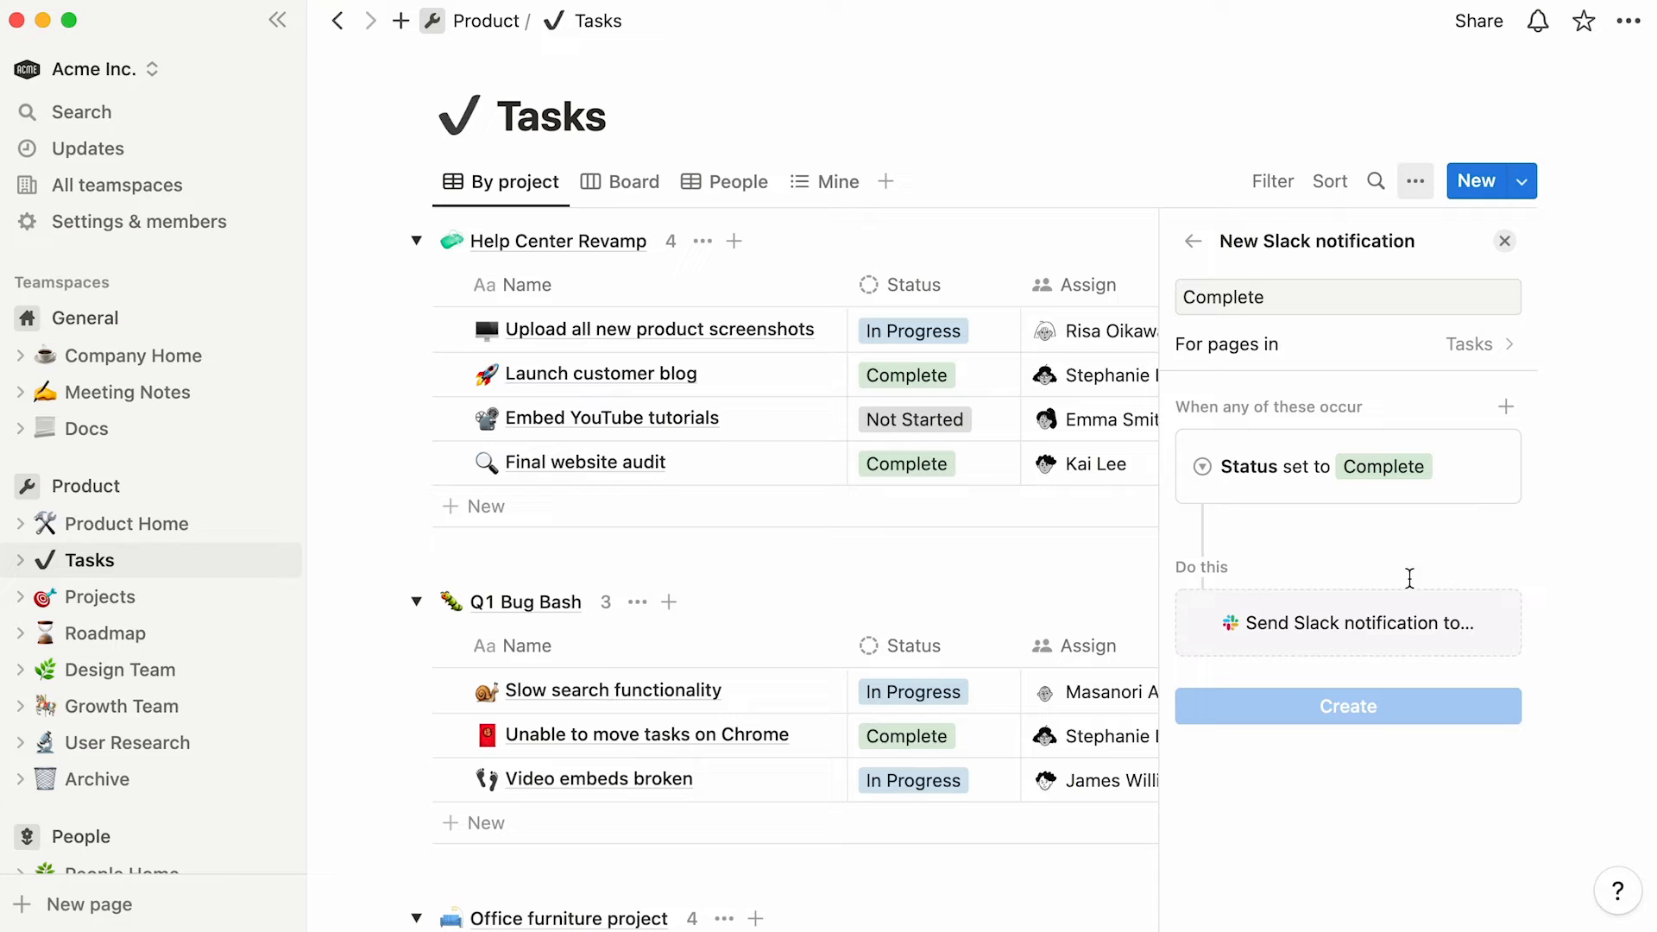
pyautogui.click(1353, 622)
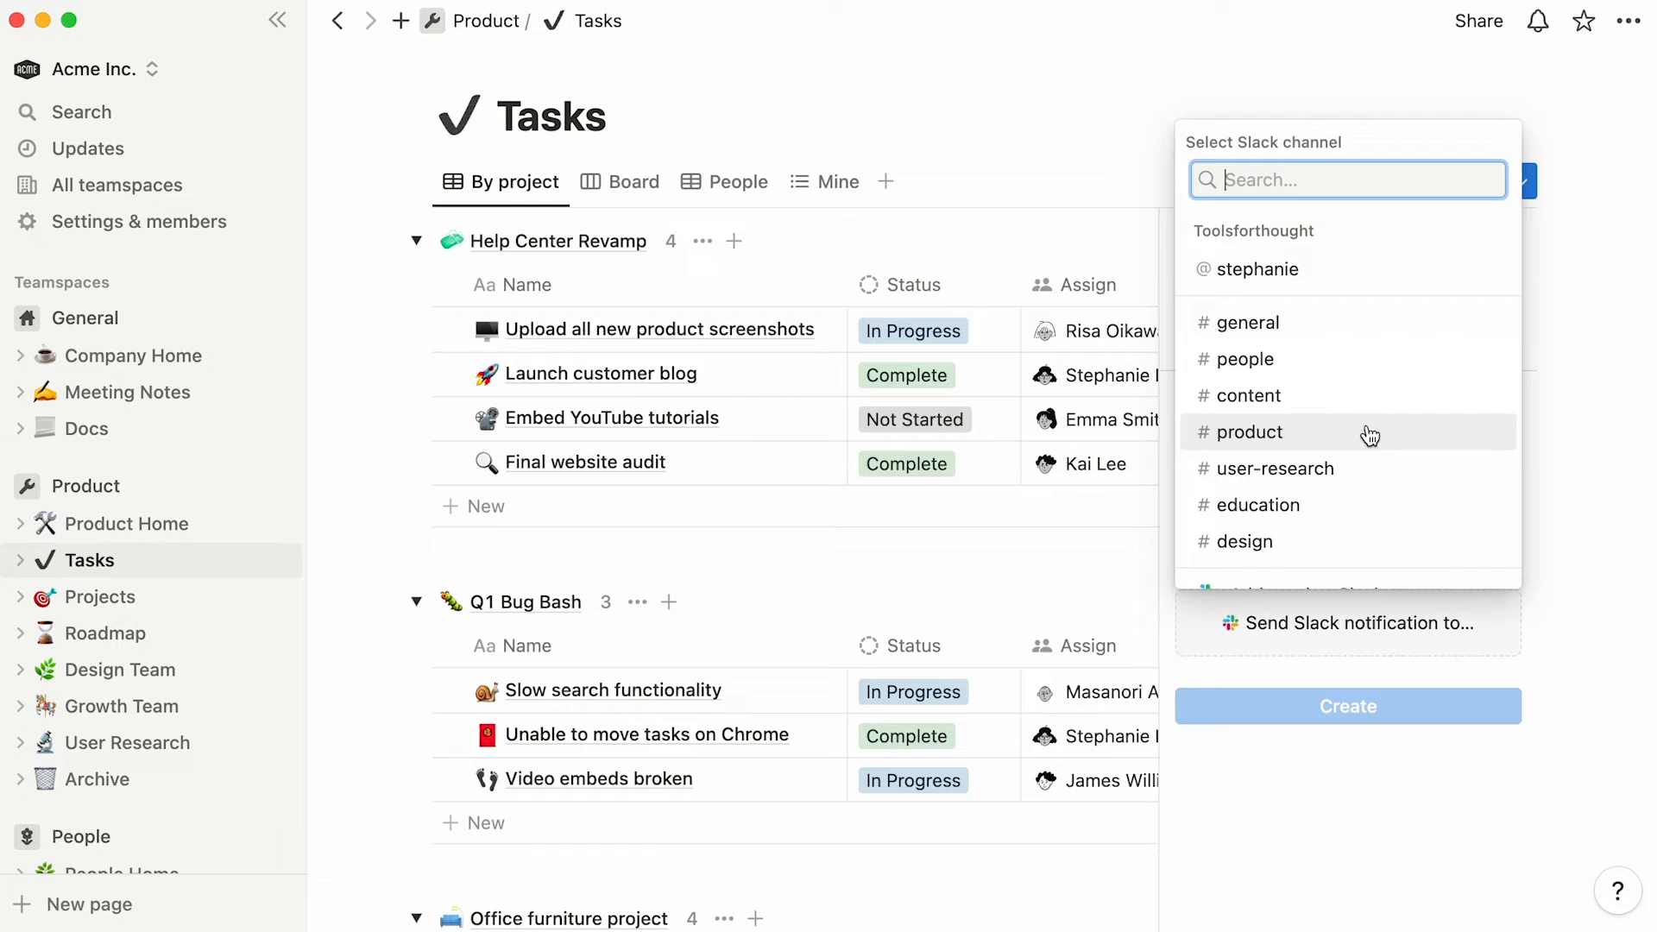
# Direct the Complete notification to #product and create it.
pyautogui.click(1248, 431)
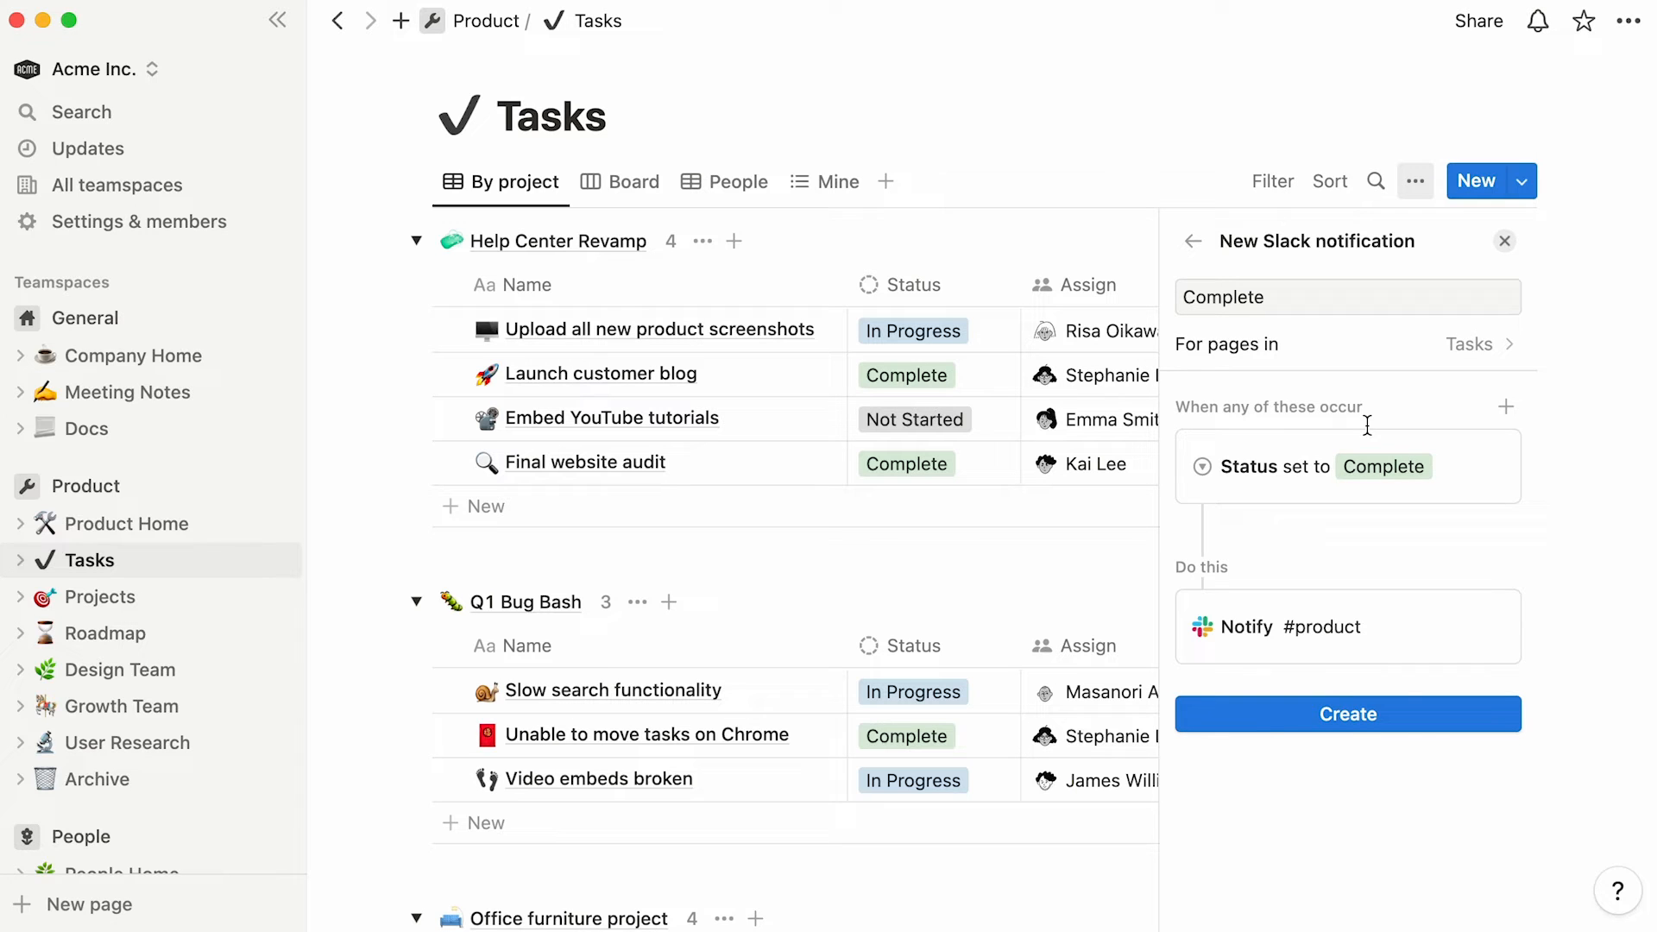
pyautogui.click(1347, 714)
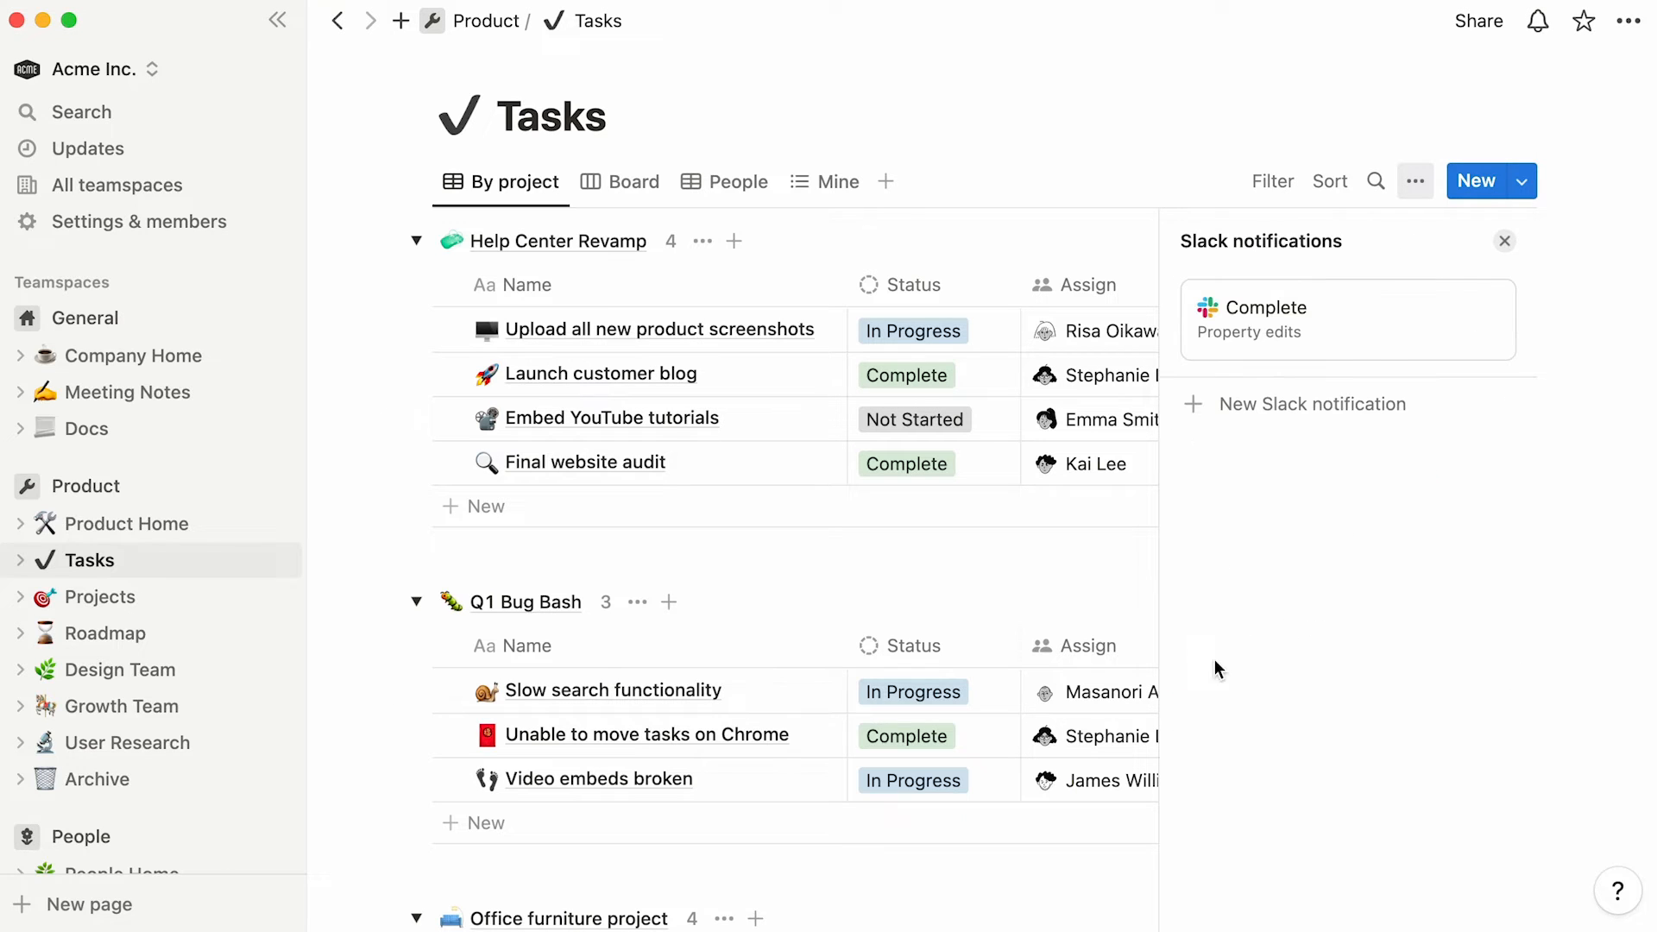
pyautogui.click(912, 692)
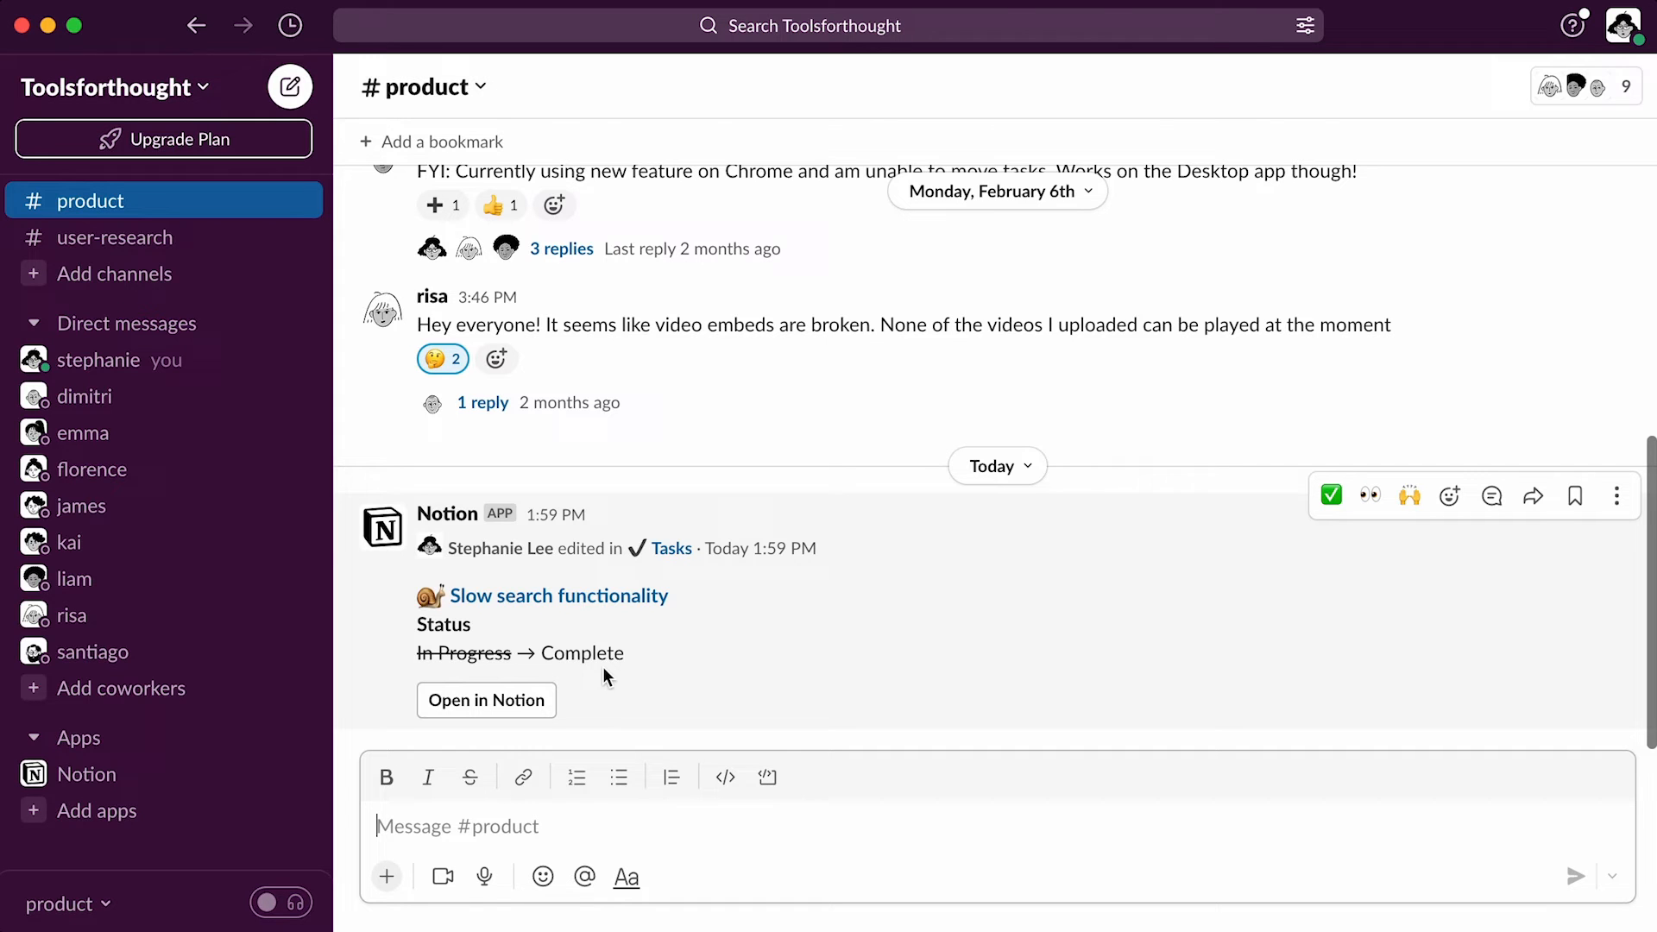
pyautogui.moveTo(172, 778)
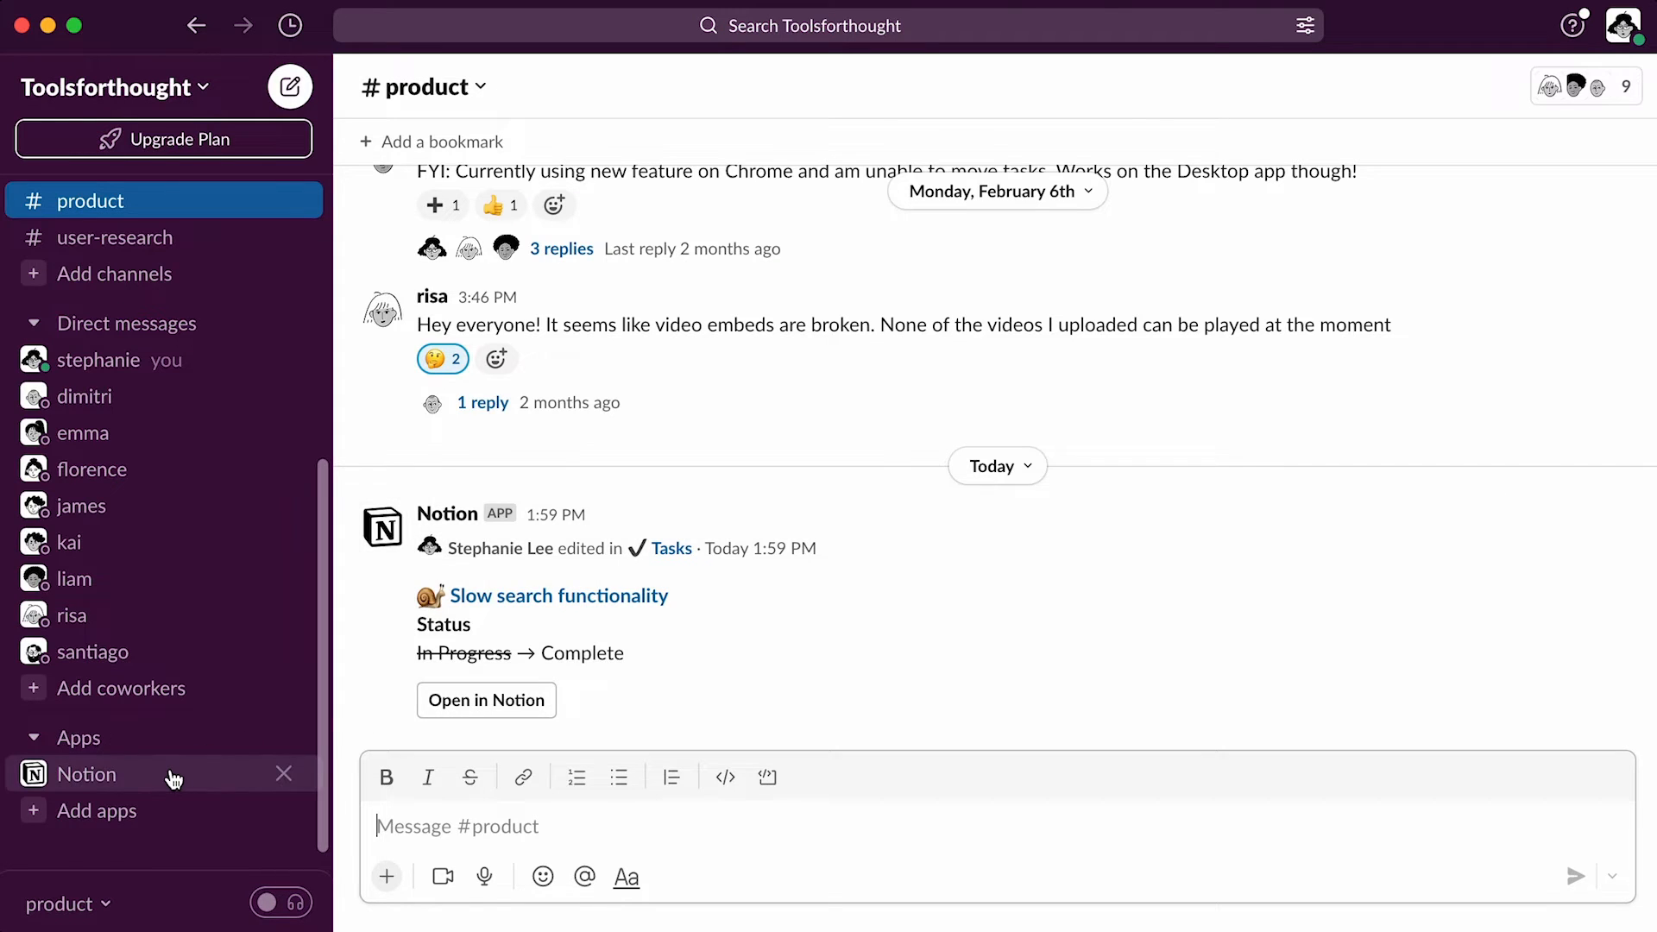
pyautogui.click(87, 773)
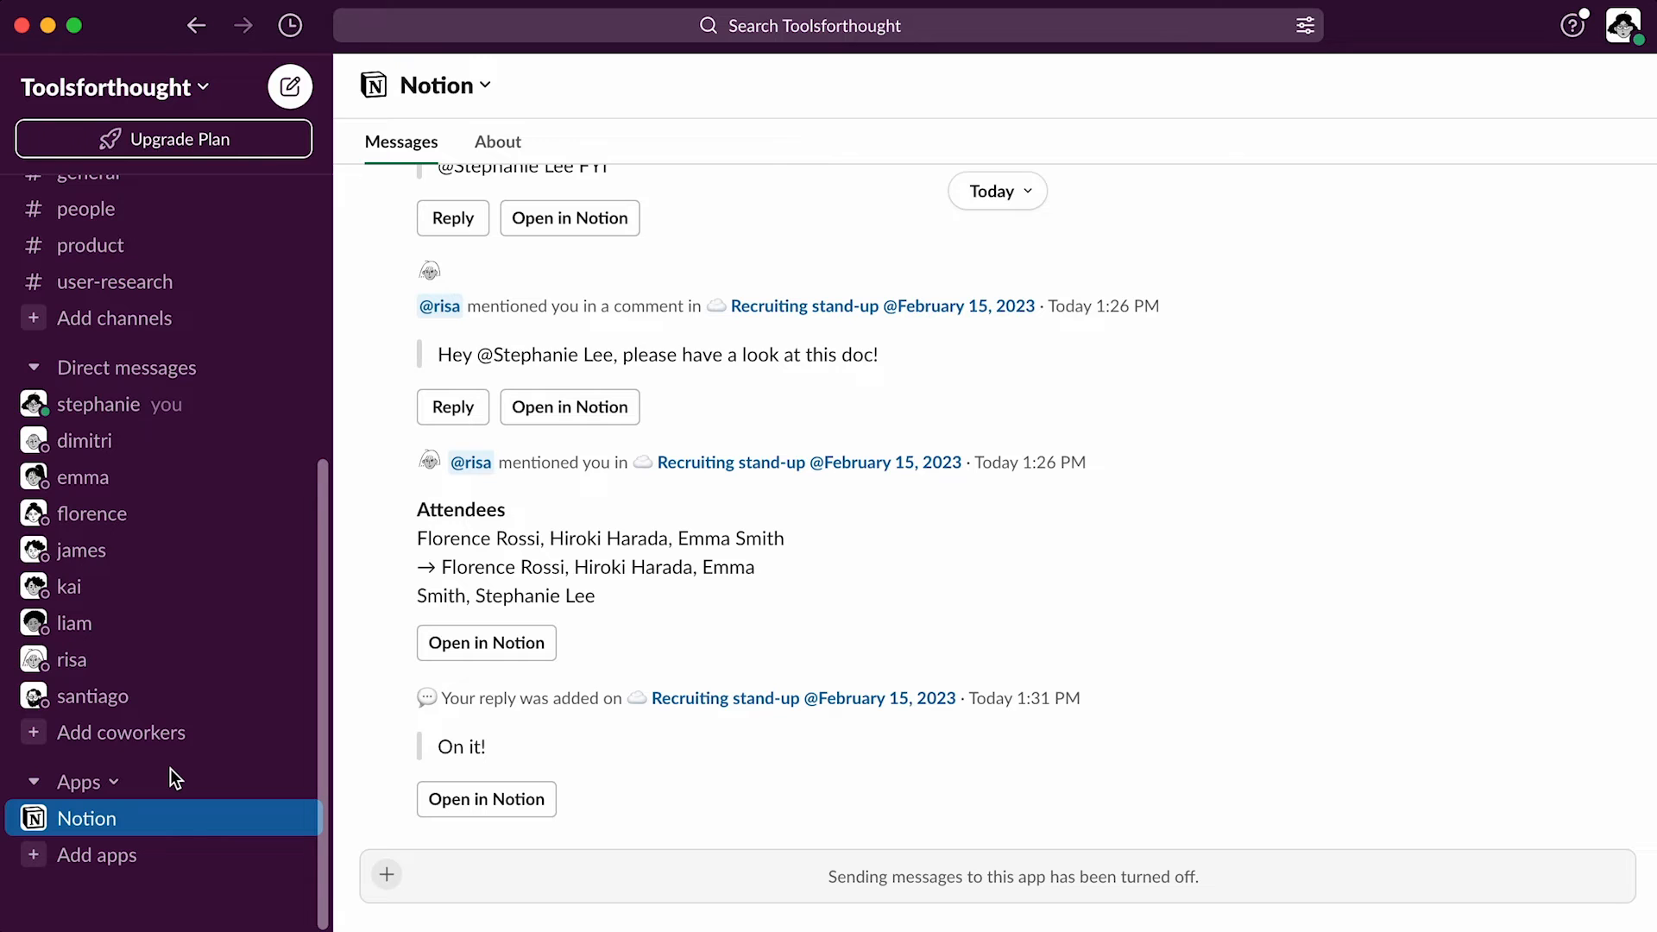
pyautogui.moveTo(188, 259)
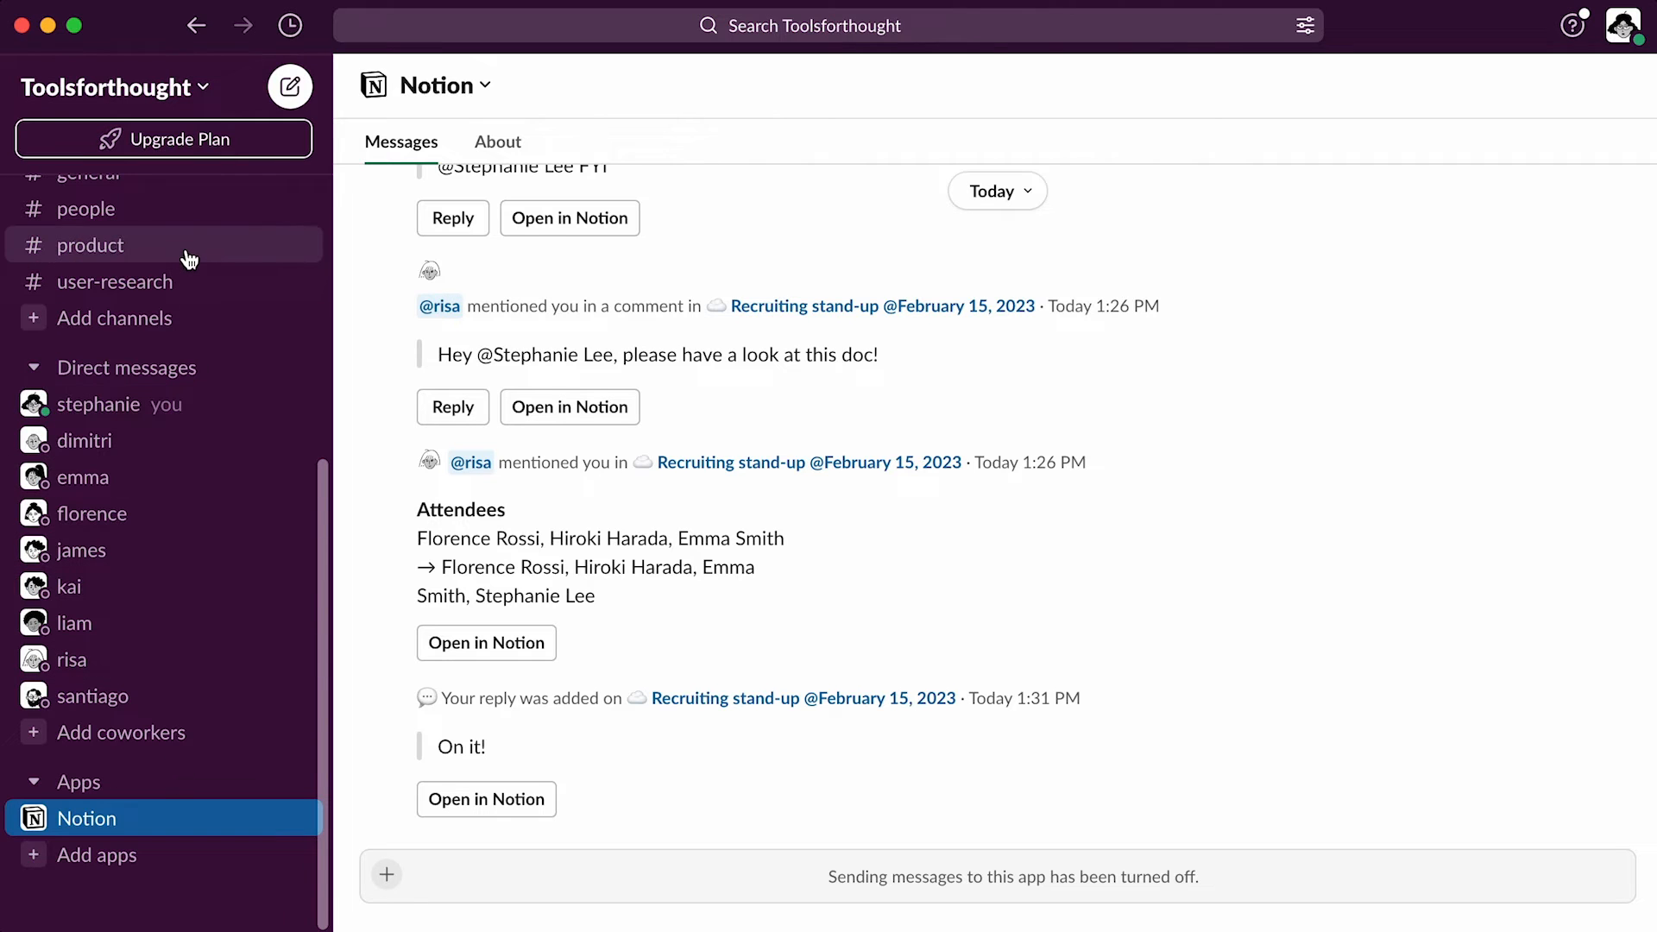
pyautogui.click(91, 244)
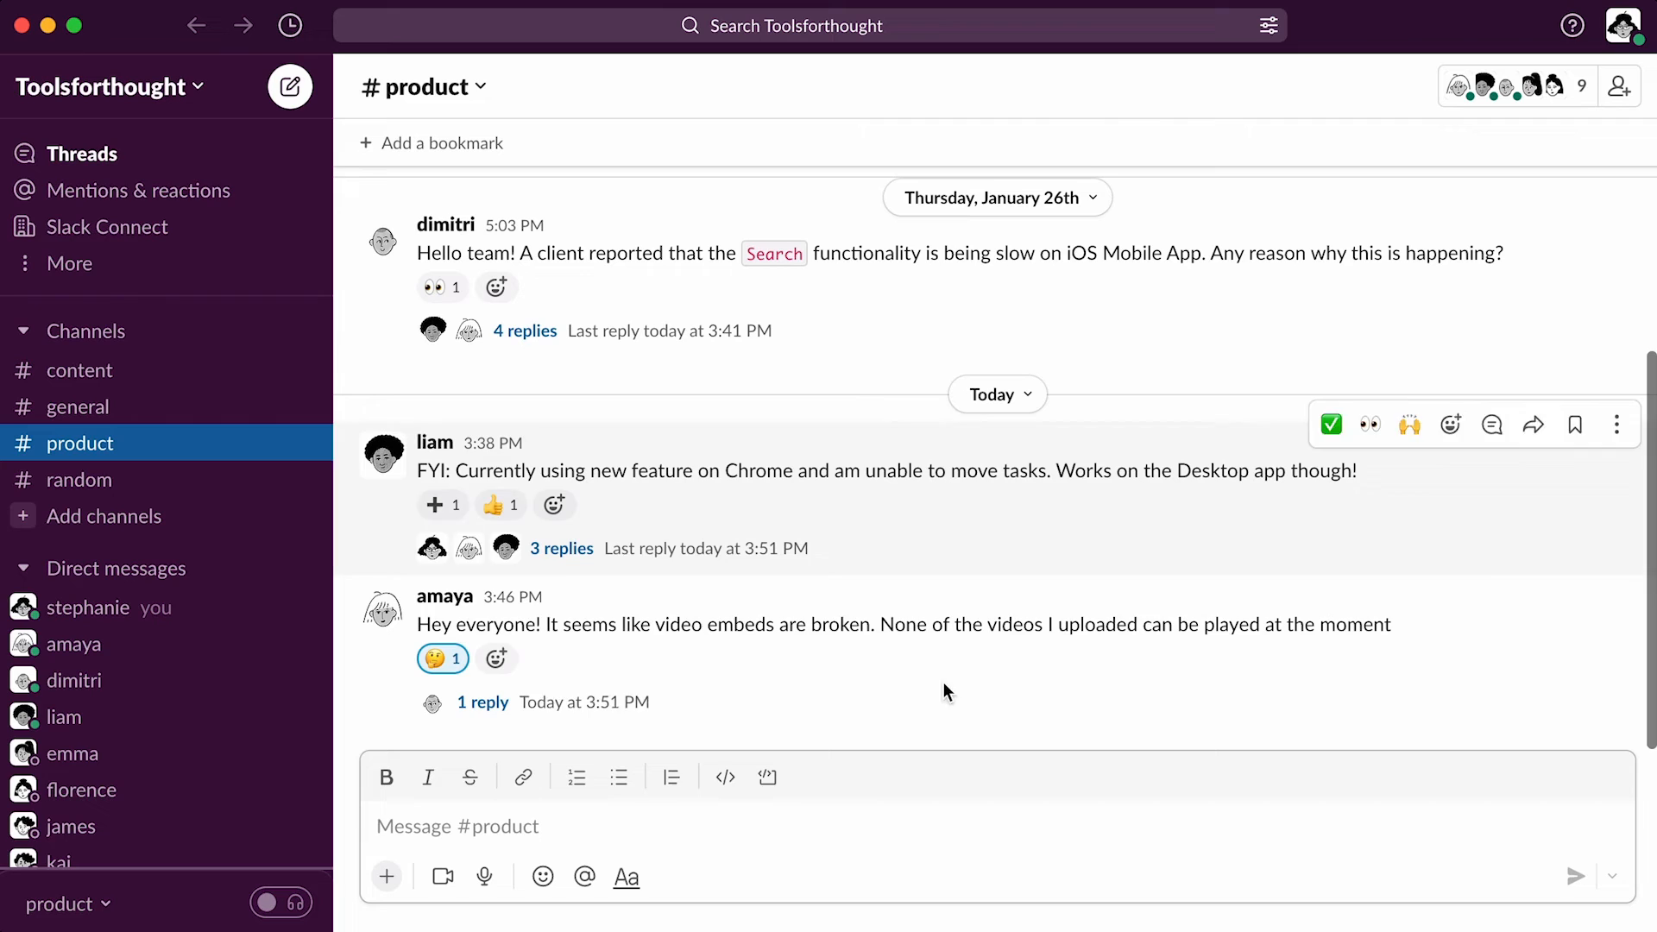
# Paste the Product Weekly 2023-02-06 Notion link into #product and send it.
pyautogui.rightClick(528, 825)
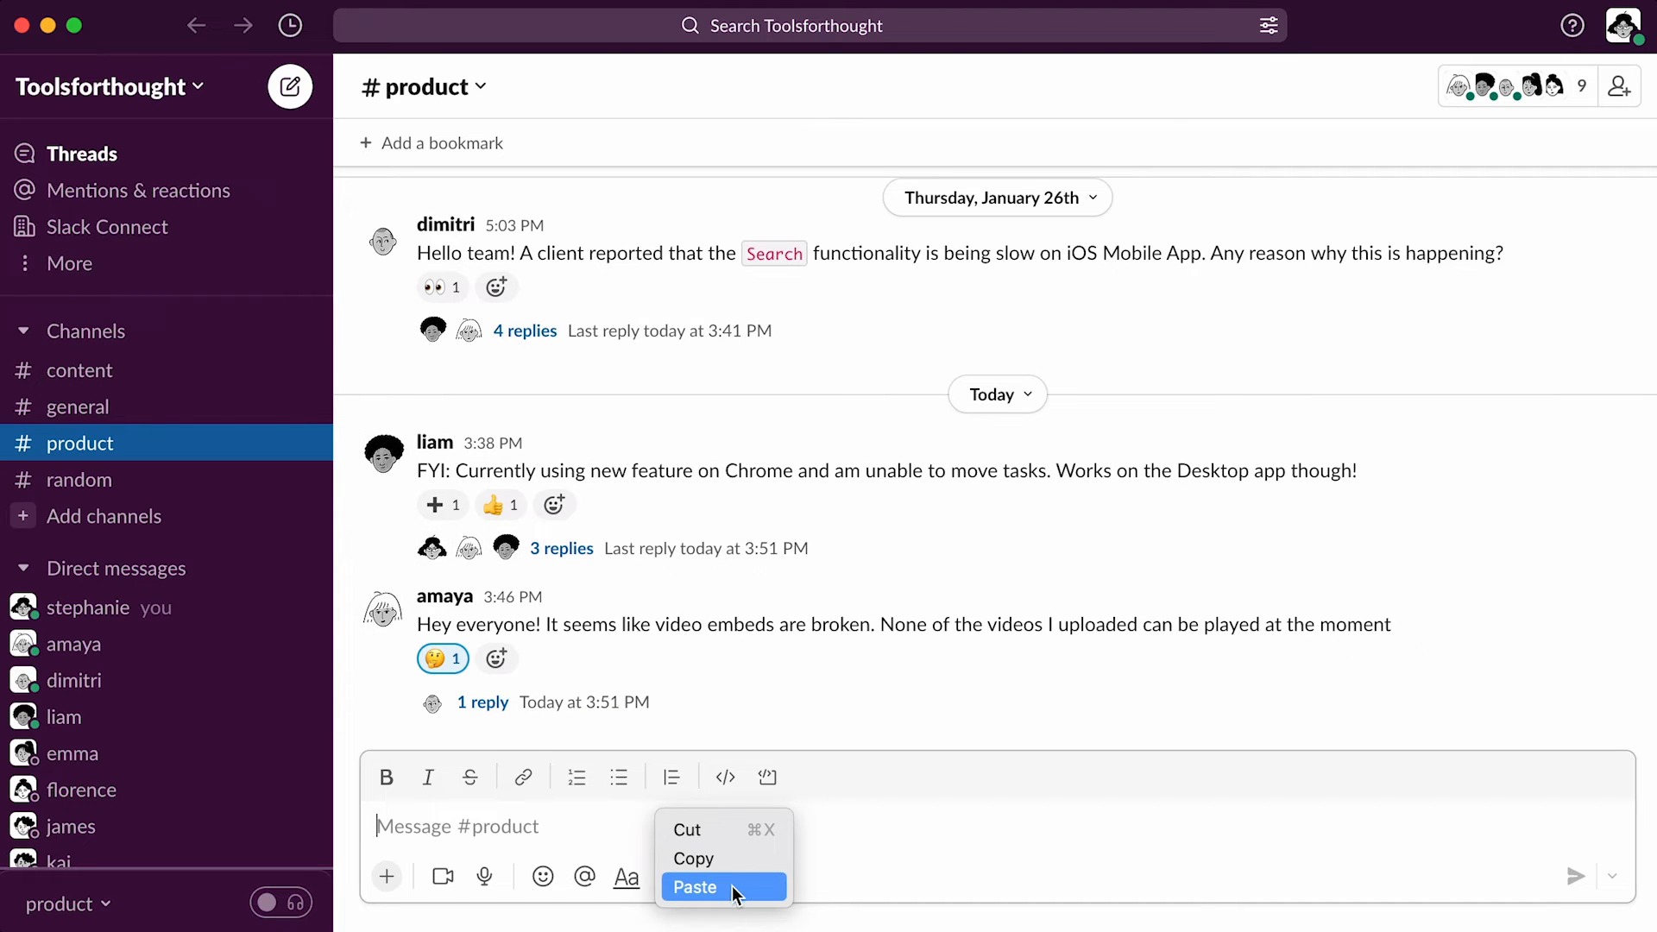
pyautogui.click(694, 888)
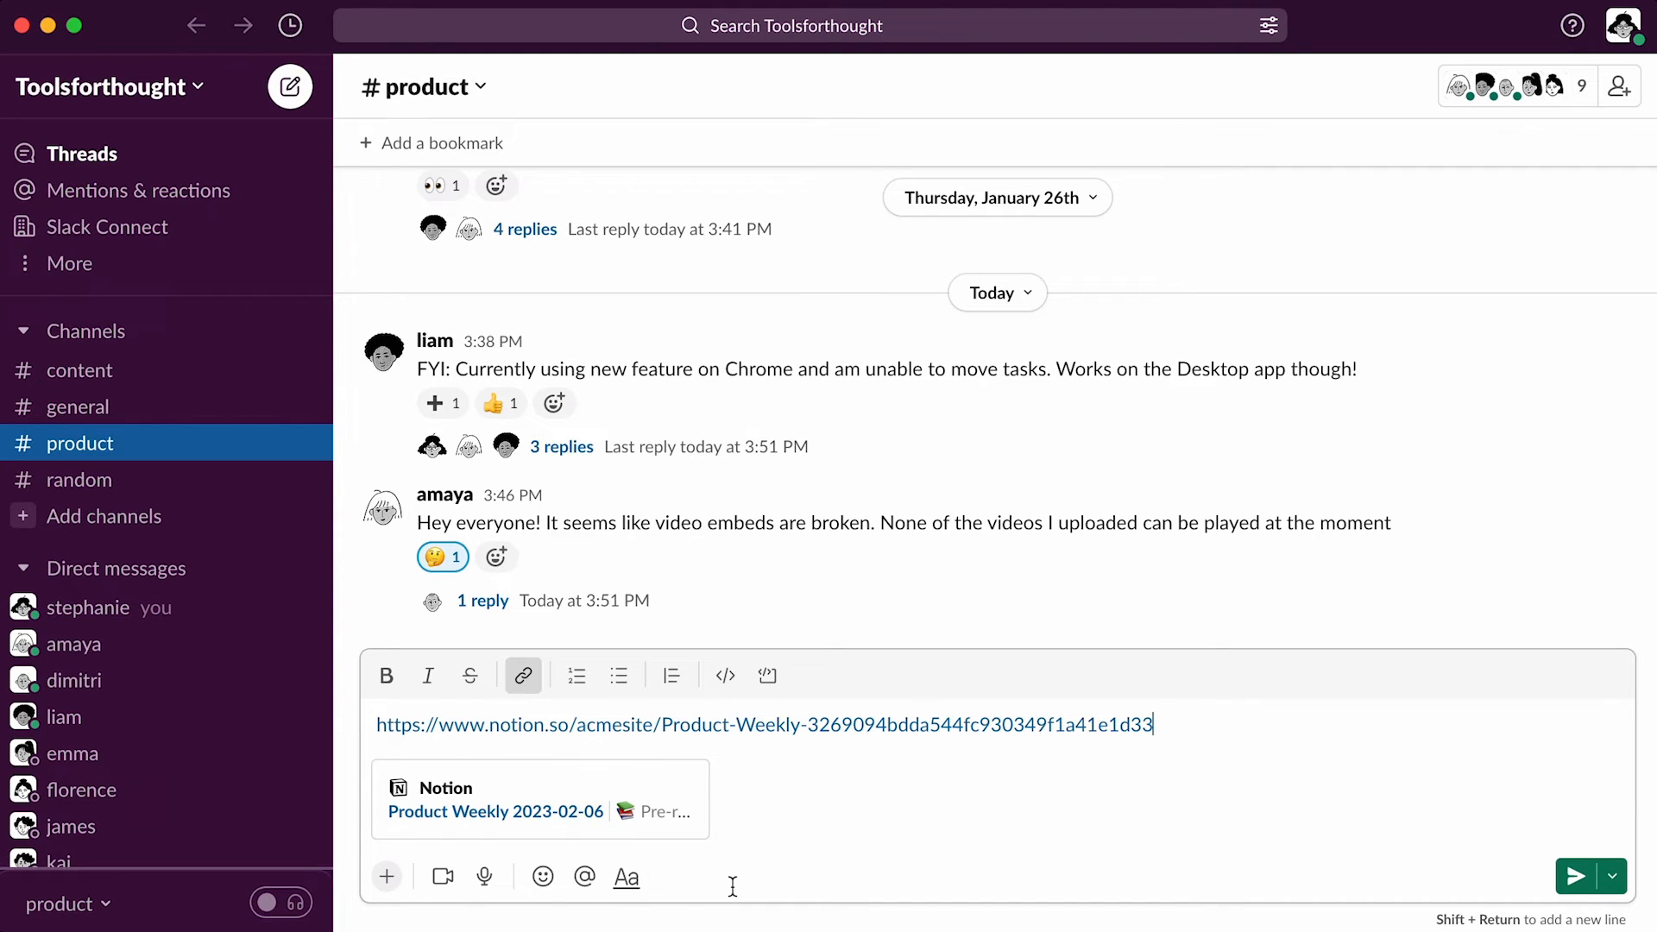
pyautogui.moveTo(1238, 860)
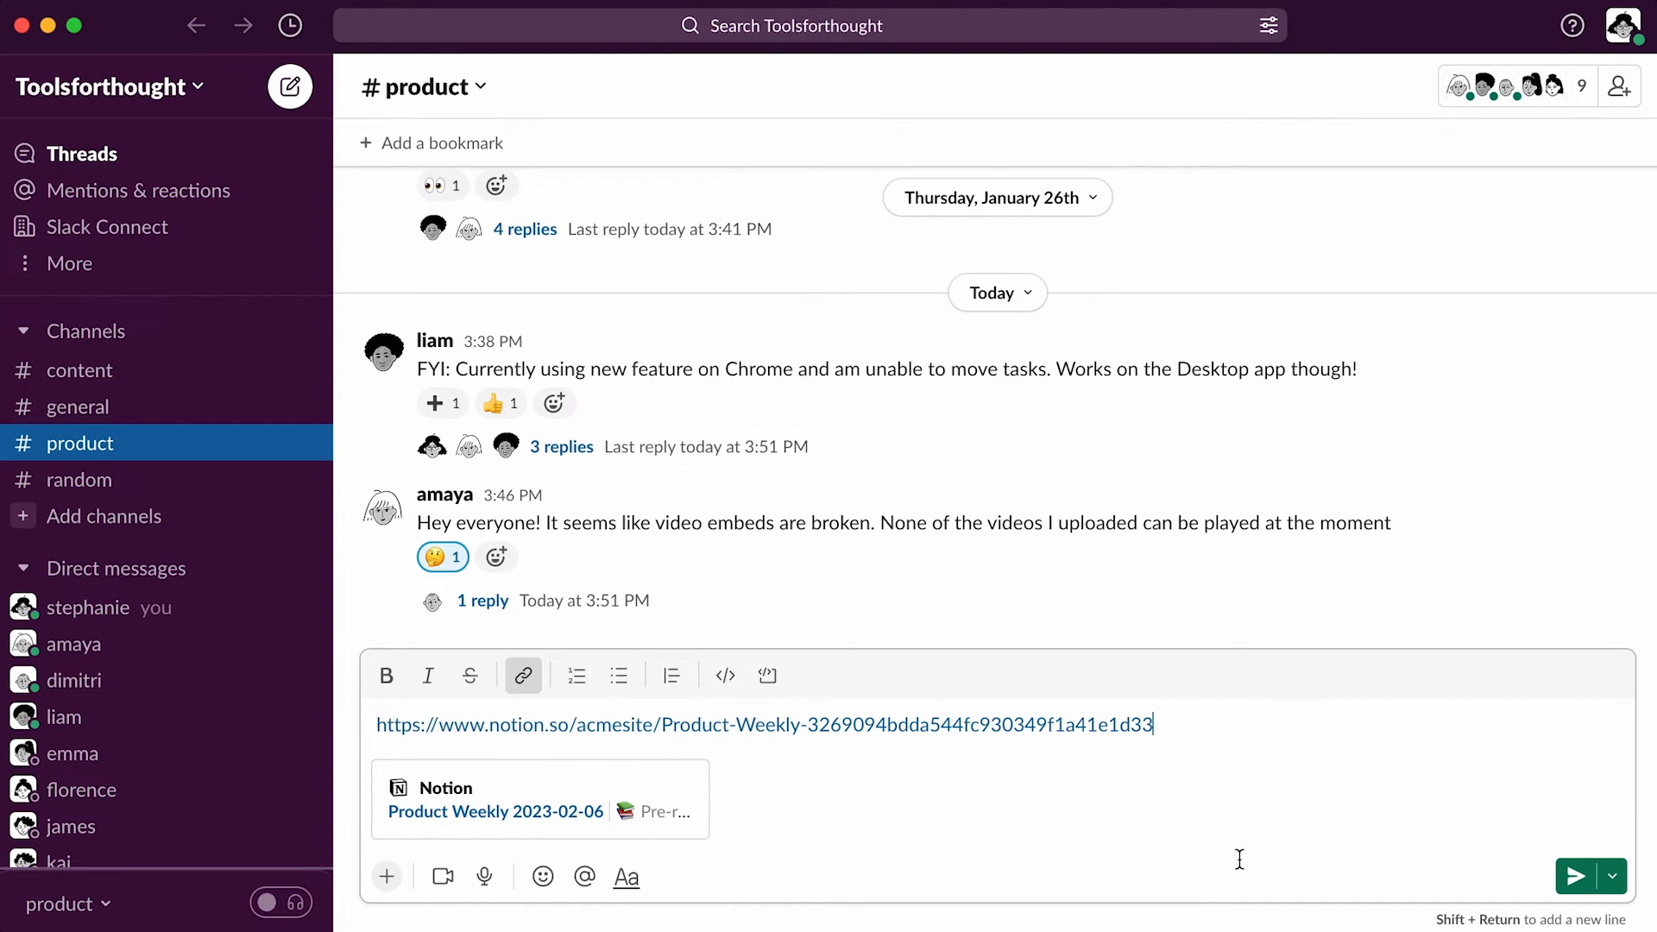
pyautogui.click(1580, 875)
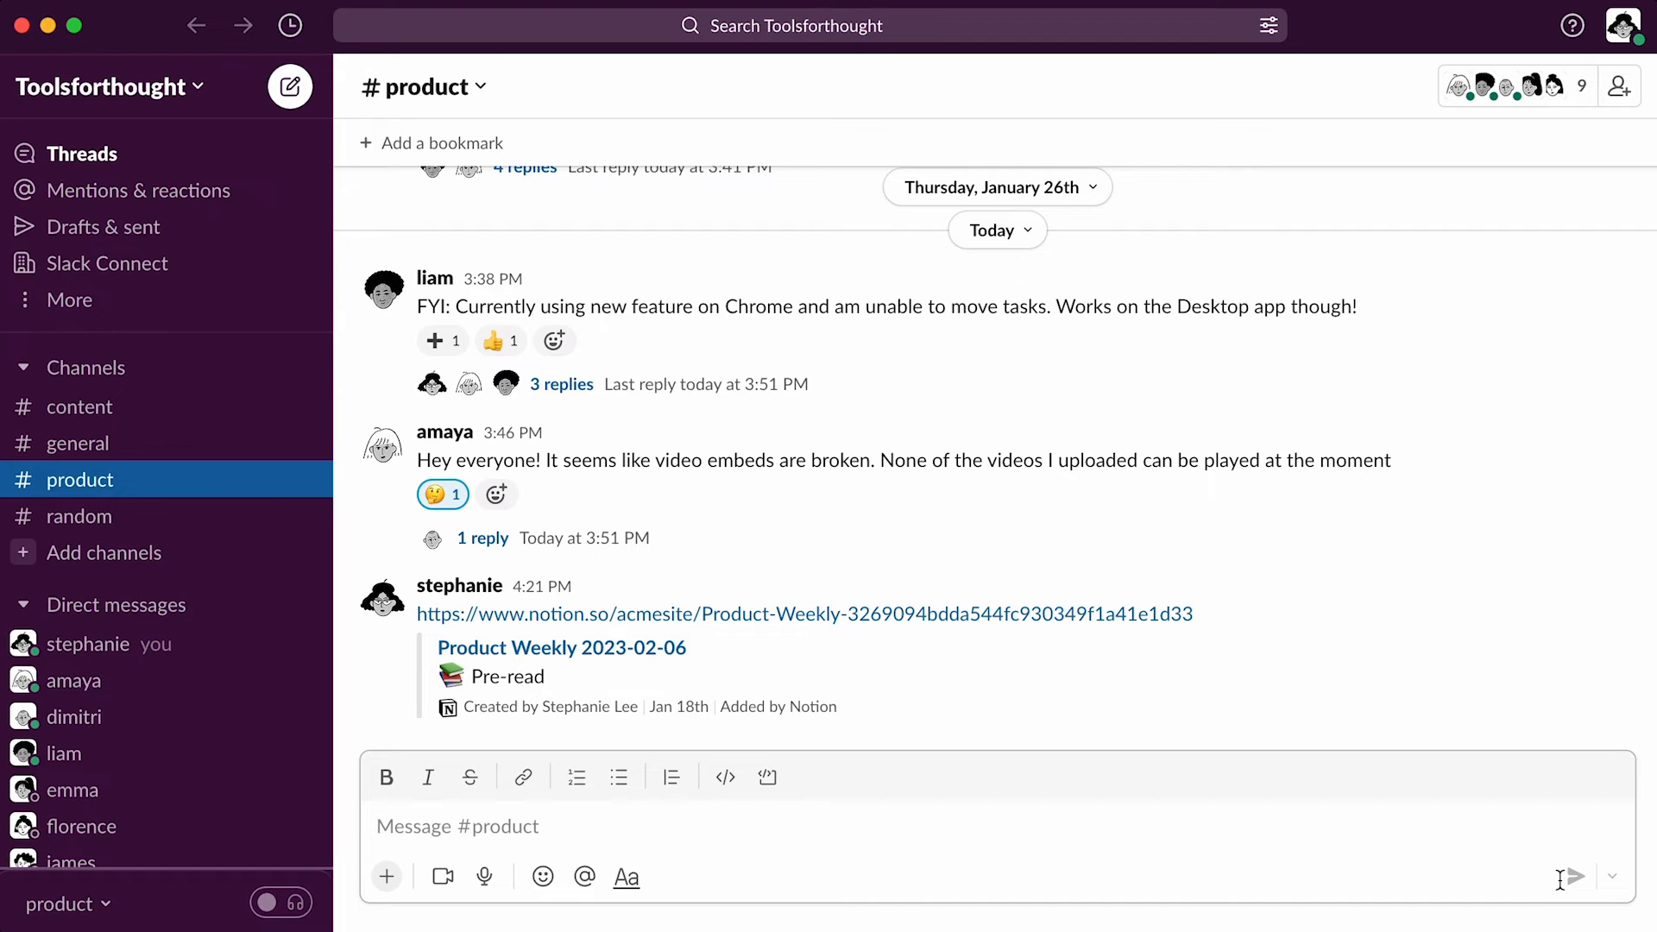
pyautogui.moveTo(703, 653)
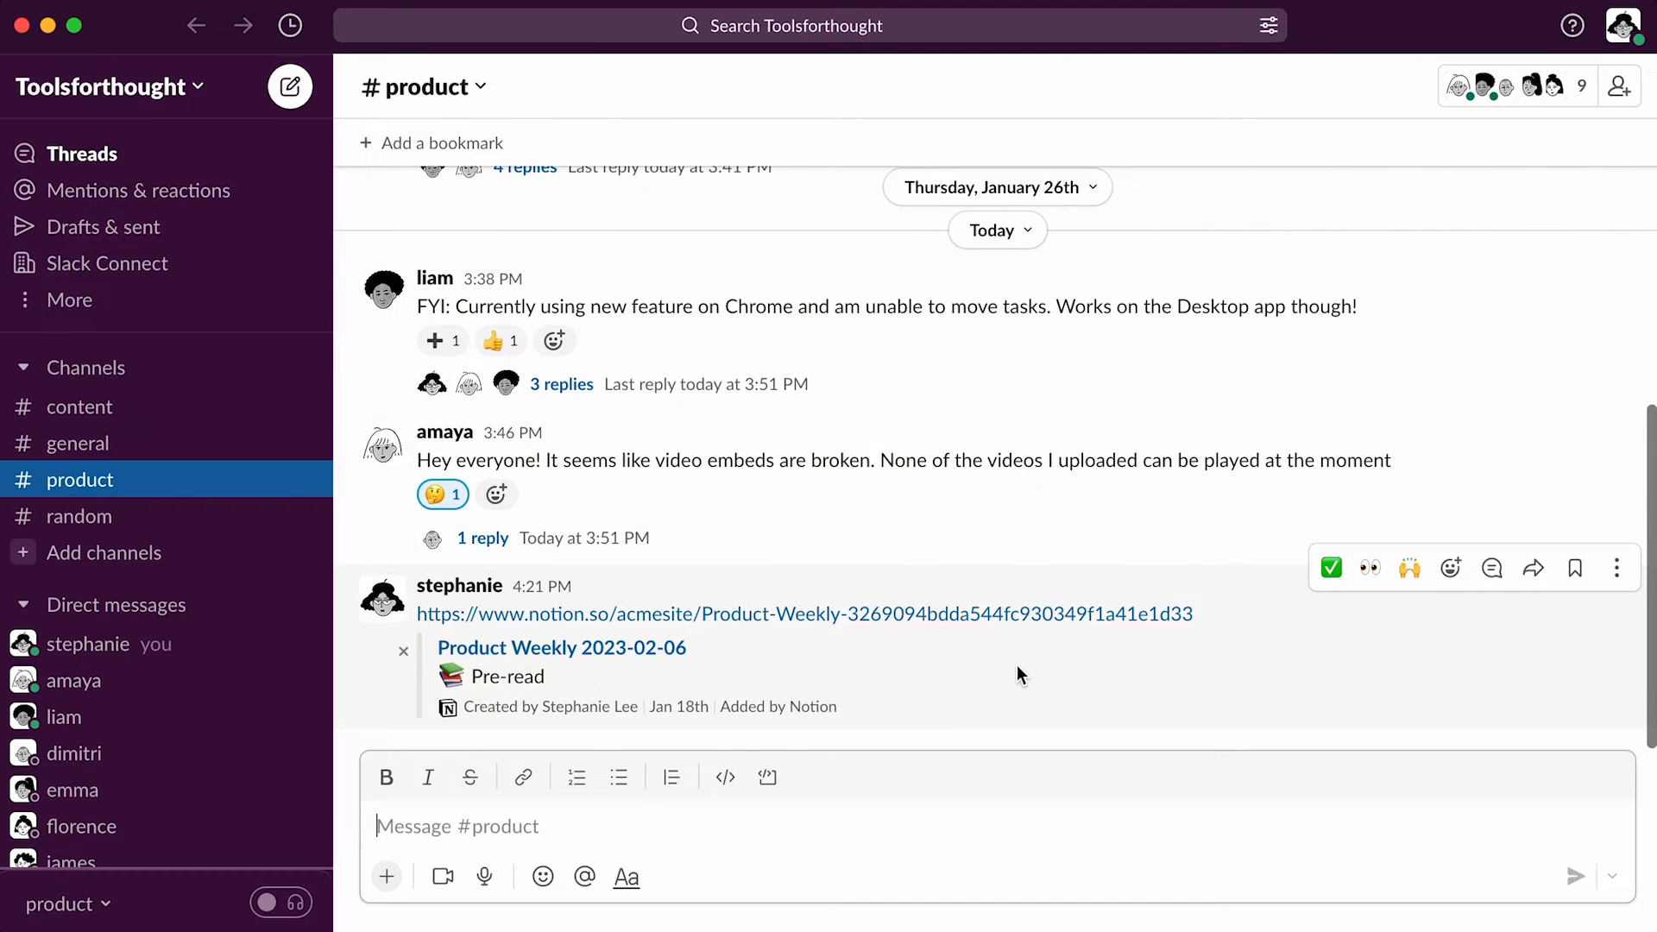
# Send the Brainstorm Notion link in #product and grant channel members access to it.
pyautogui.write('https://www.notion.so/acmesite/Brainstorm-1198da0da4674ff89dec6121c3bbfd40')
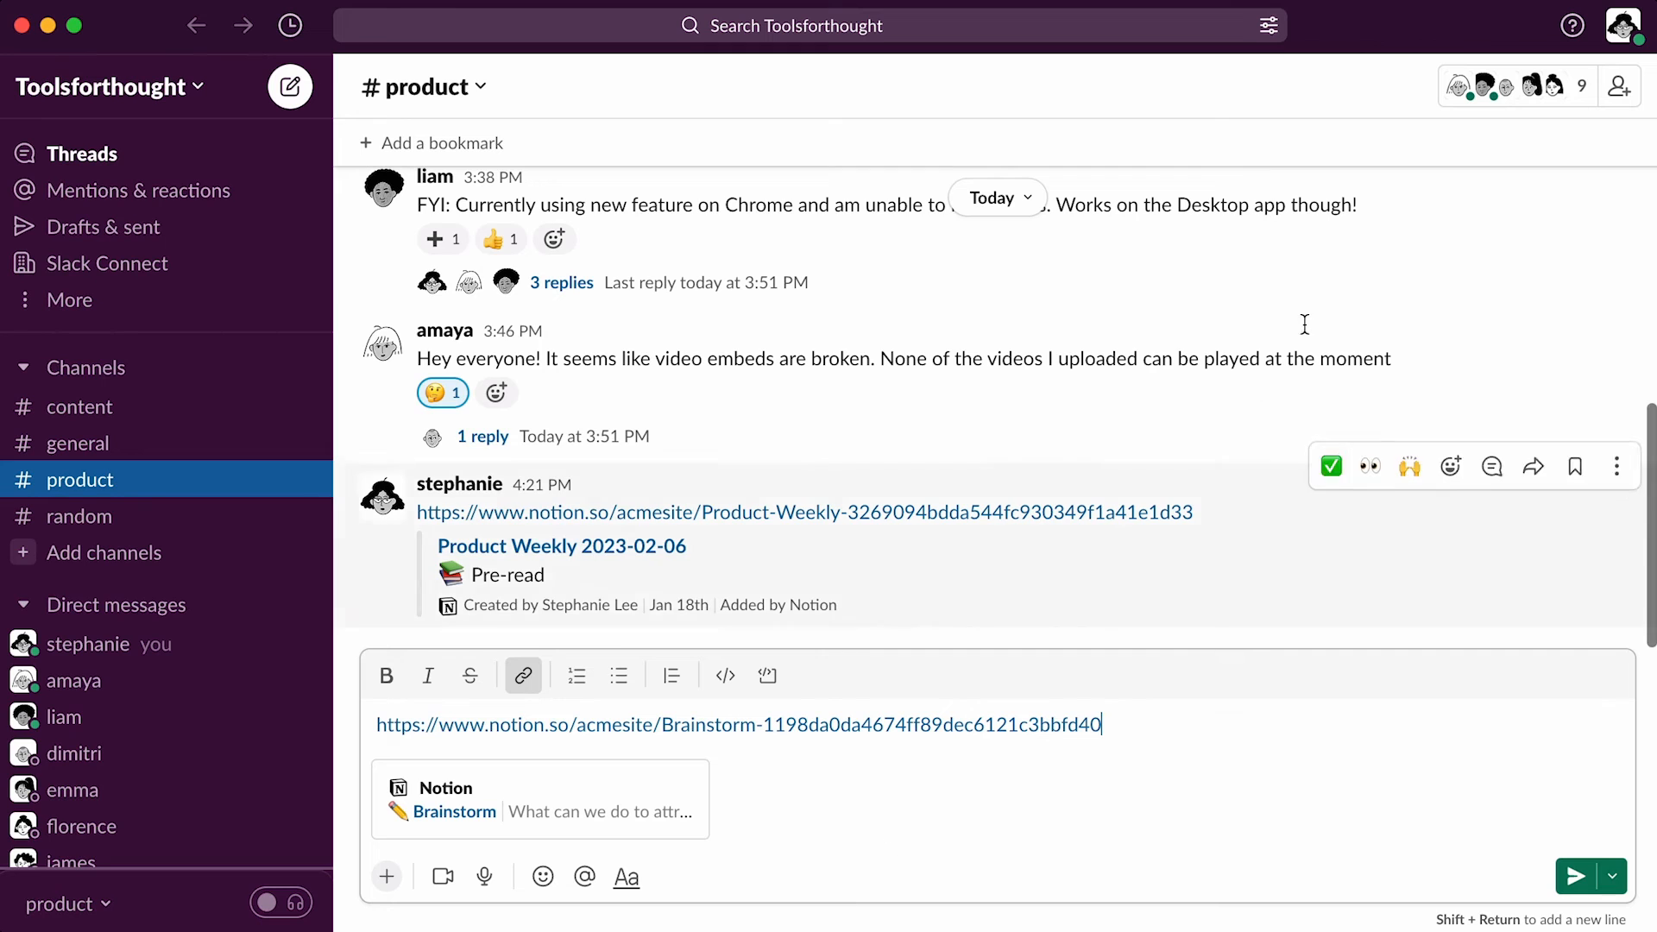
pyautogui.click(1575, 876)
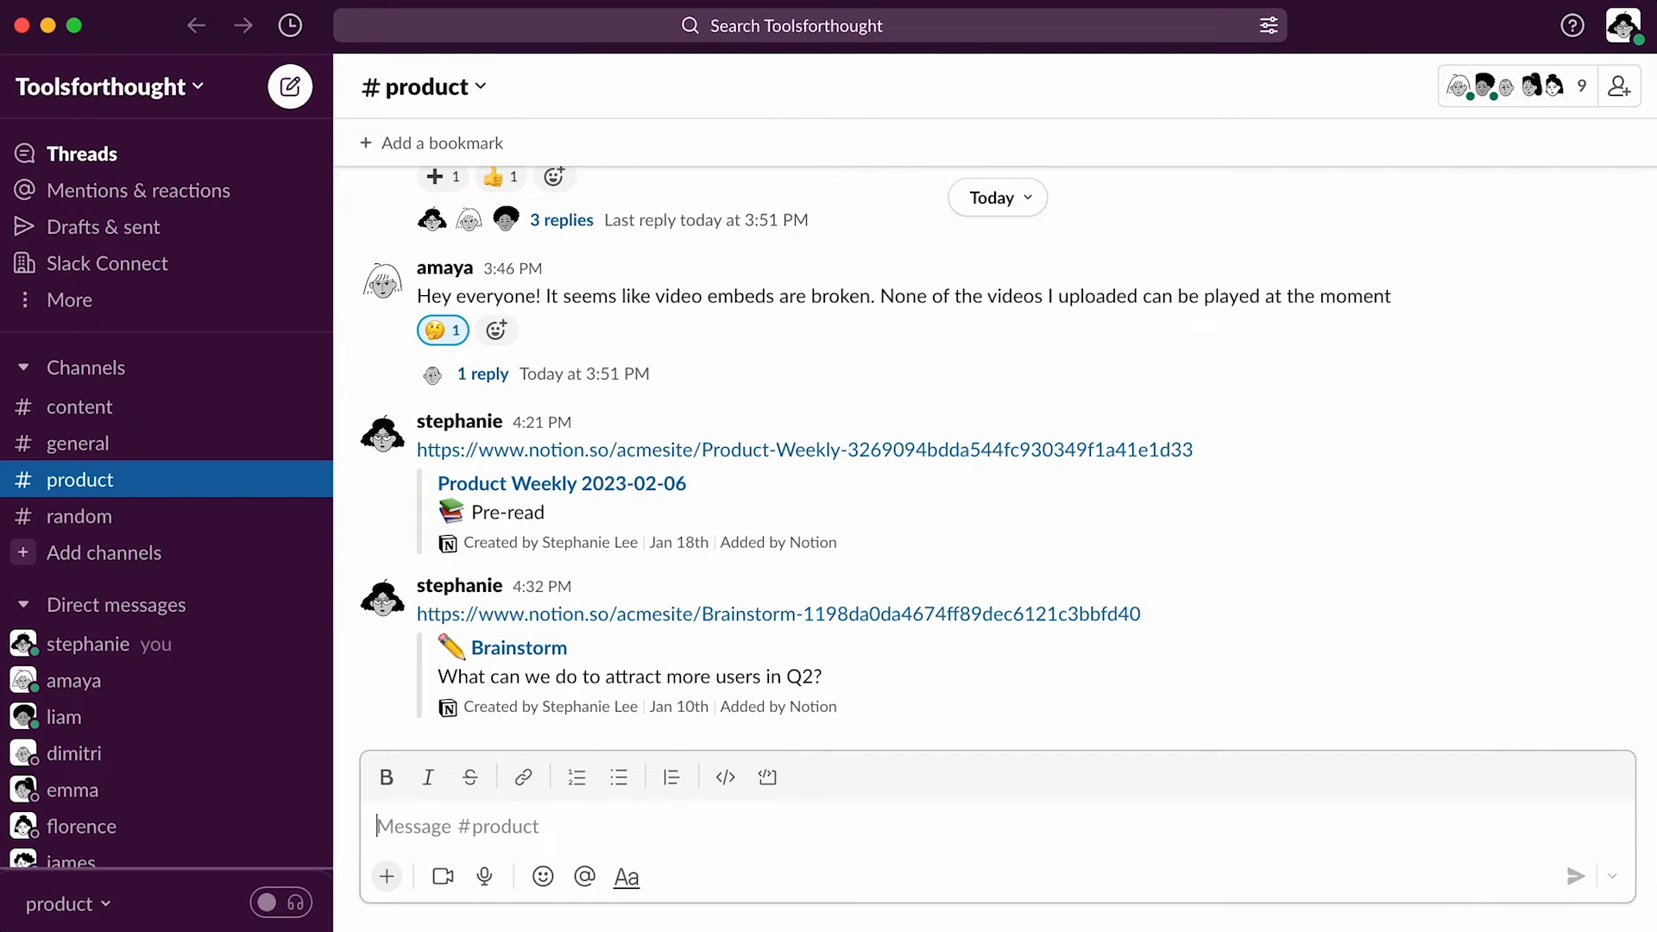
pyautogui.scroll(-3)
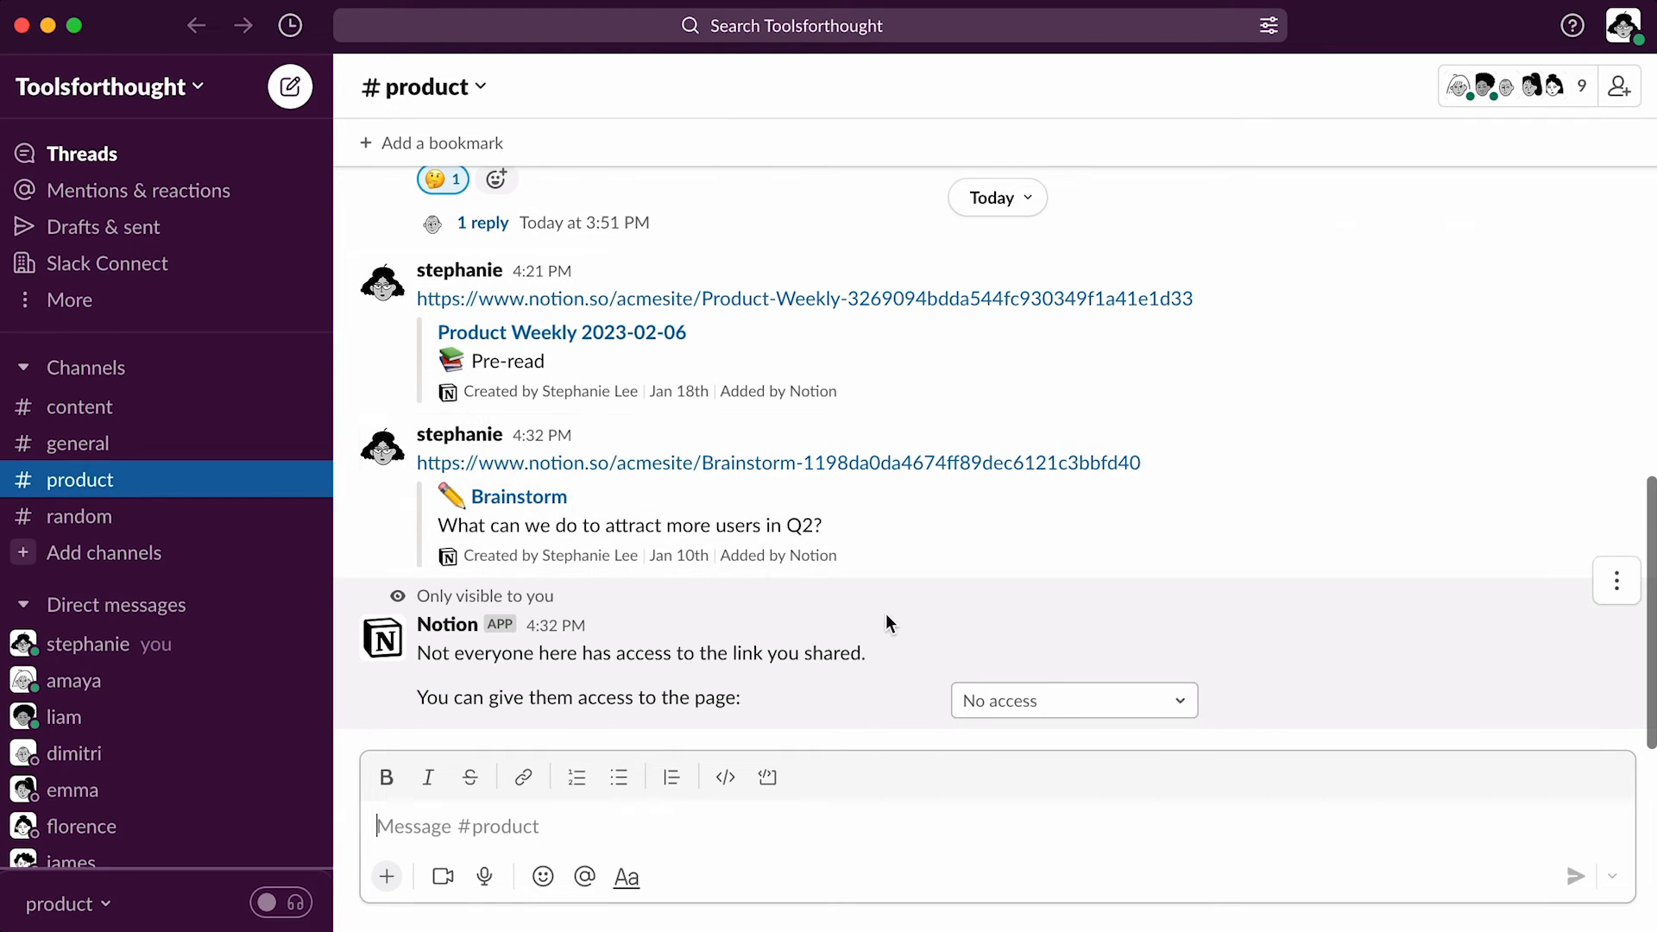
pyautogui.click(1073, 700)
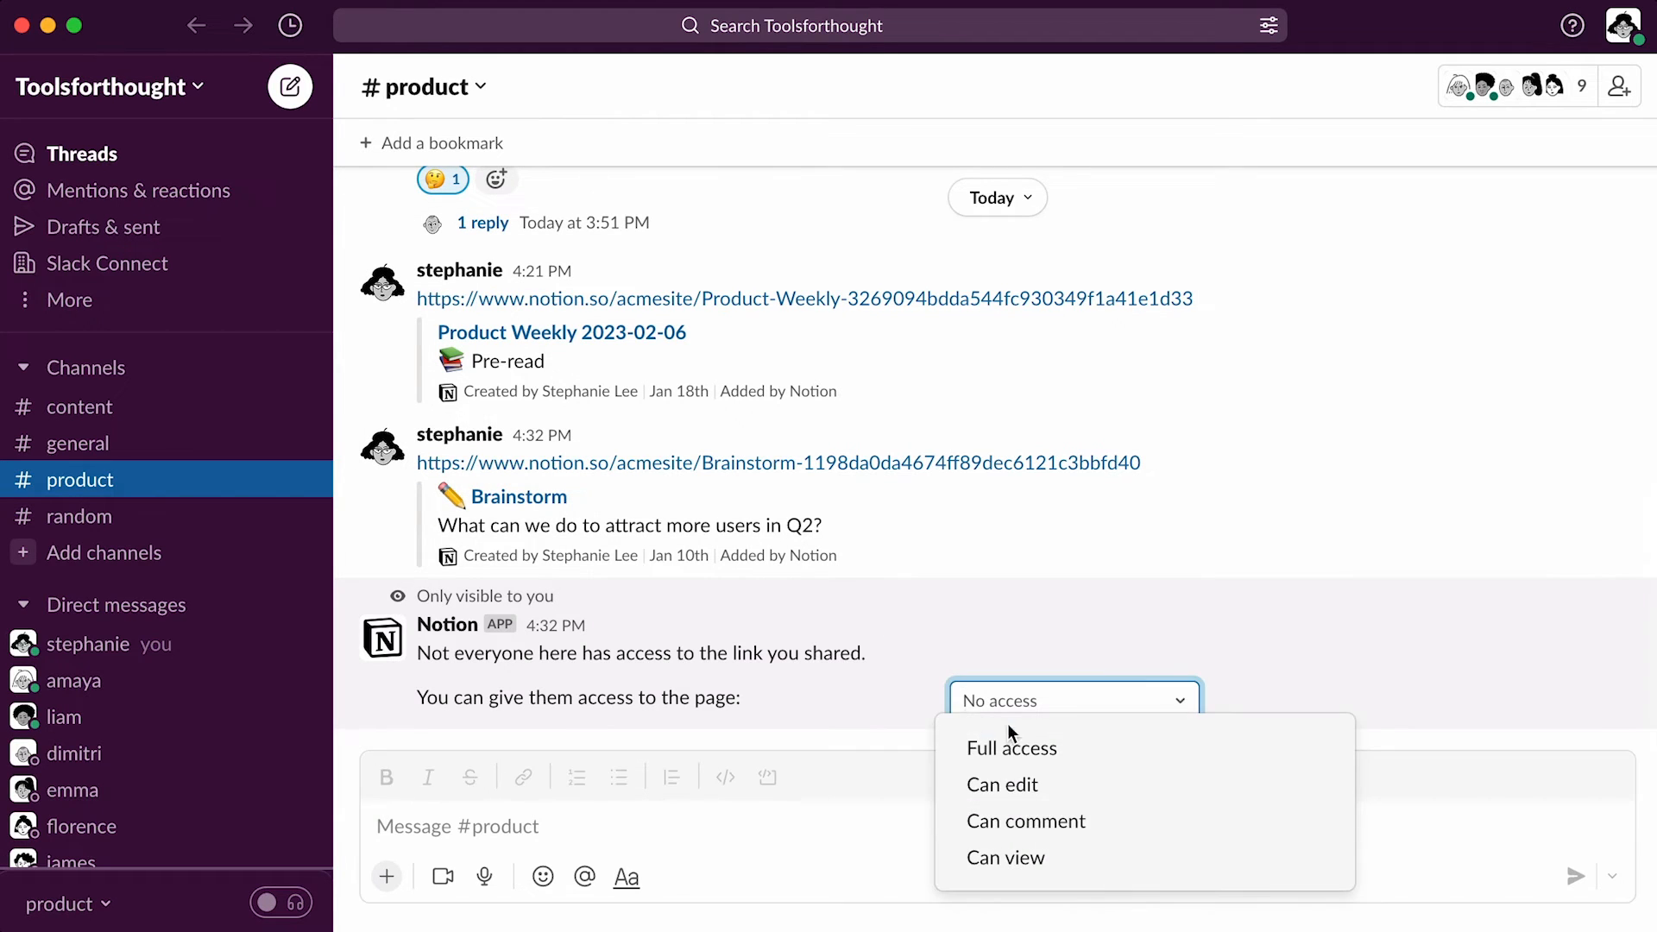
pyautogui.click(1010, 747)
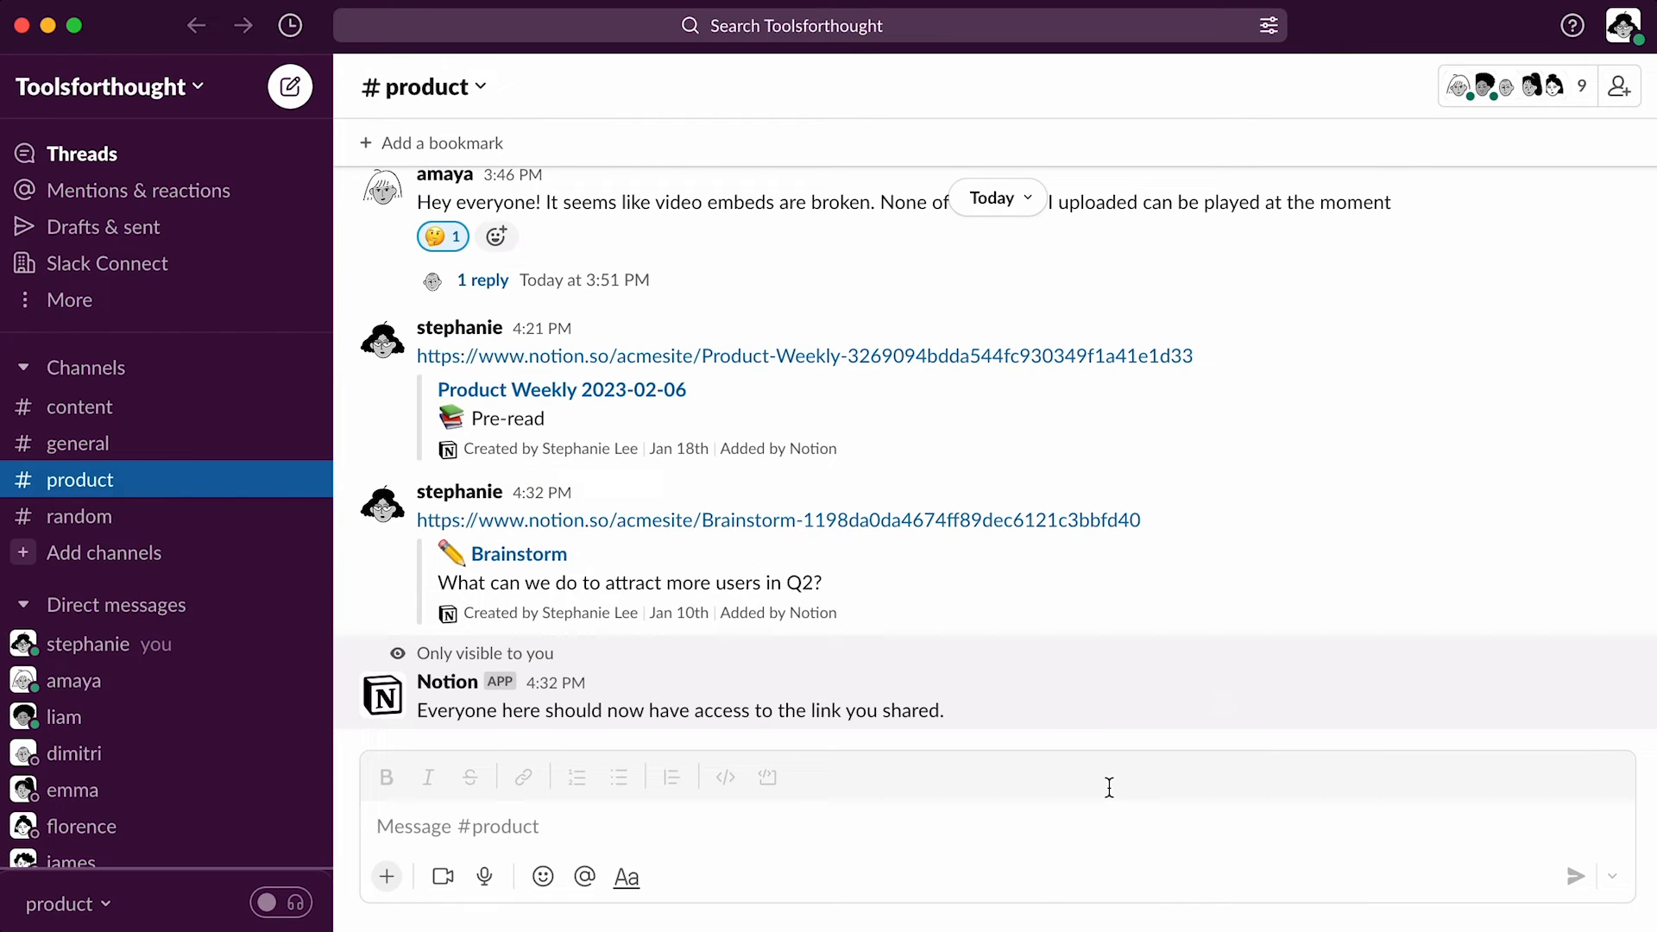
pyautogui.moveTo(1109, 795)
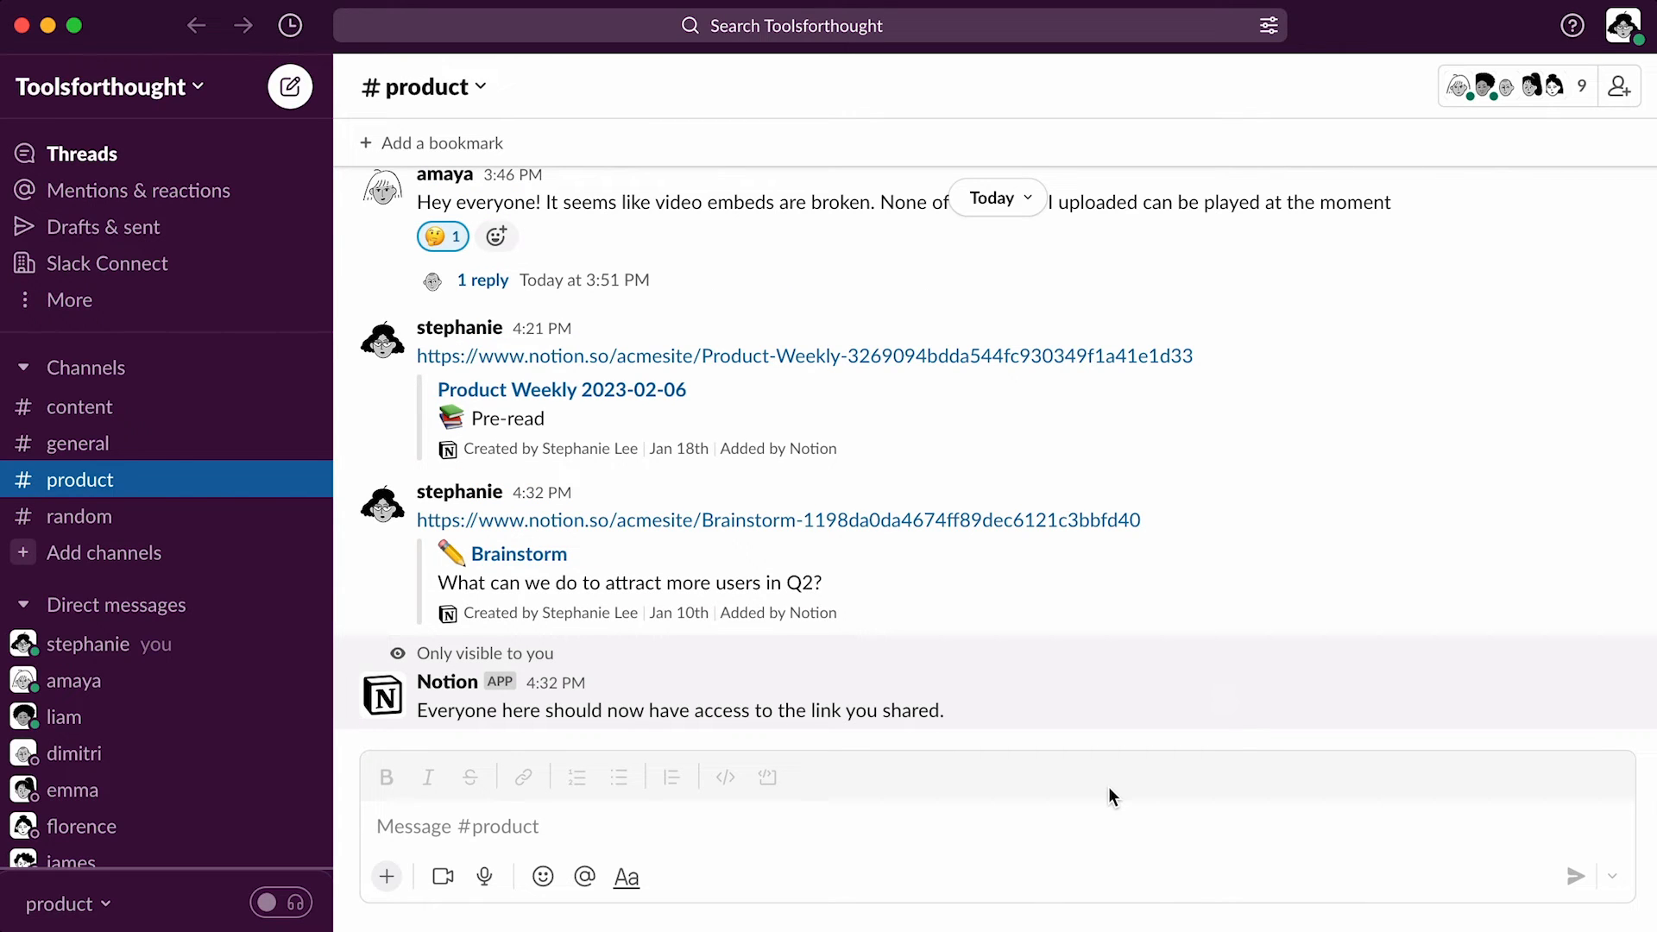
pyautogui.click(79, 406)
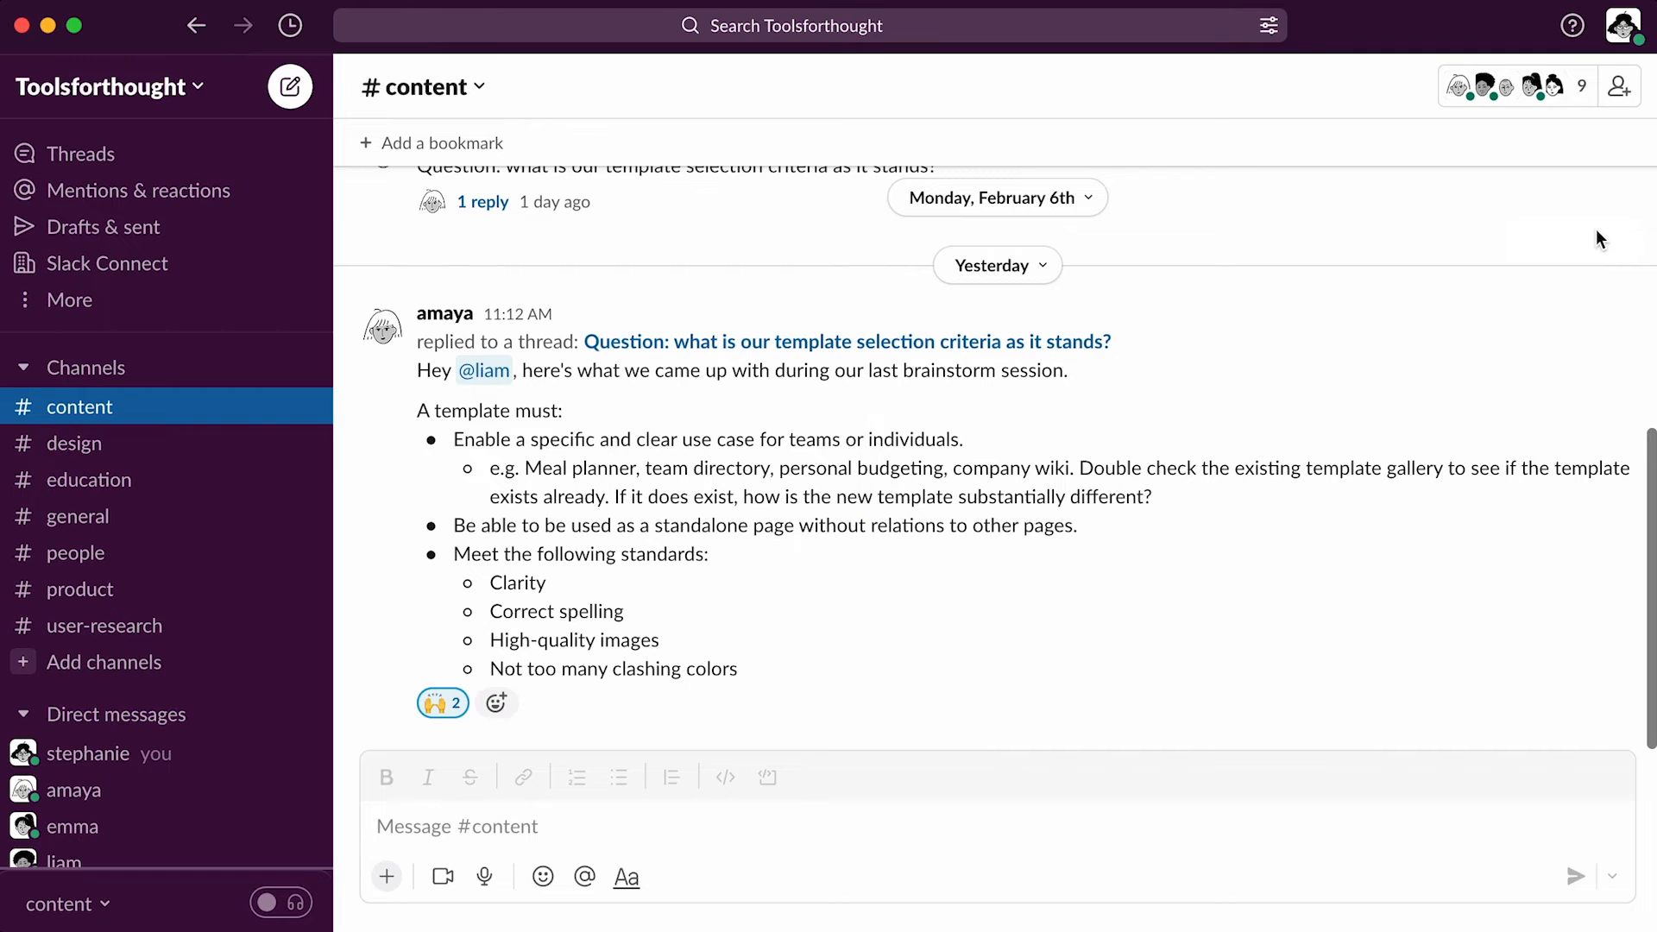
# Copy the link to the template selection criteria reply in #content.
pyautogui.click(1615, 296)
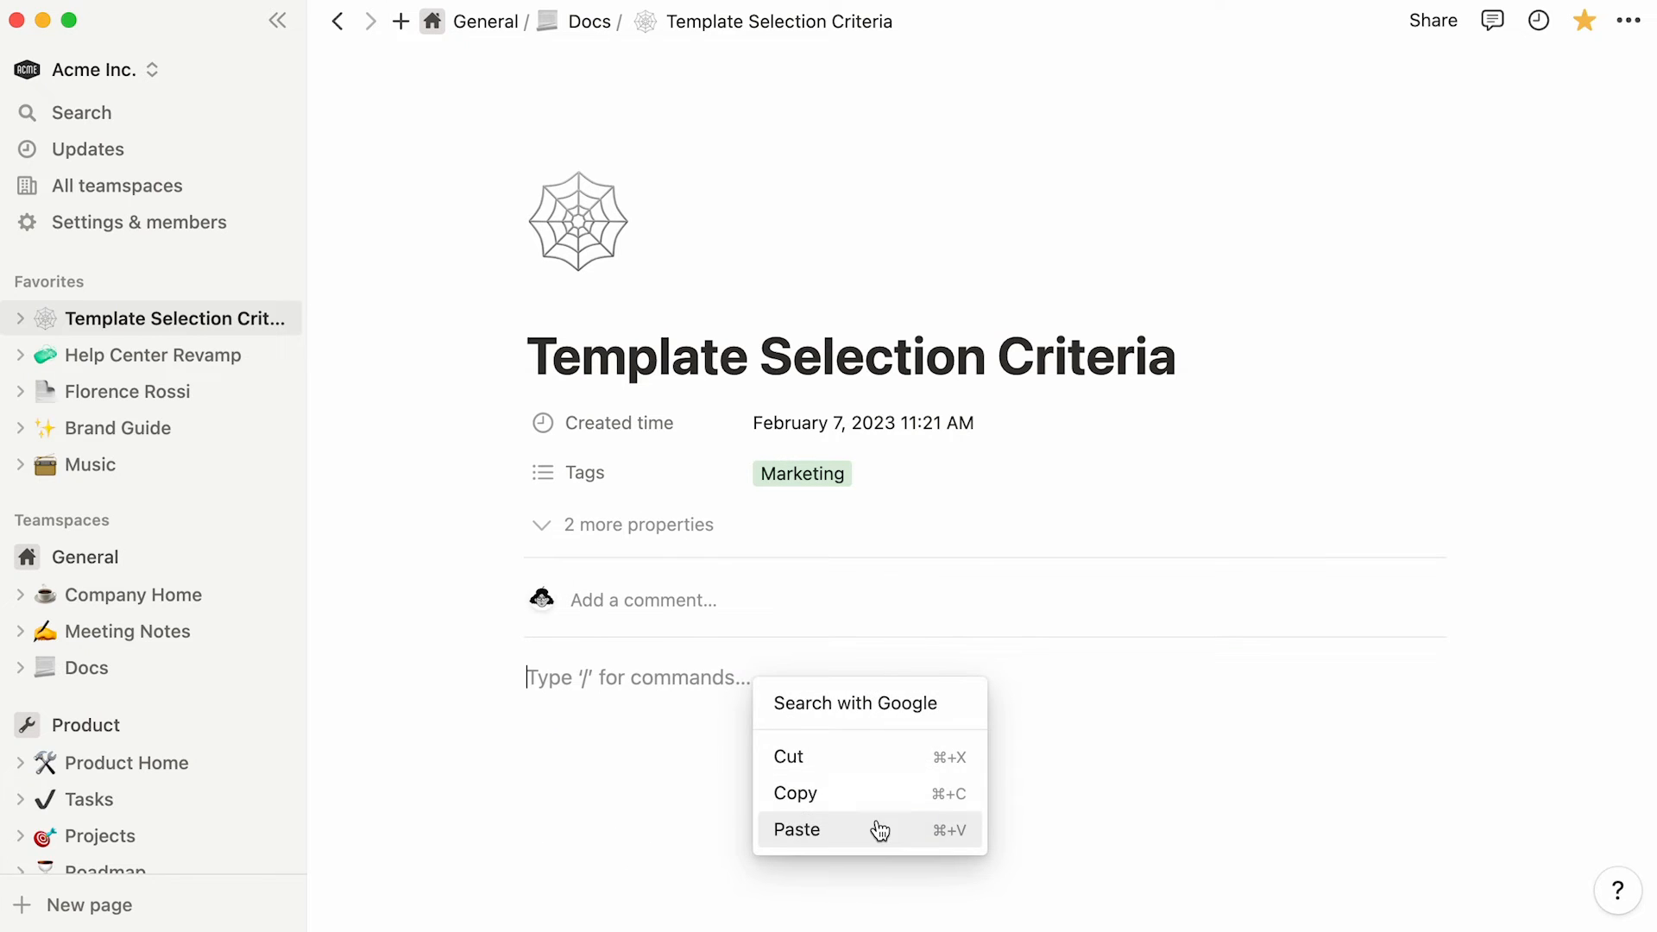
# Embed Amaya's Slack reply in Template Selection Criteria, then scroll to Brand Guide's Logo section.
pyautogui.click(796, 830)
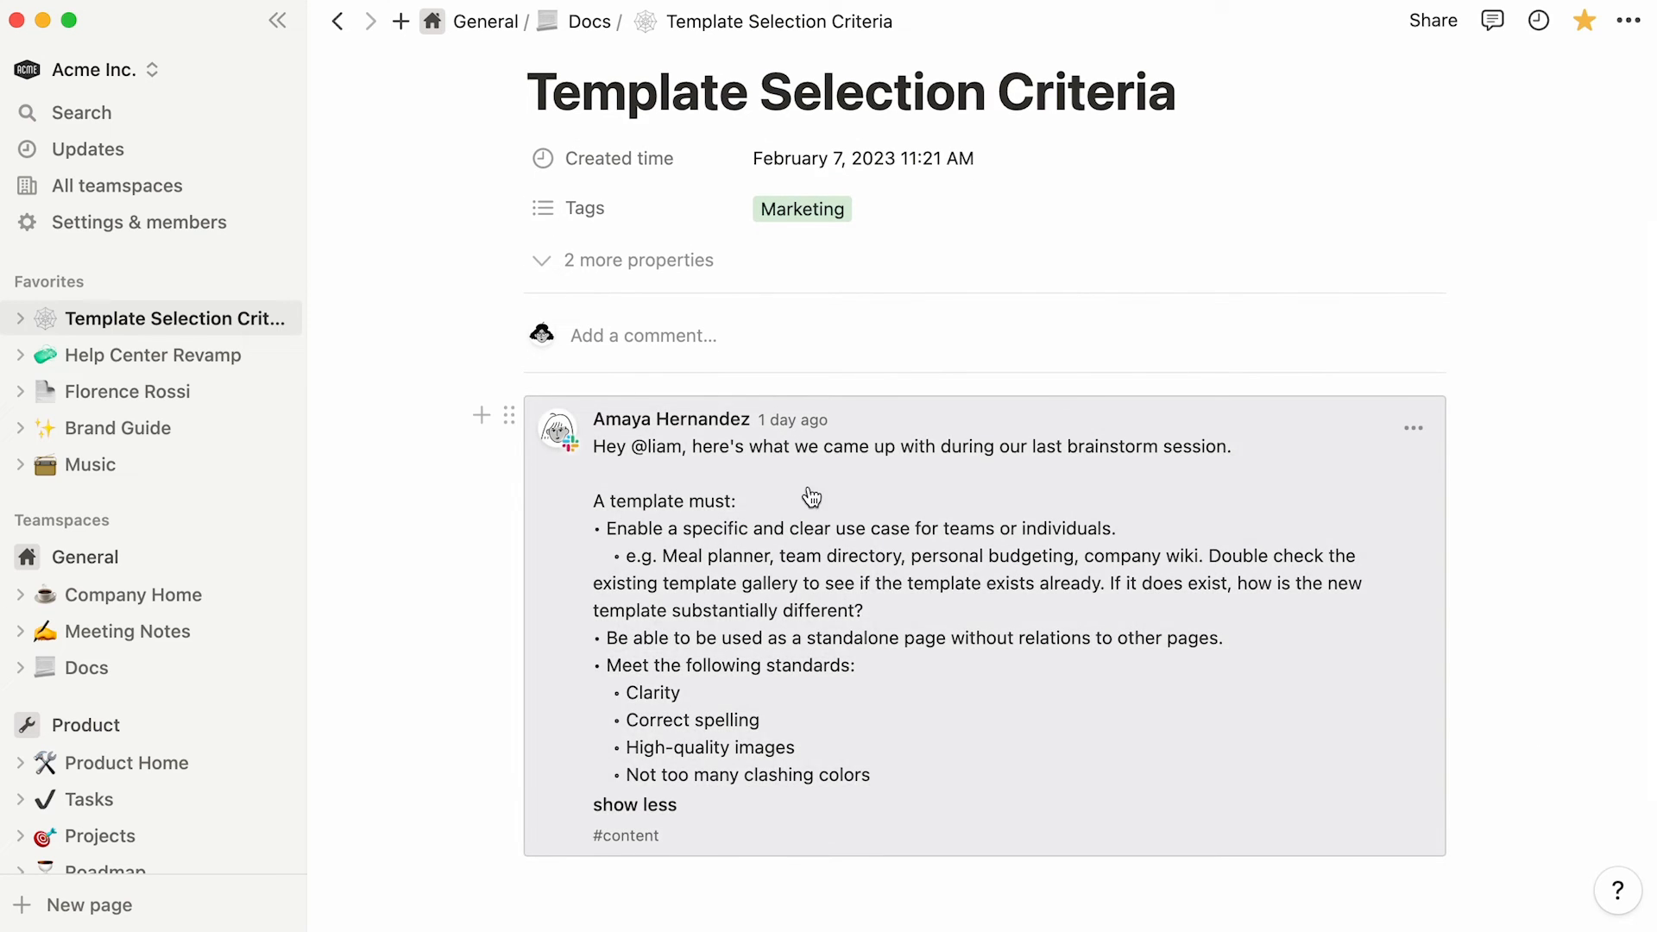
pyautogui.click(156, 354)
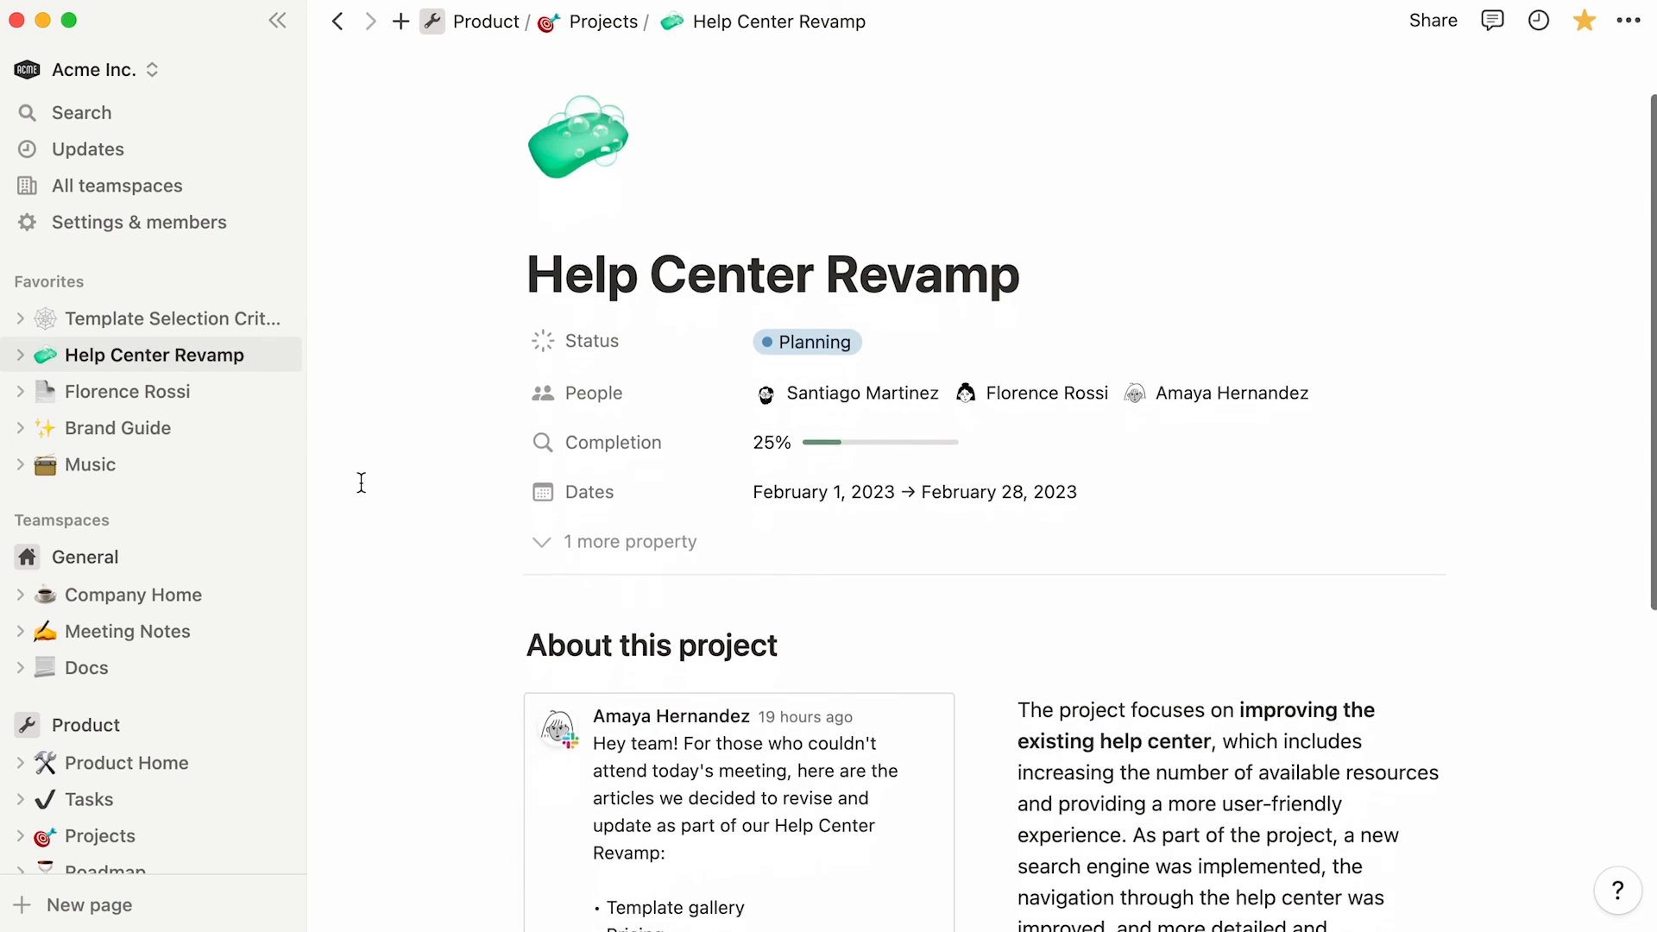
pyautogui.click(129, 391)
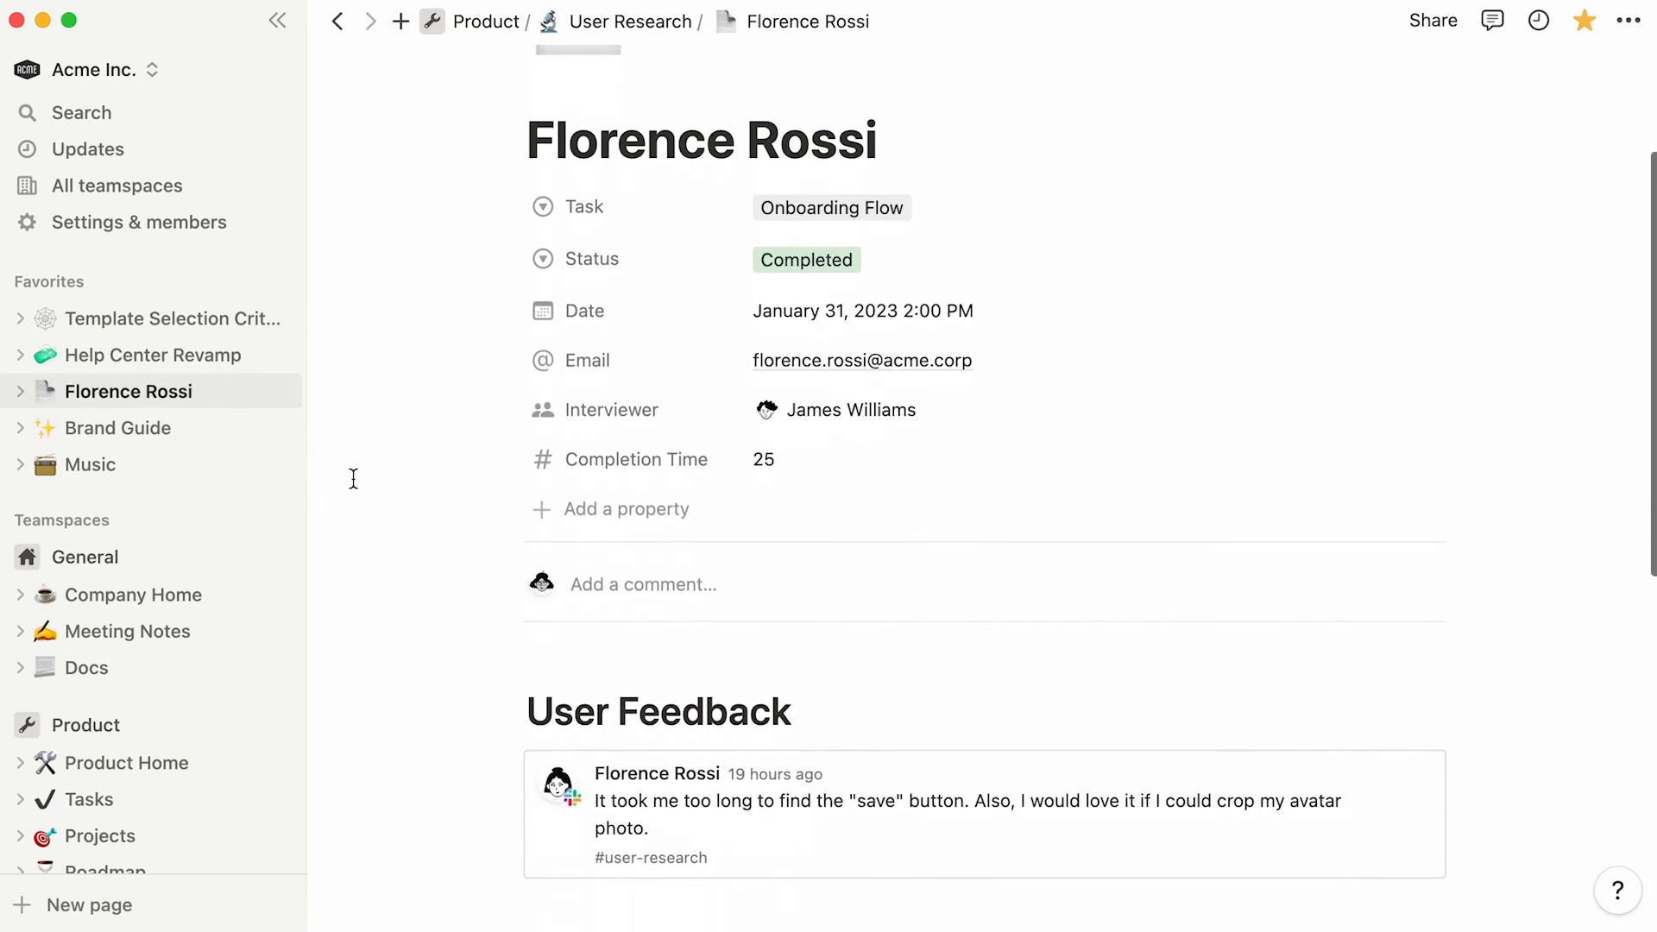
pyautogui.click(115, 427)
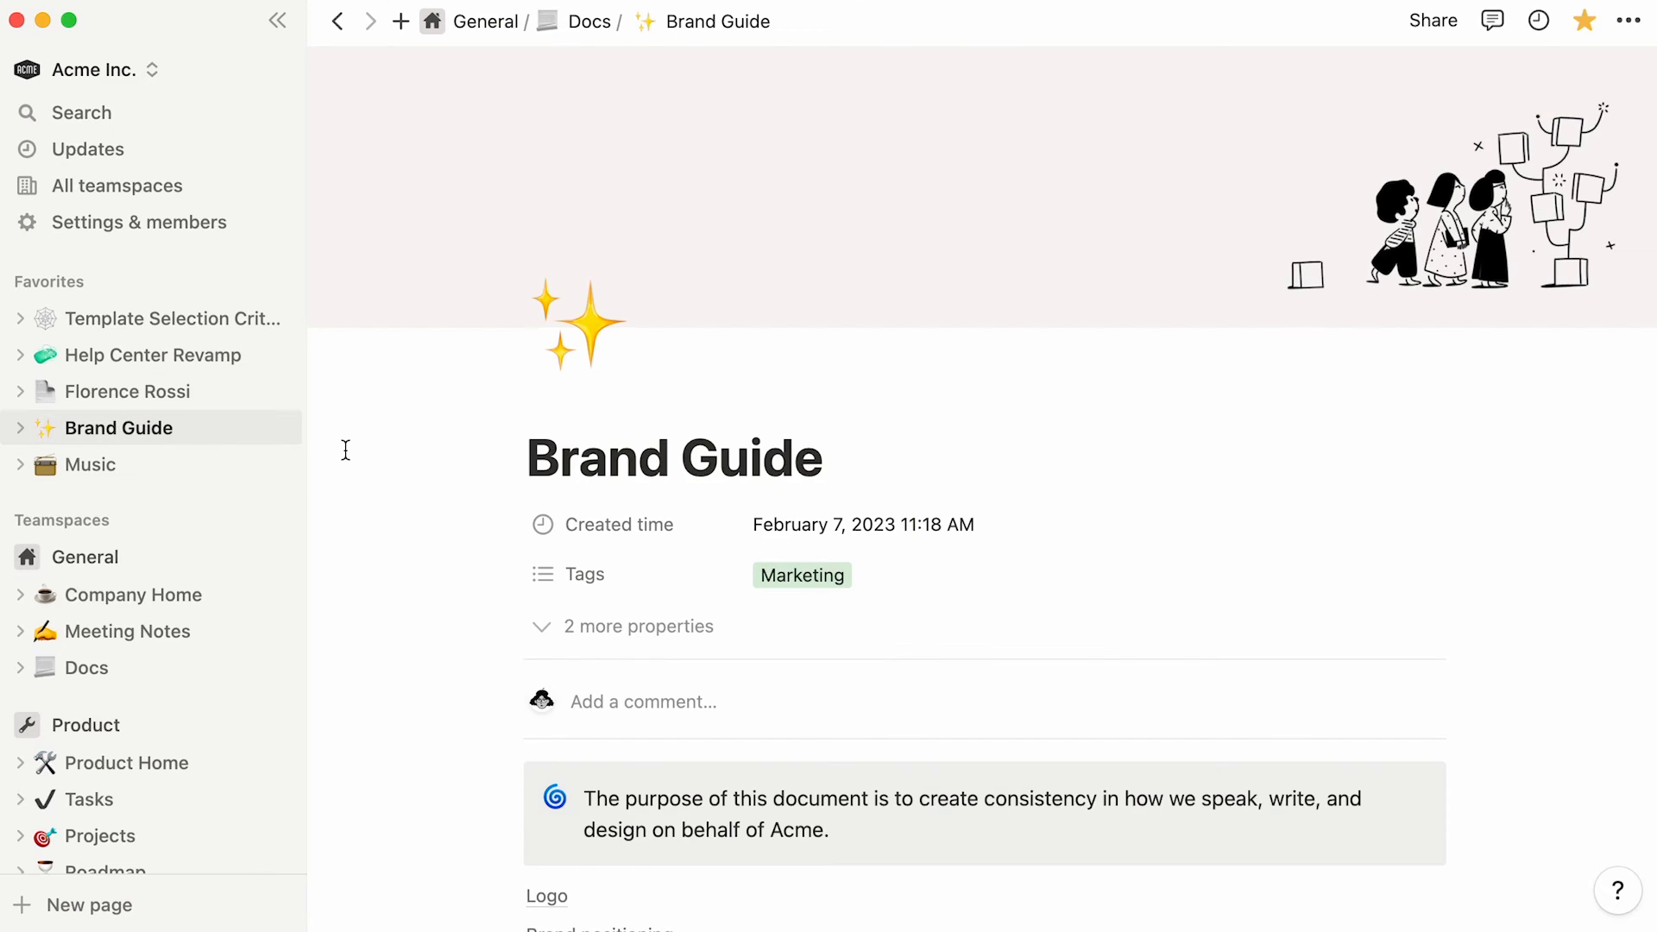
pyautogui.scroll(-3)
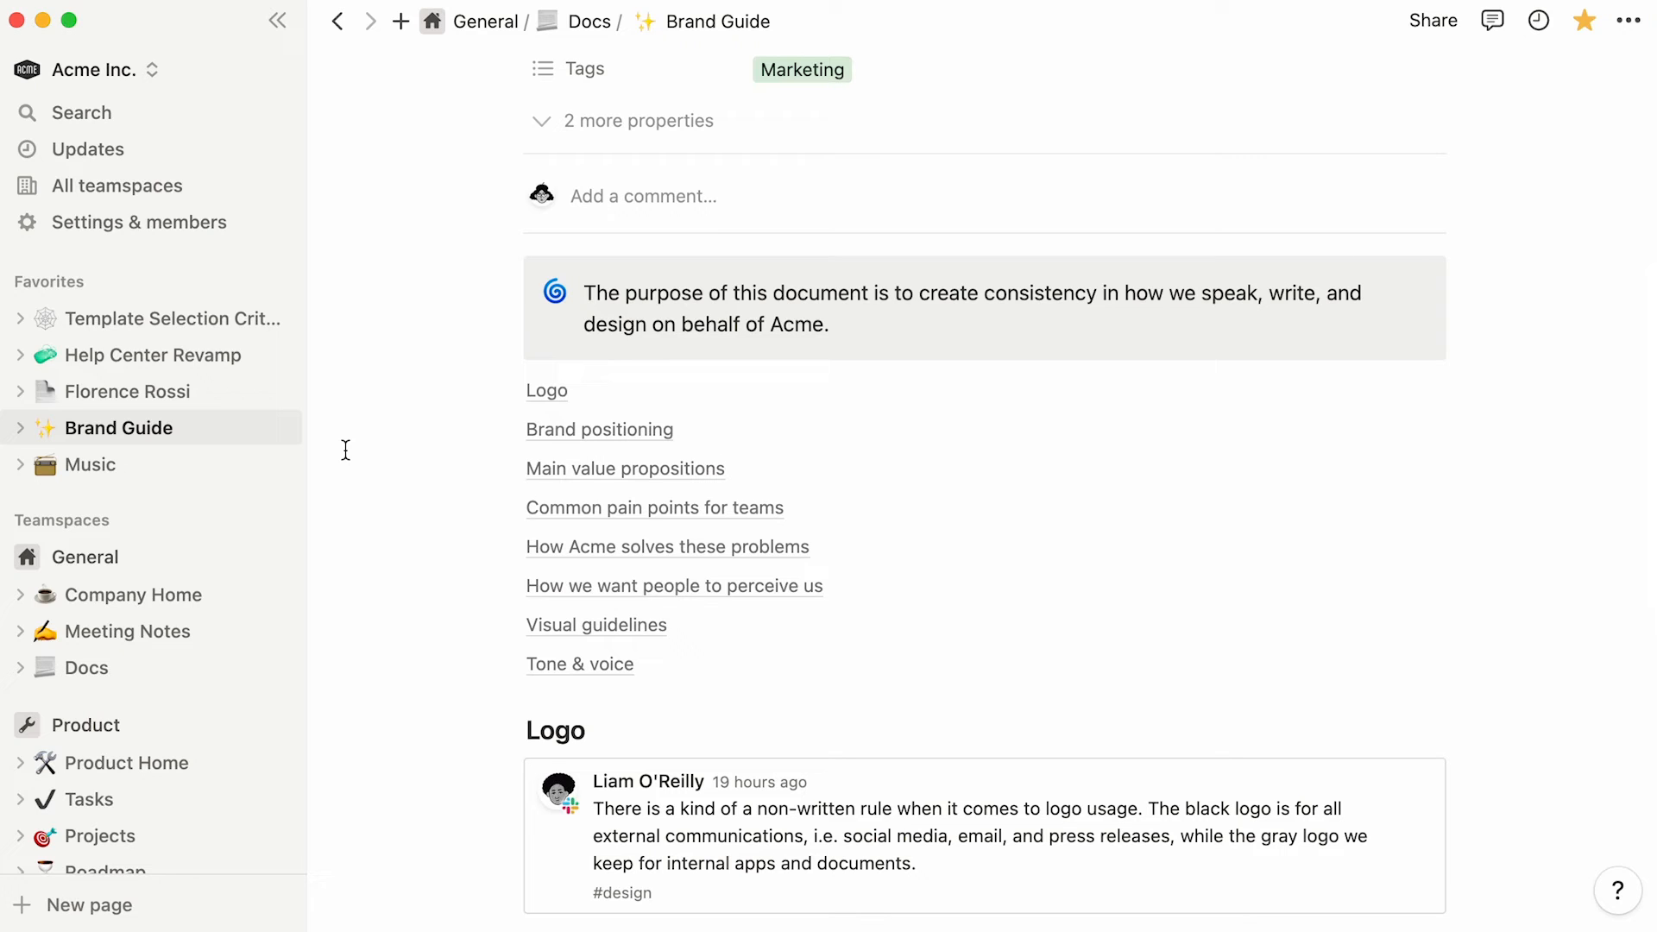
pyautogui.moveTo(453, 721)
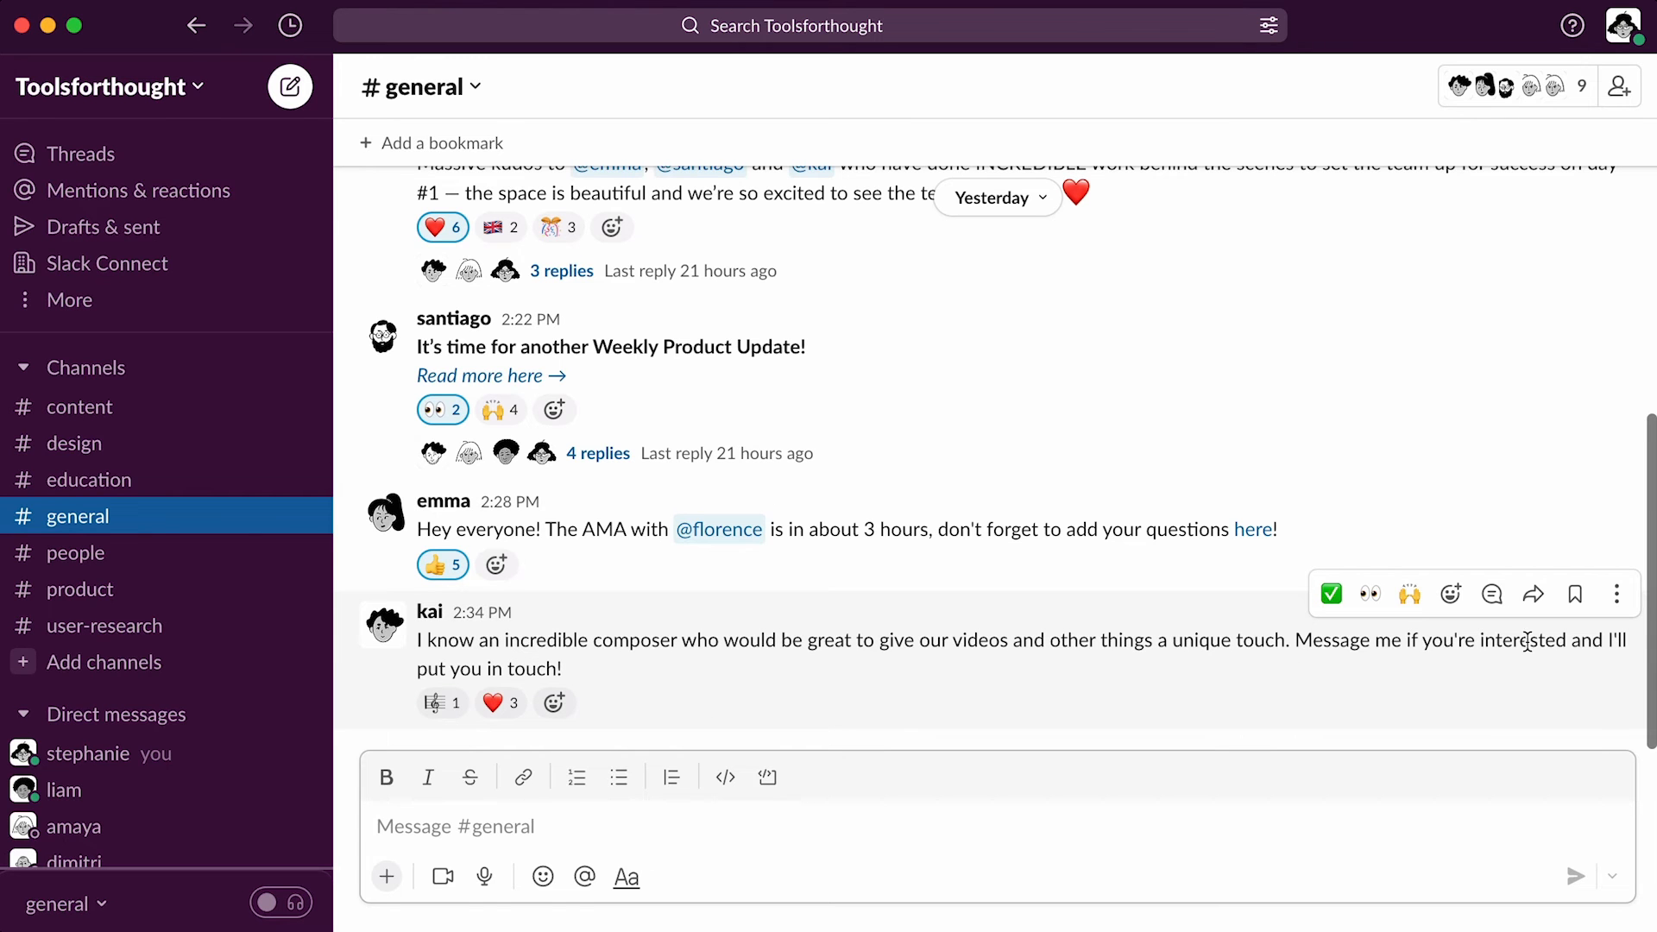
pyautogui.moveTo(1615, 593)
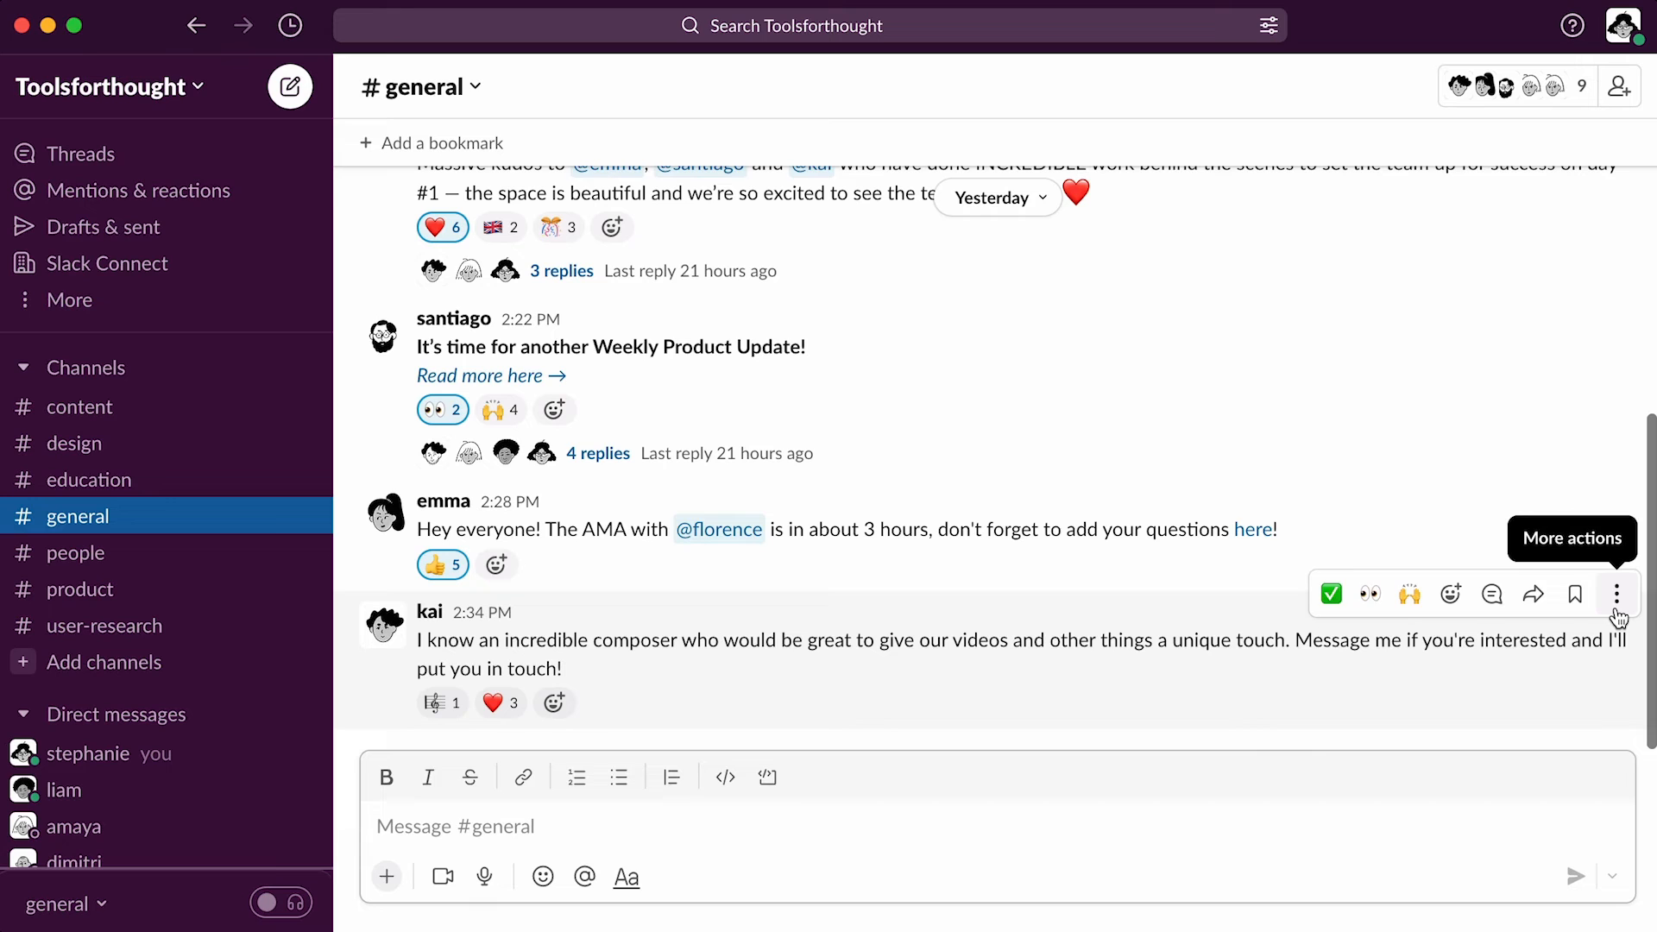
# Open More actions on Kai's composer recommendation message in #general.
pyautogui.click(1616, 592)
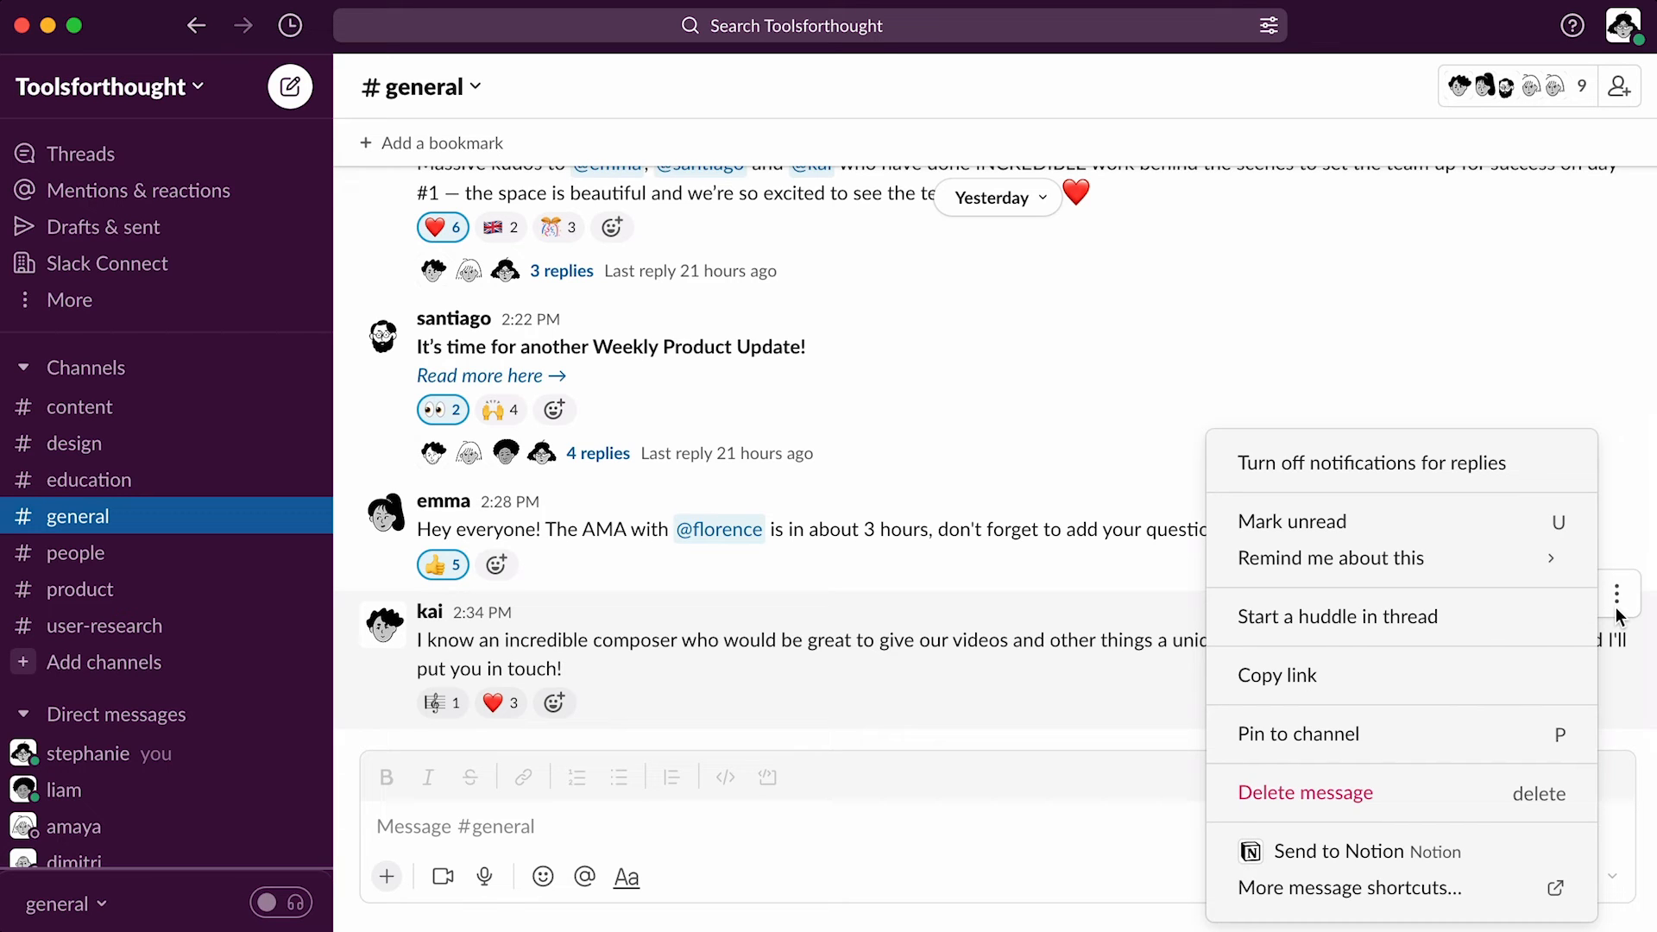
pyautogui.moveTo(1276, 675)
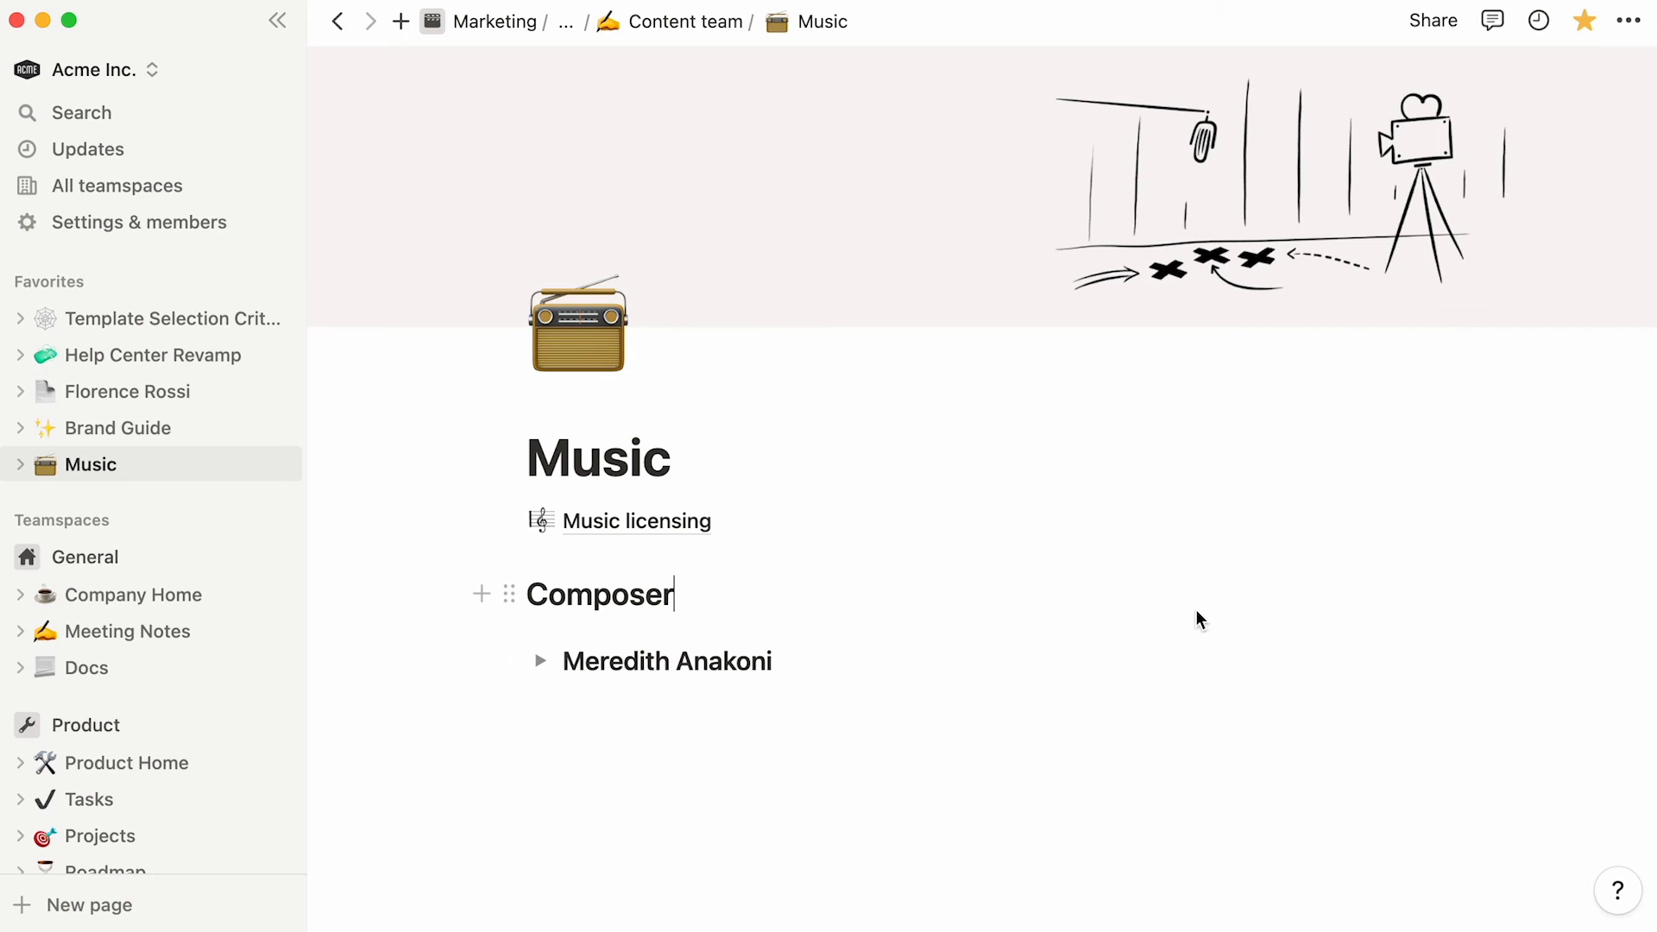
# Paste Kai's composer message link under Composer on the Music page as a preview.
pyautogui.rightClick(1199, 620)
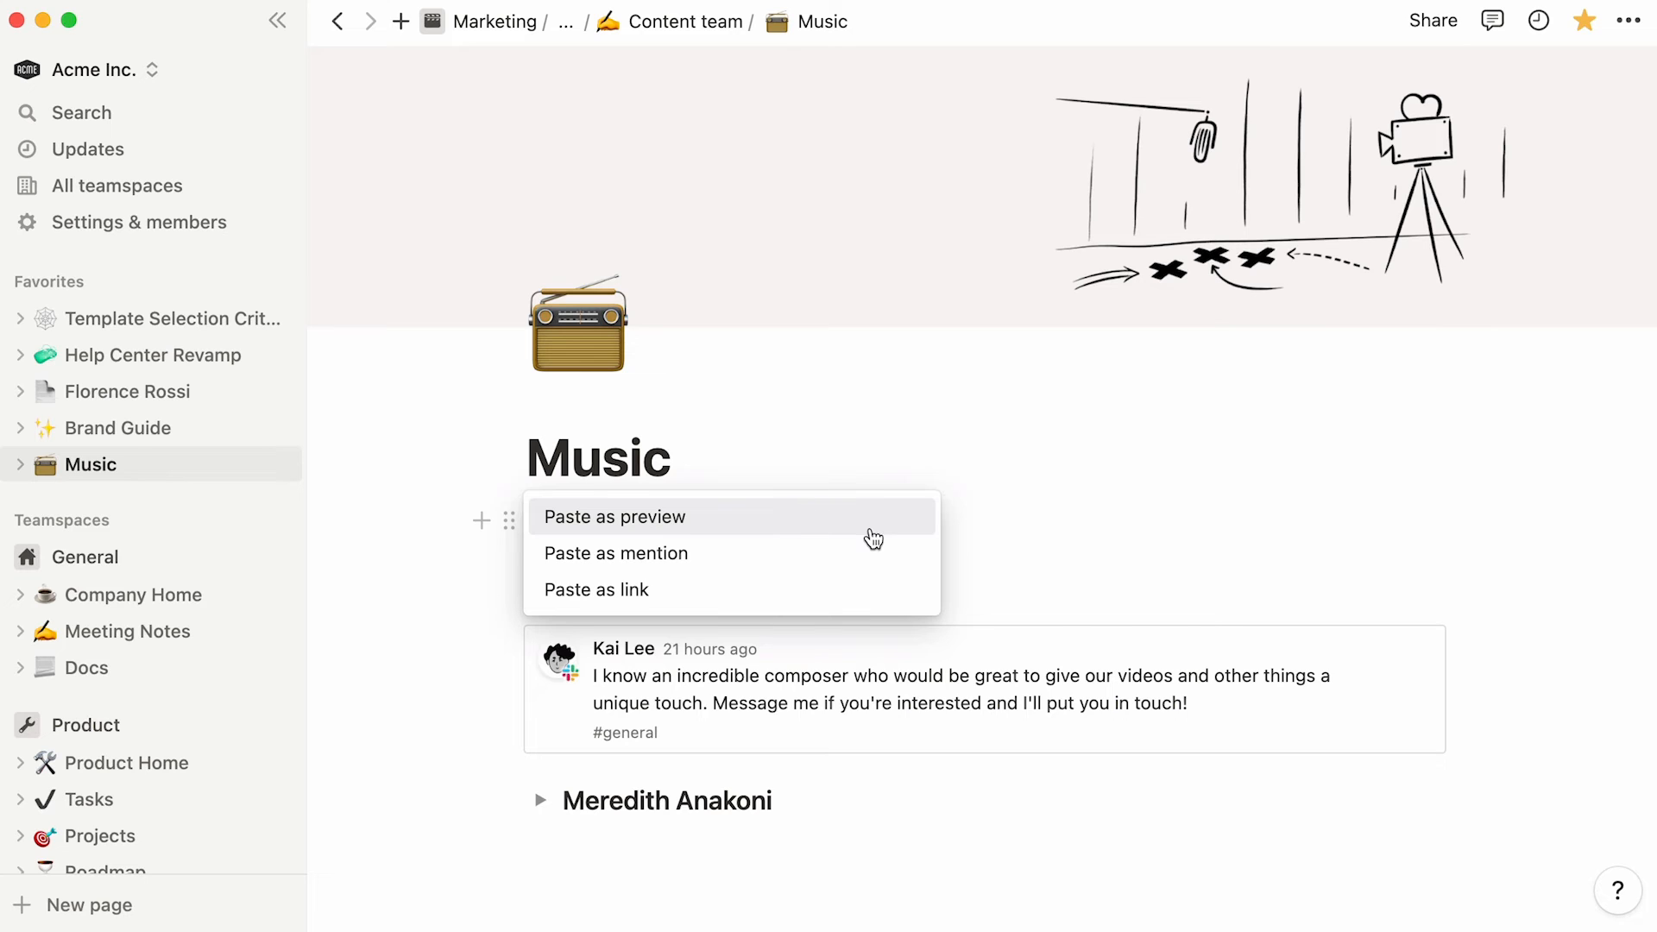
pyautogui.click(597, 589)
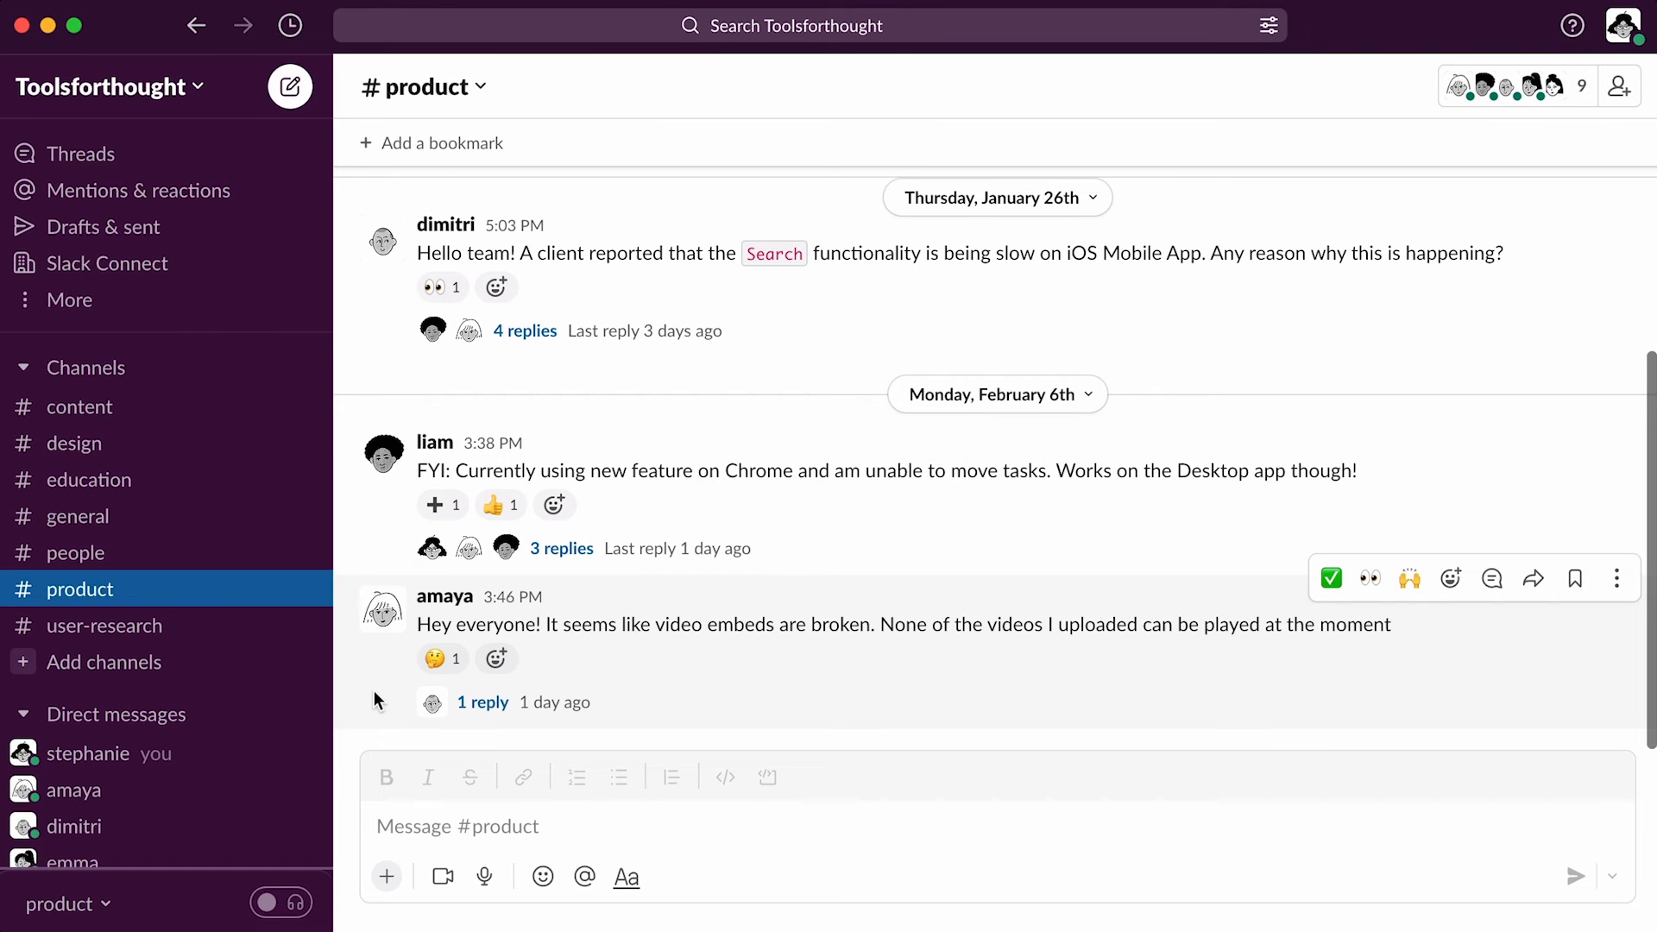
# Add a 🤔 reaction to Amaya's video-embeds message and choose Send to Notion.
pyautogui.click(442, 658)
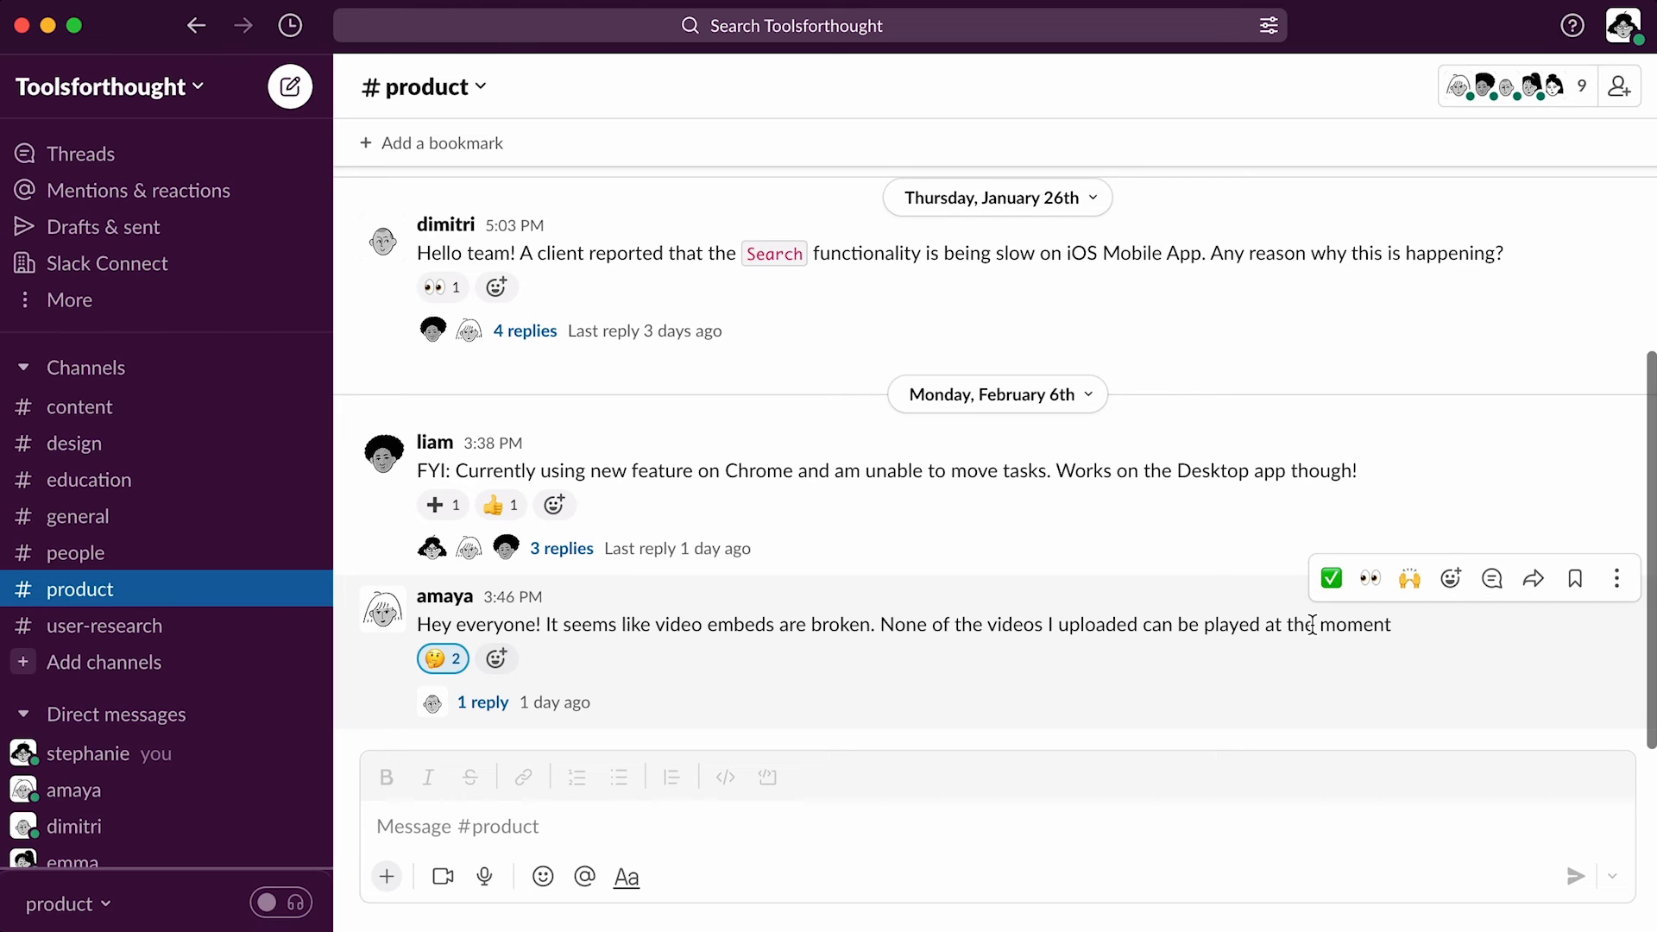
pyautogui.click(1615, 578)
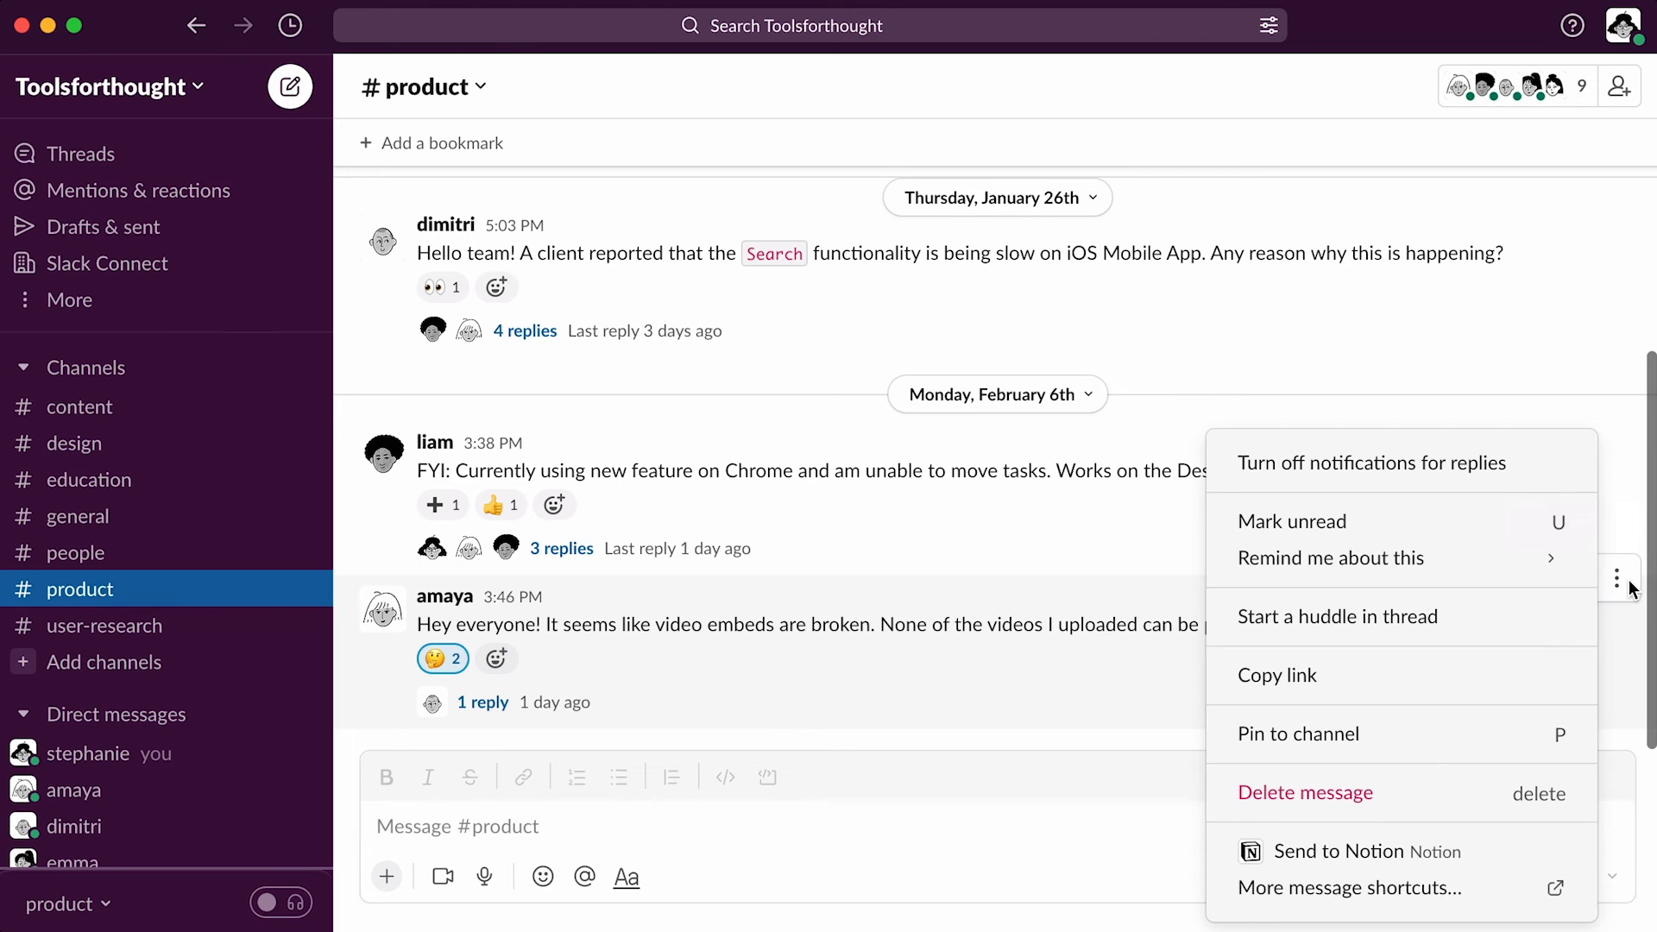
pyautogui.moveTo(1367, 851)
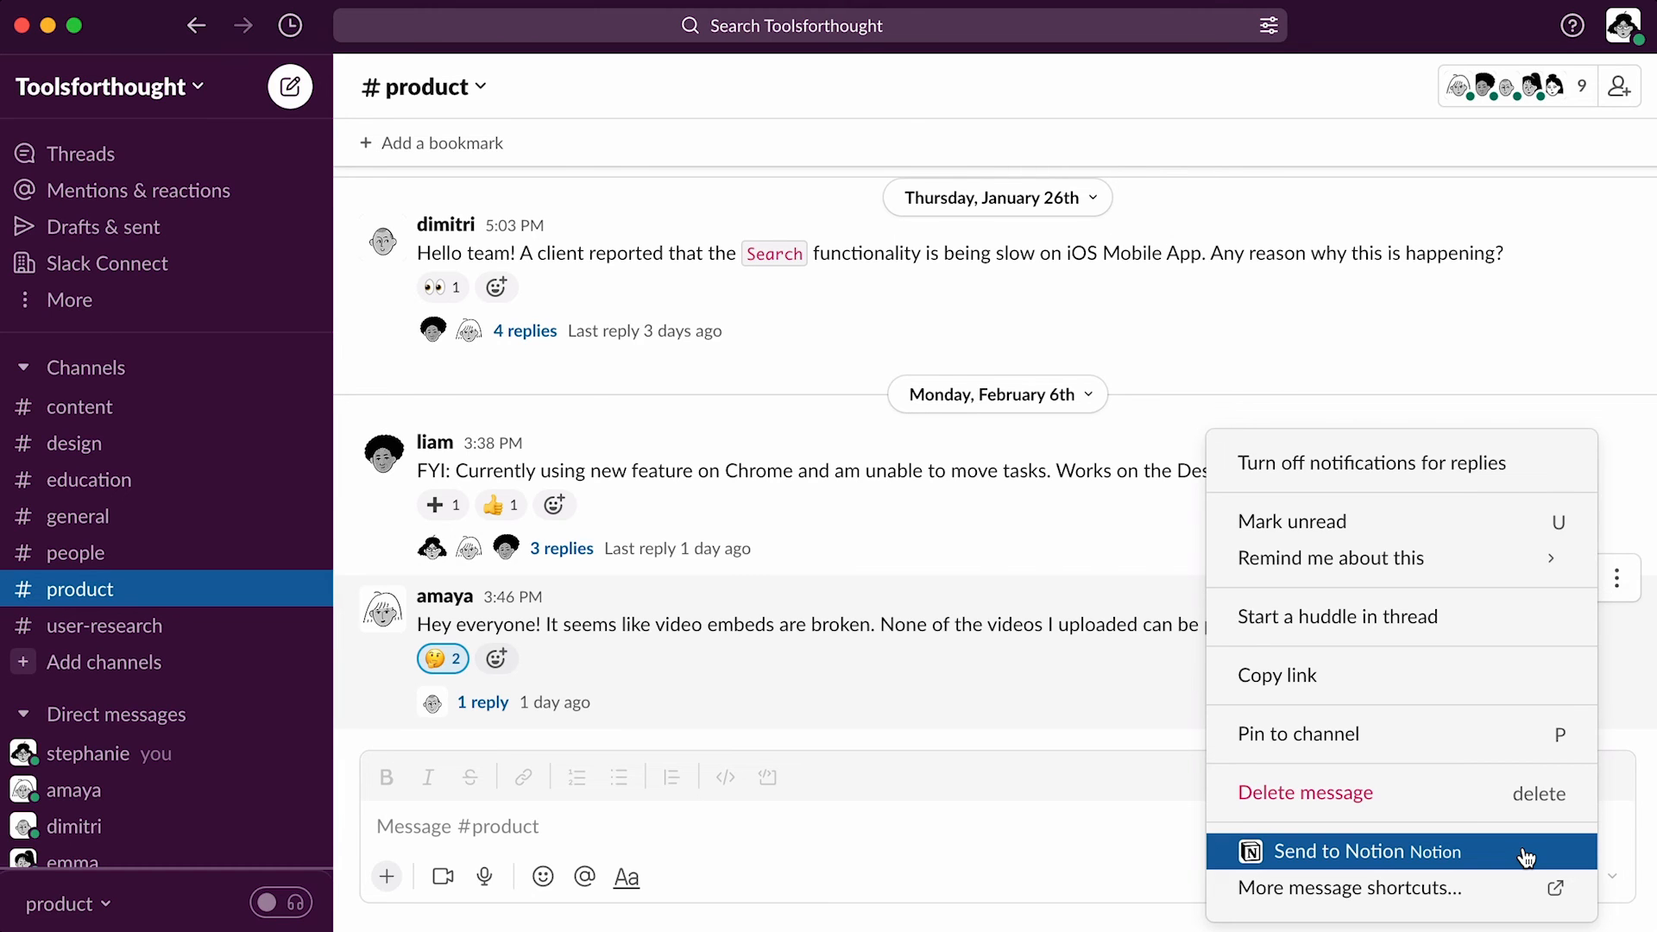
pyautogui.click(1367, 851)
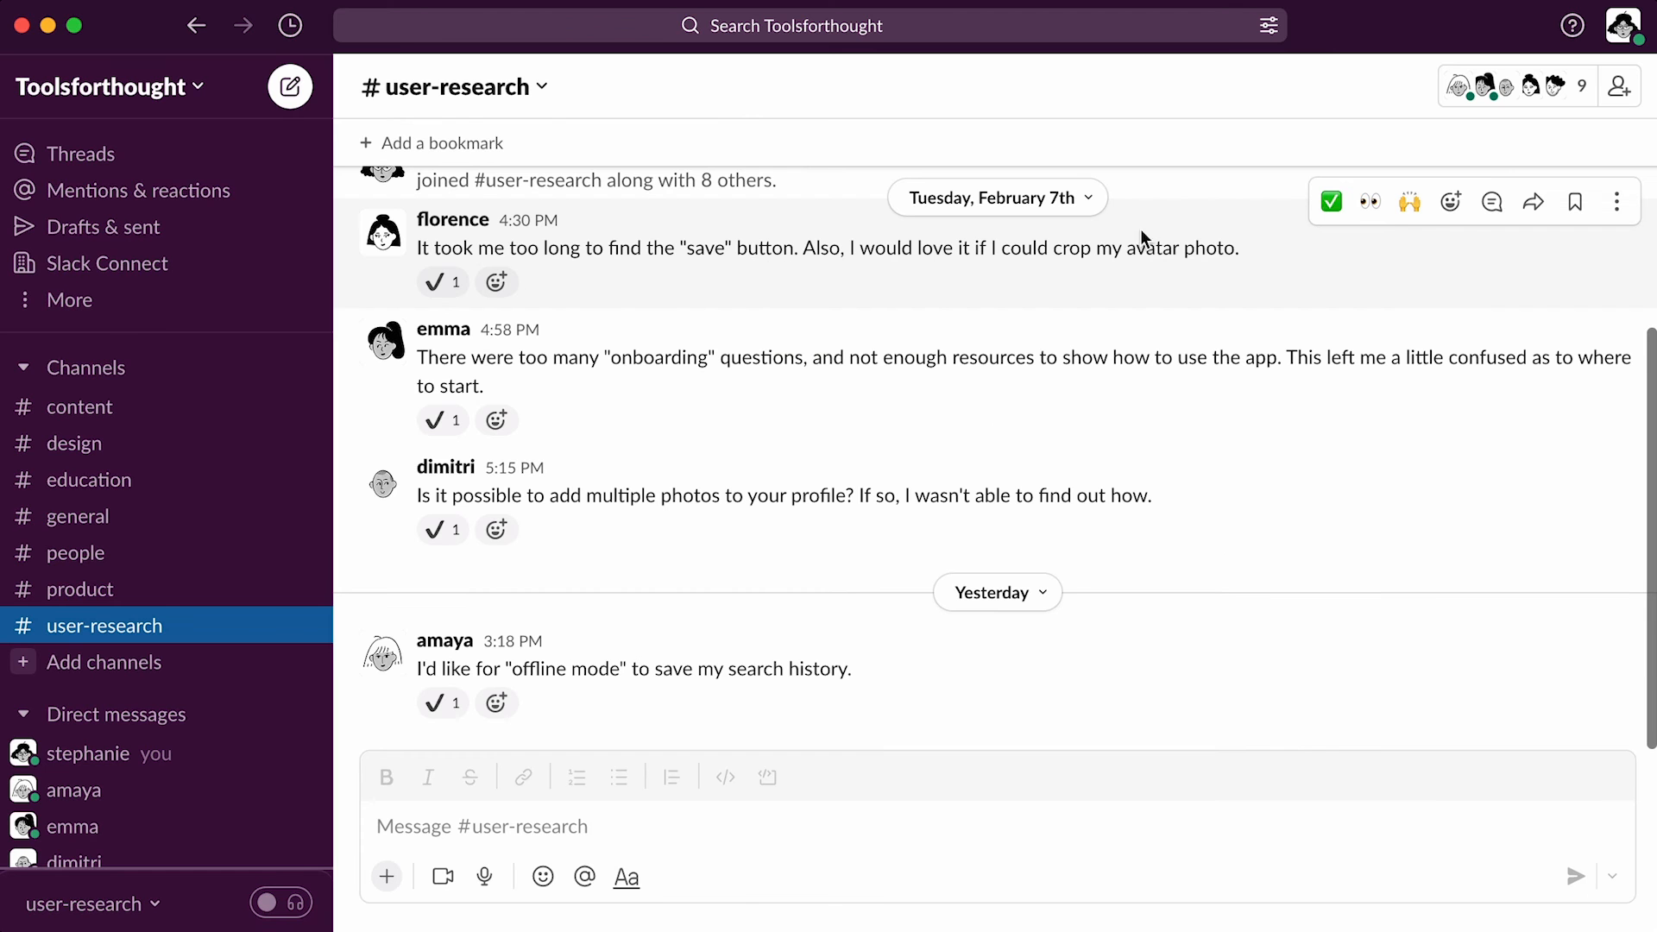
# Open Send to Notion for Amaya's offline-mode message in #user-research.
pyautogui.click(1616, 202)
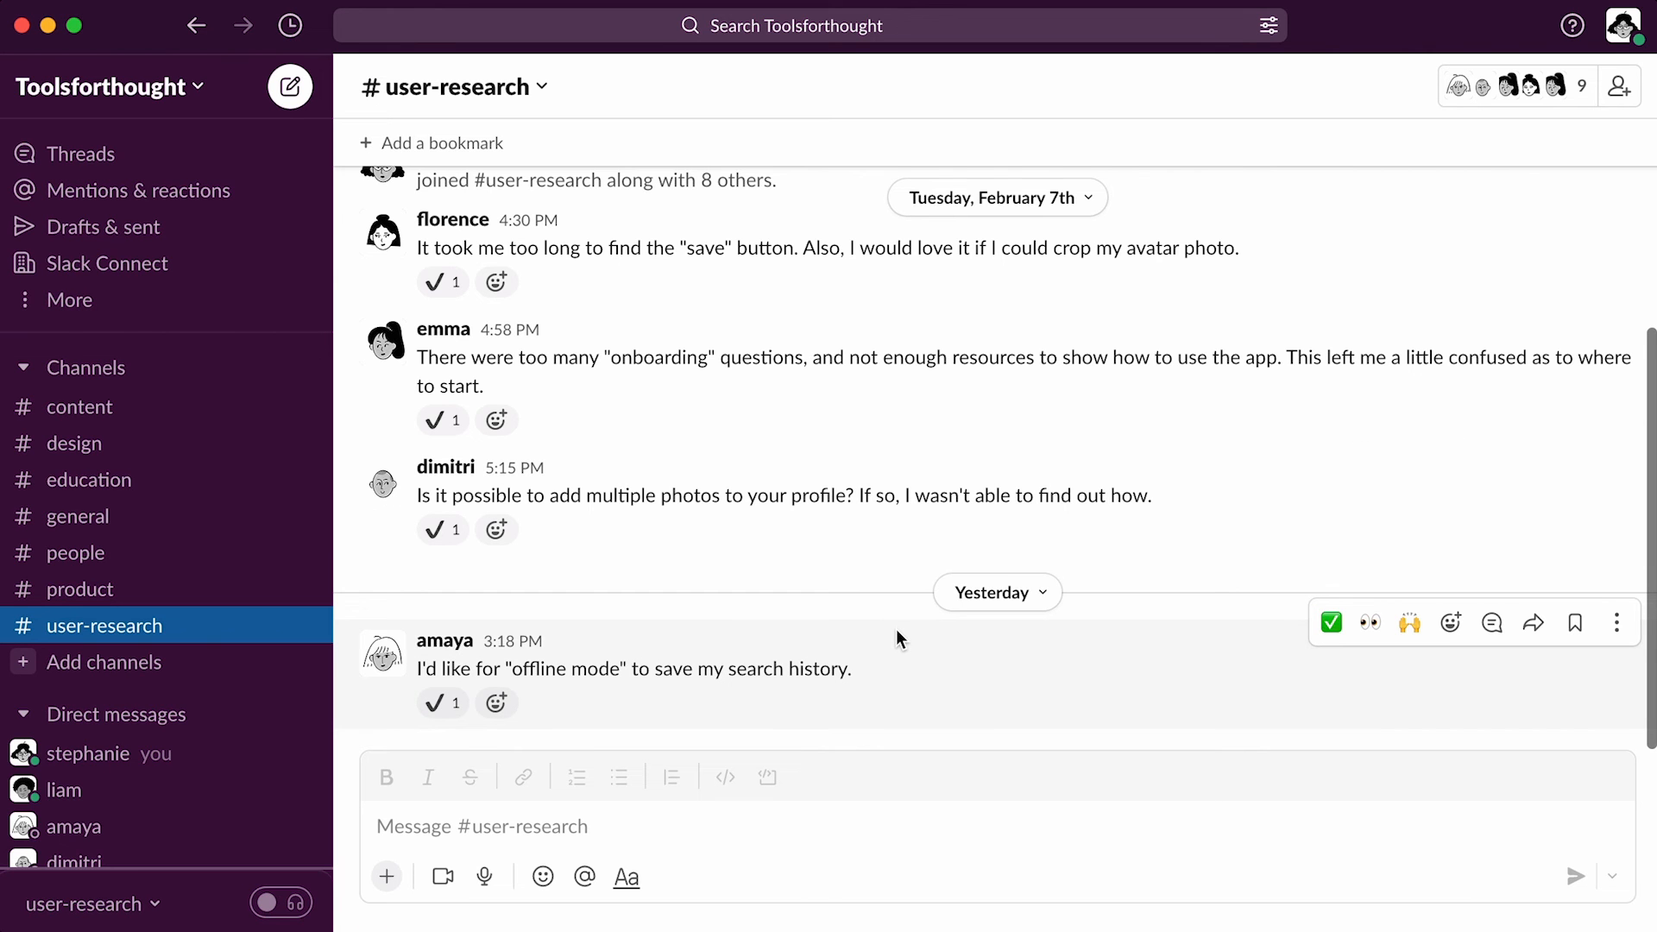
pyautogui.moveTo(1616, 622)
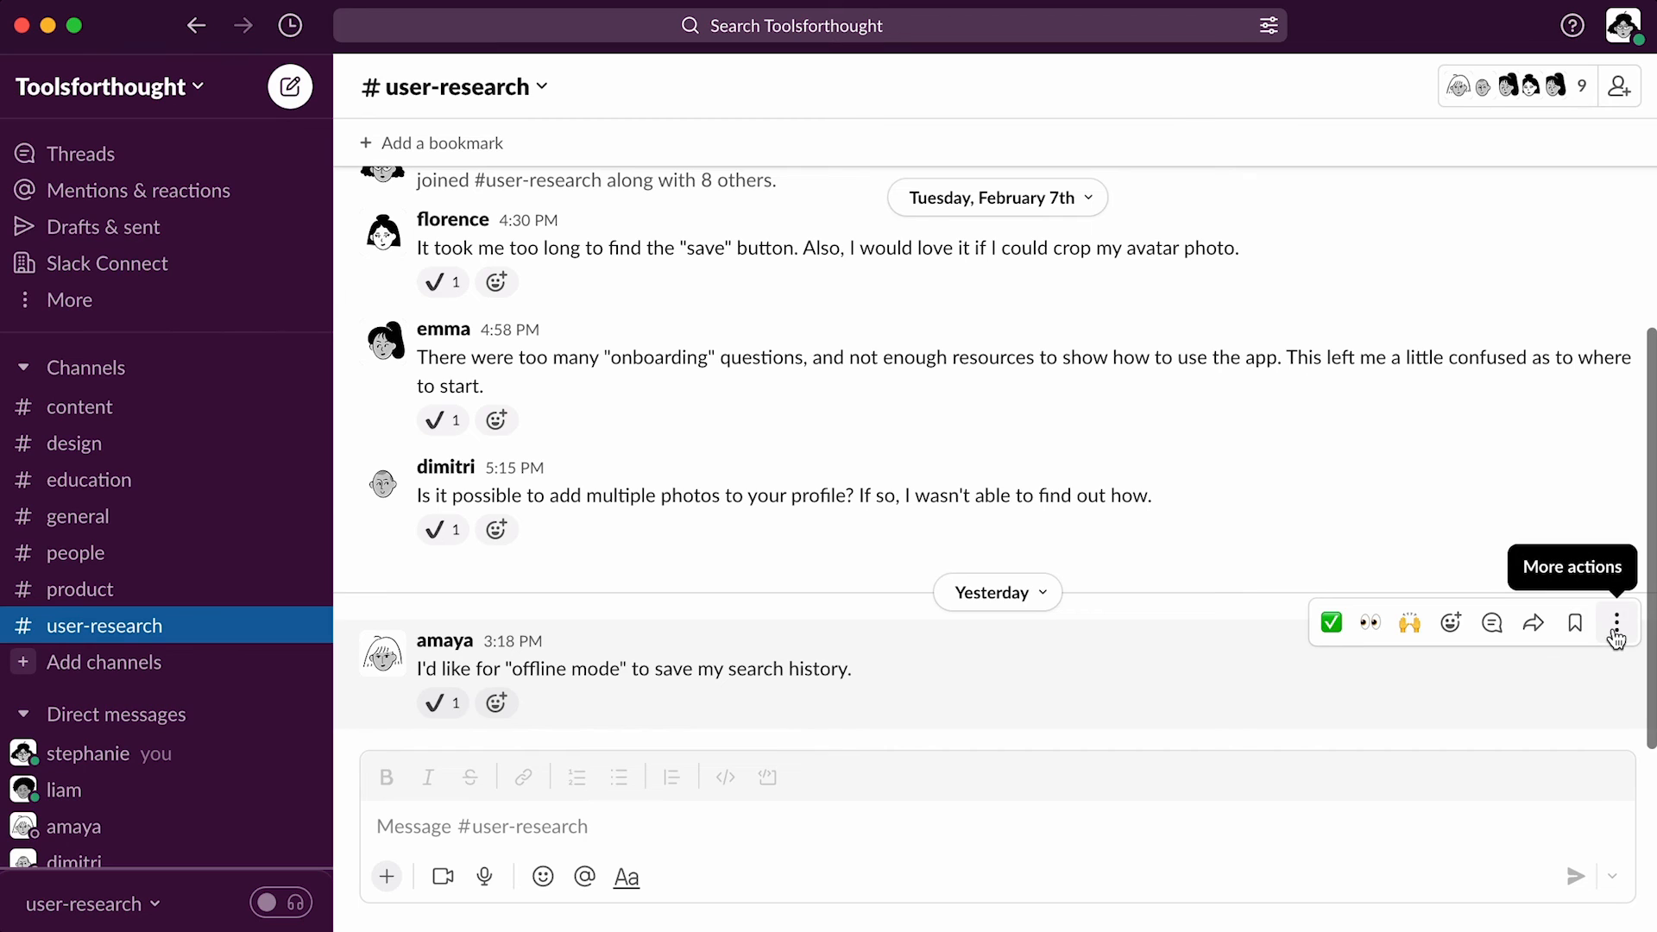
pyautogui.click(1615, 623)
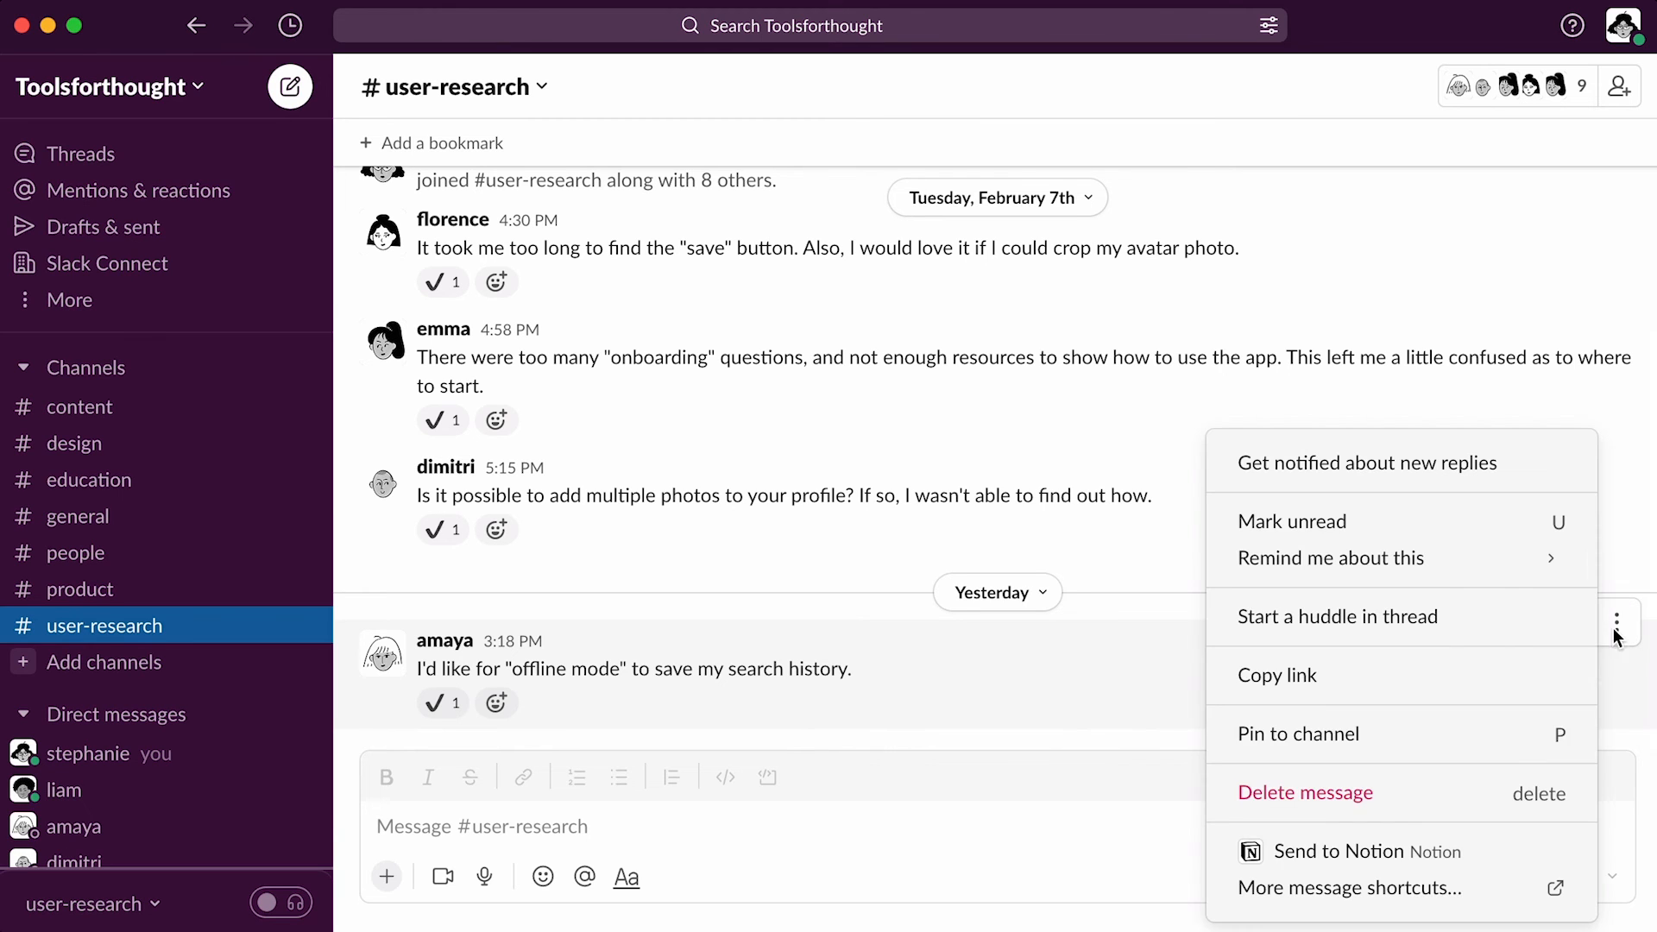
pyautogui.click(1356, 851)
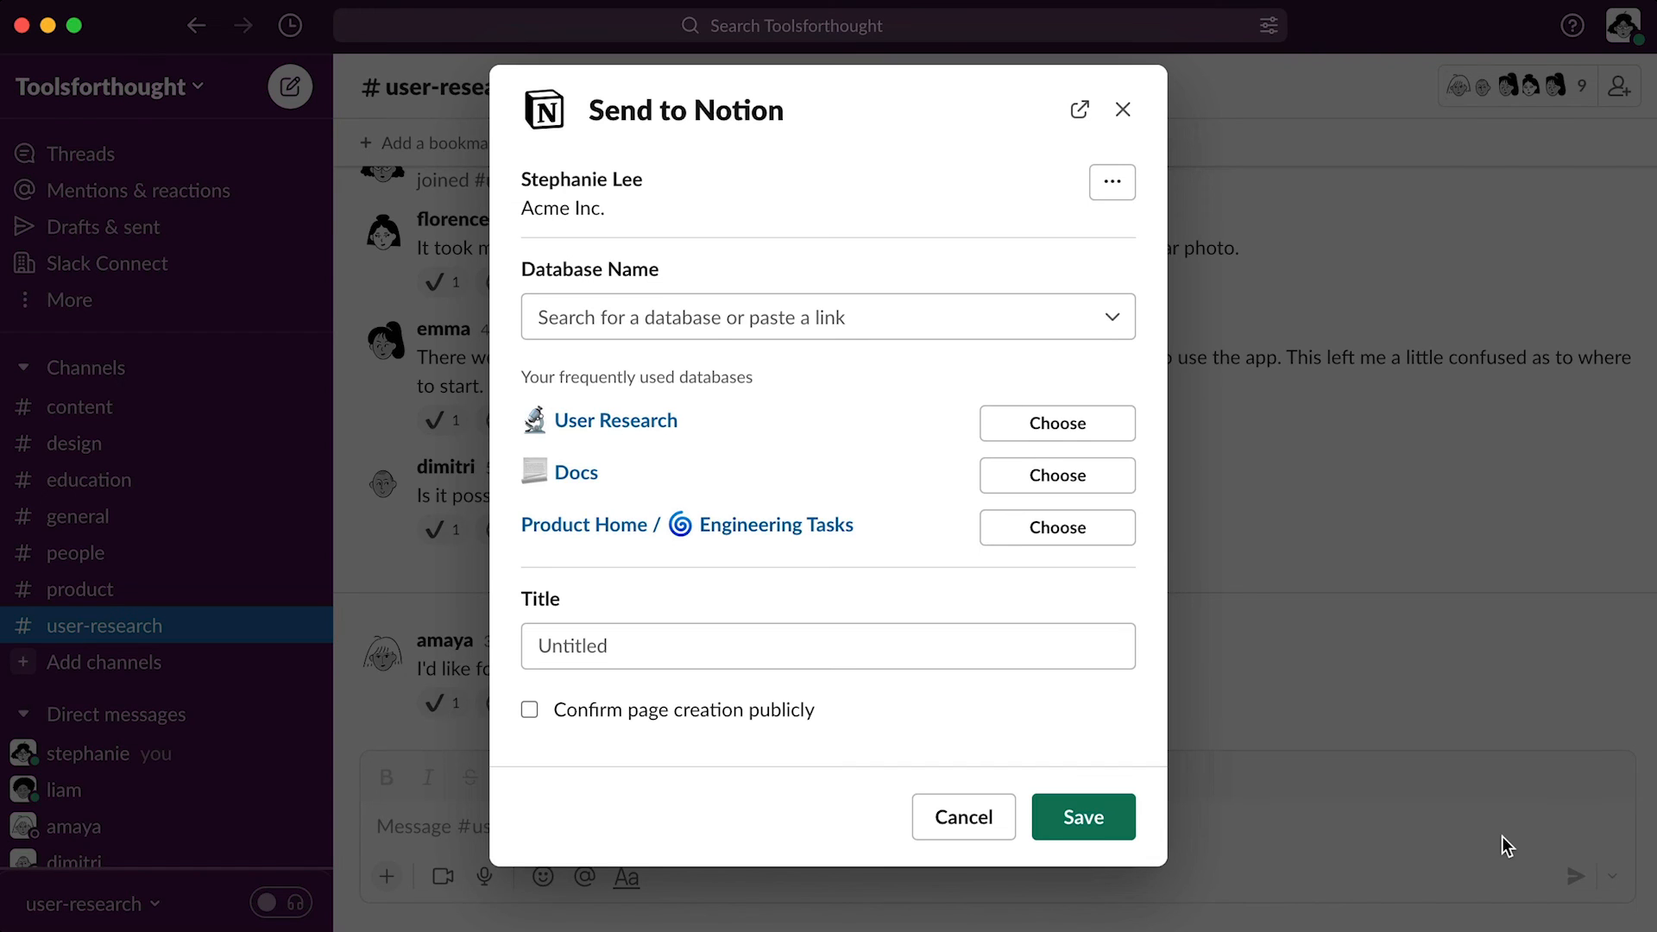
# Search the Database Name field for 'user research'.
pyautogui.write('u')
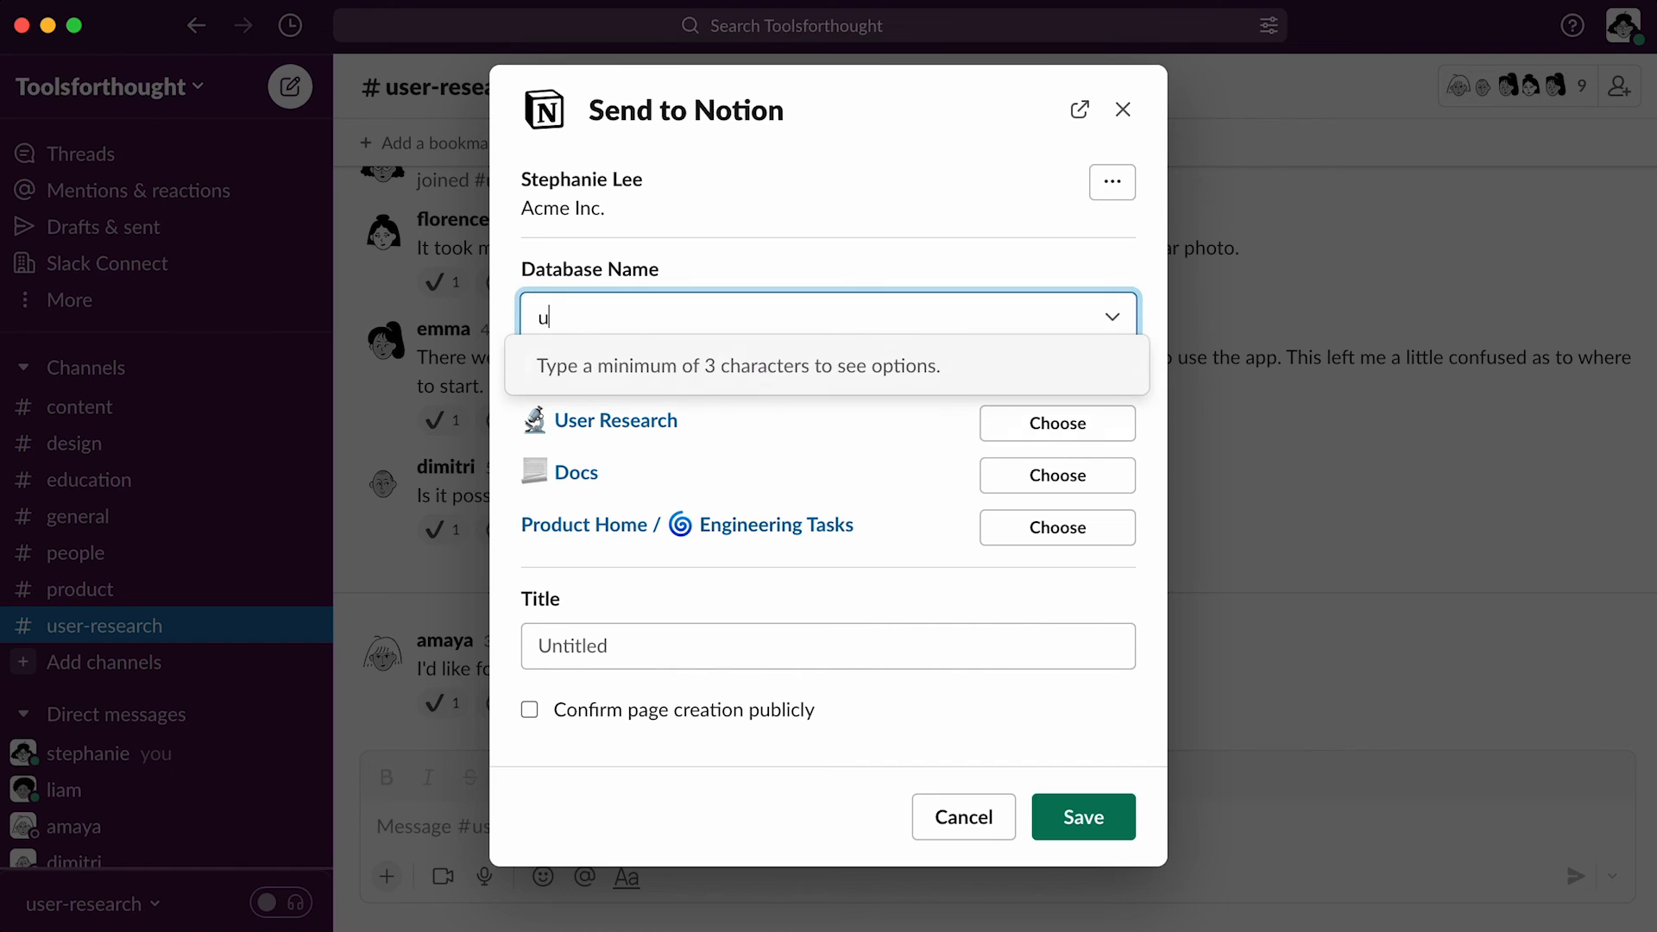
pyautogui.write('ser research')
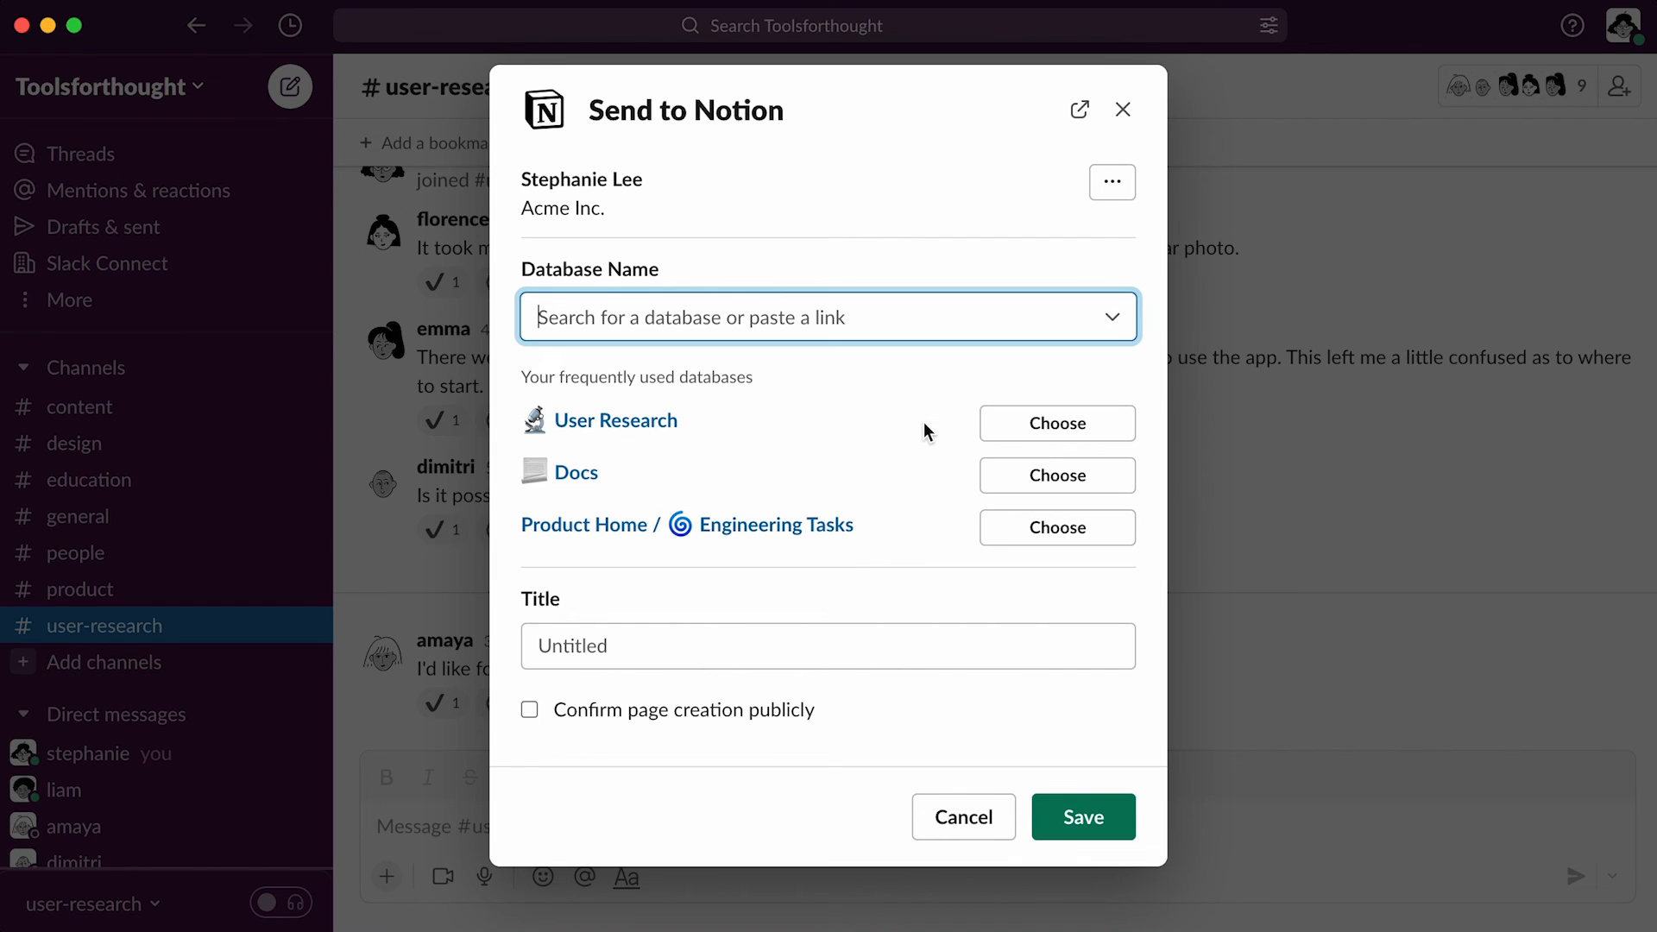
pyautogui.moveTo(1055, 423)
pyautogui.write('Amaya')
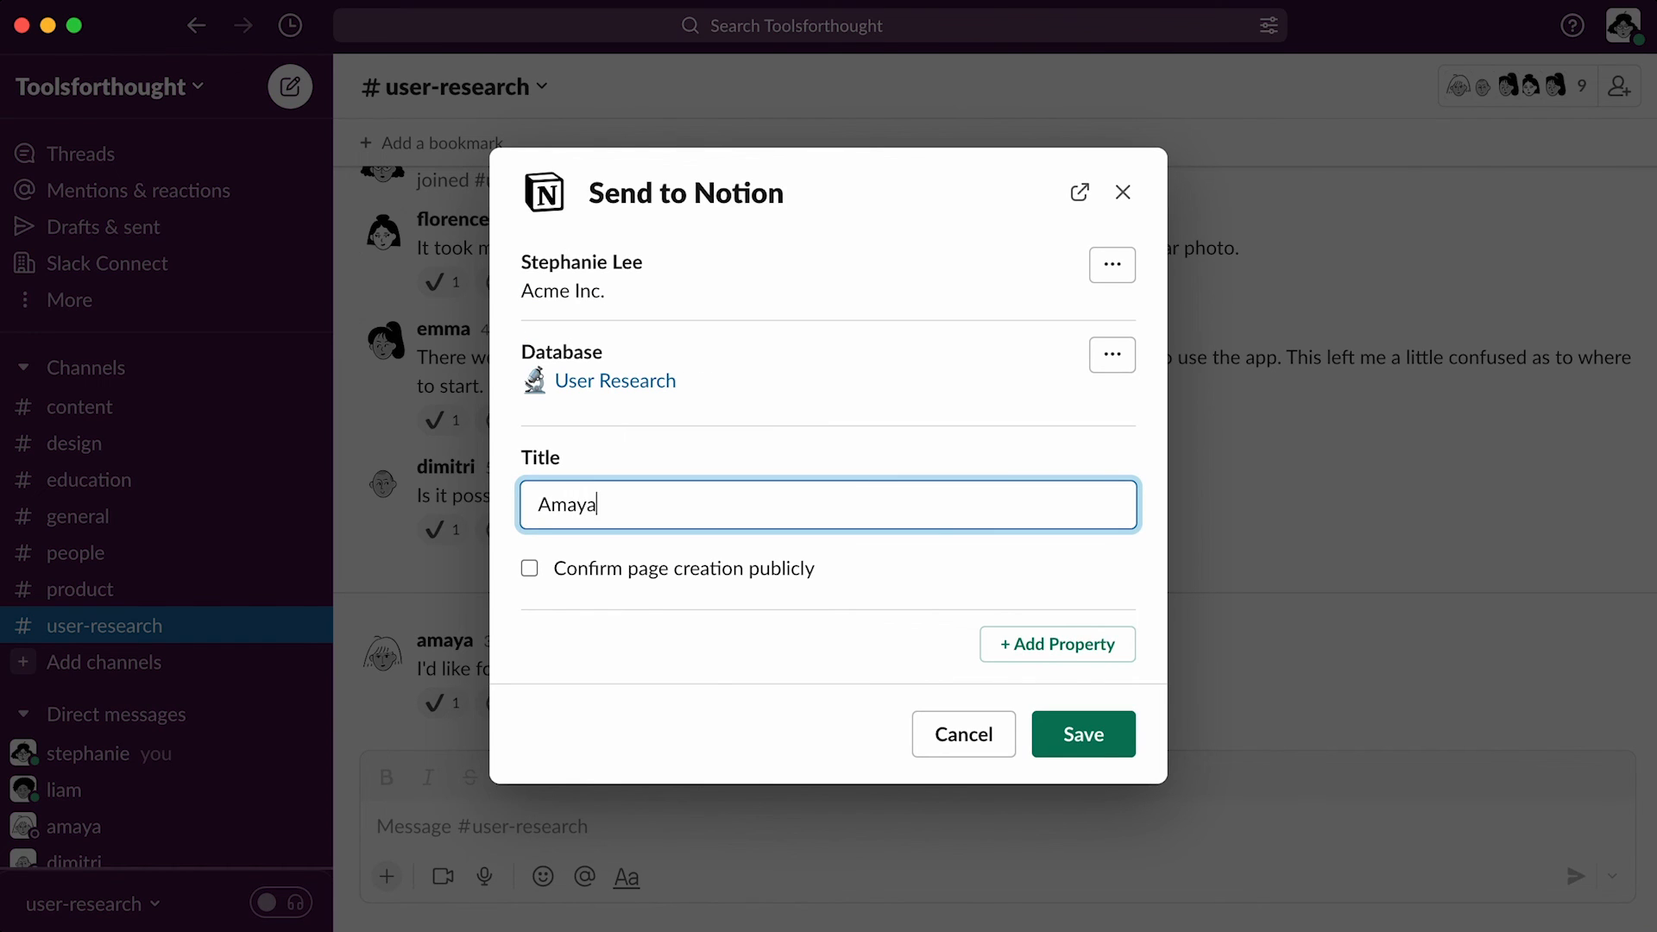
pyautogui.write('Hernandez')
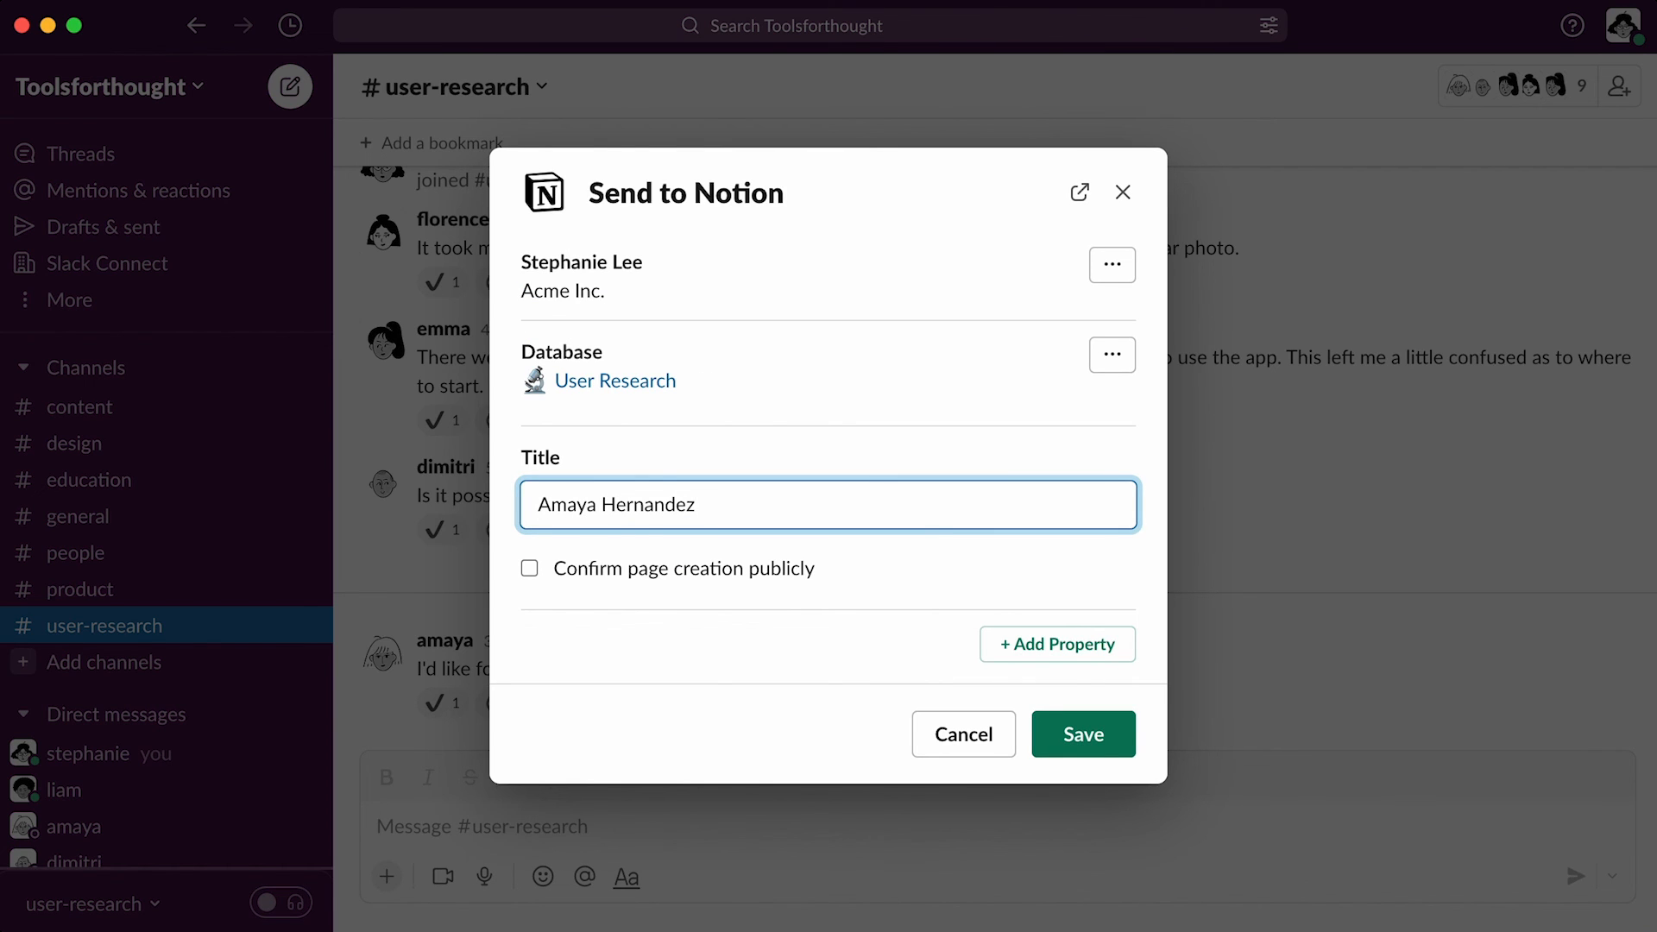
pyautogui.click(1055, 644)
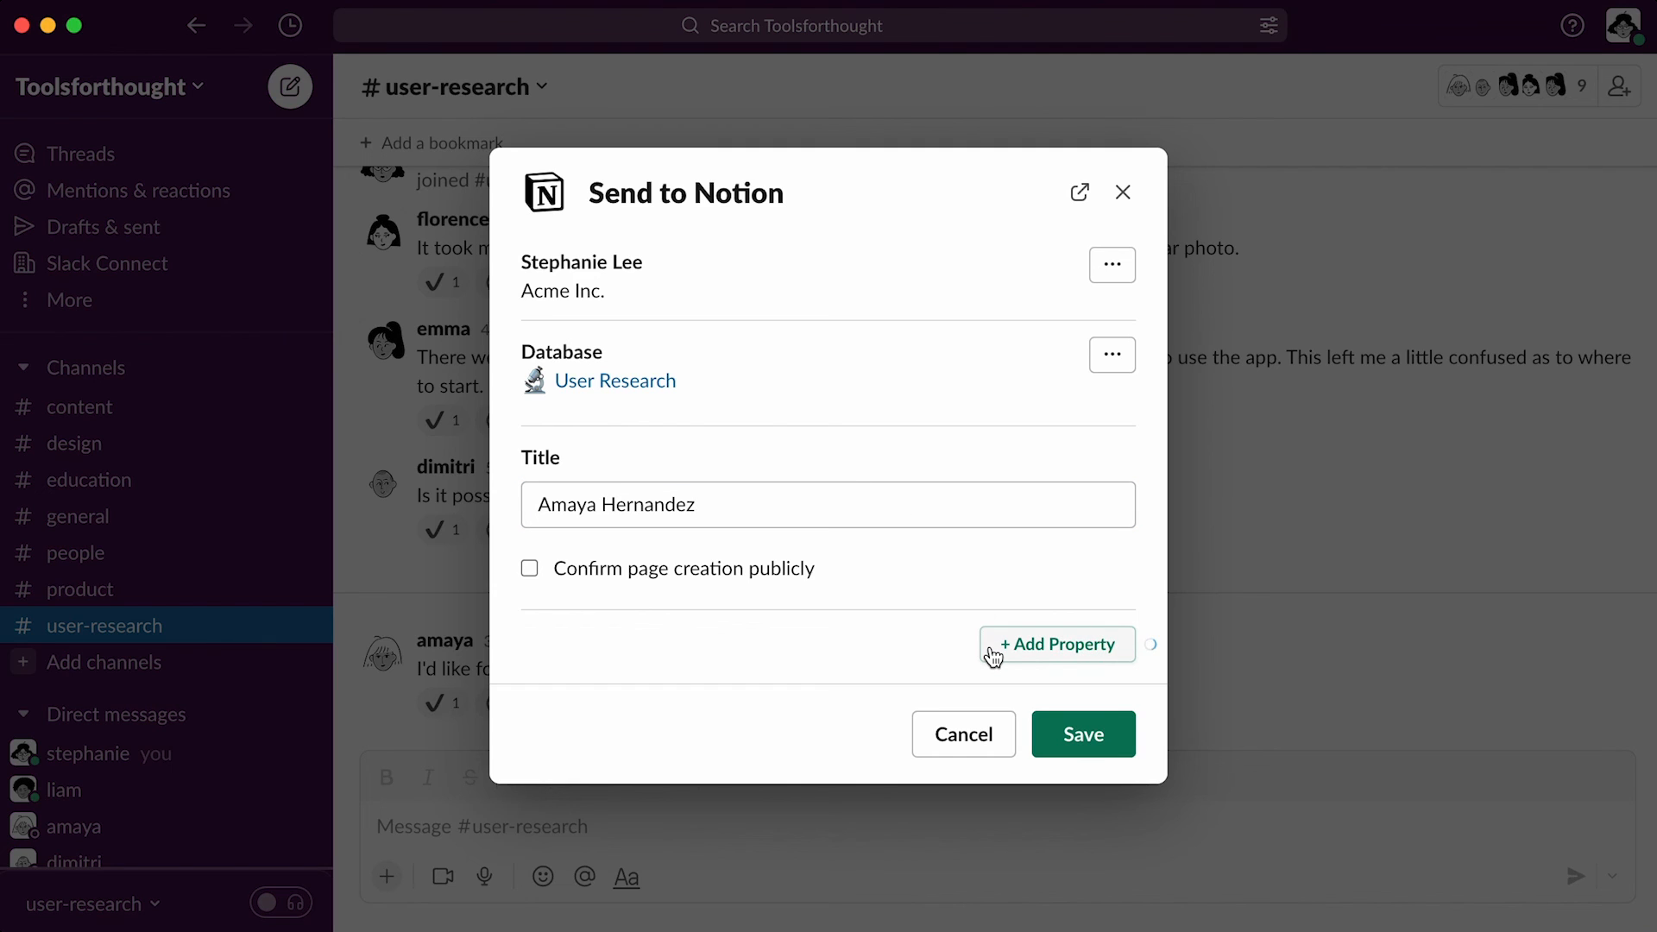
pyautogui.click(1055, 644)
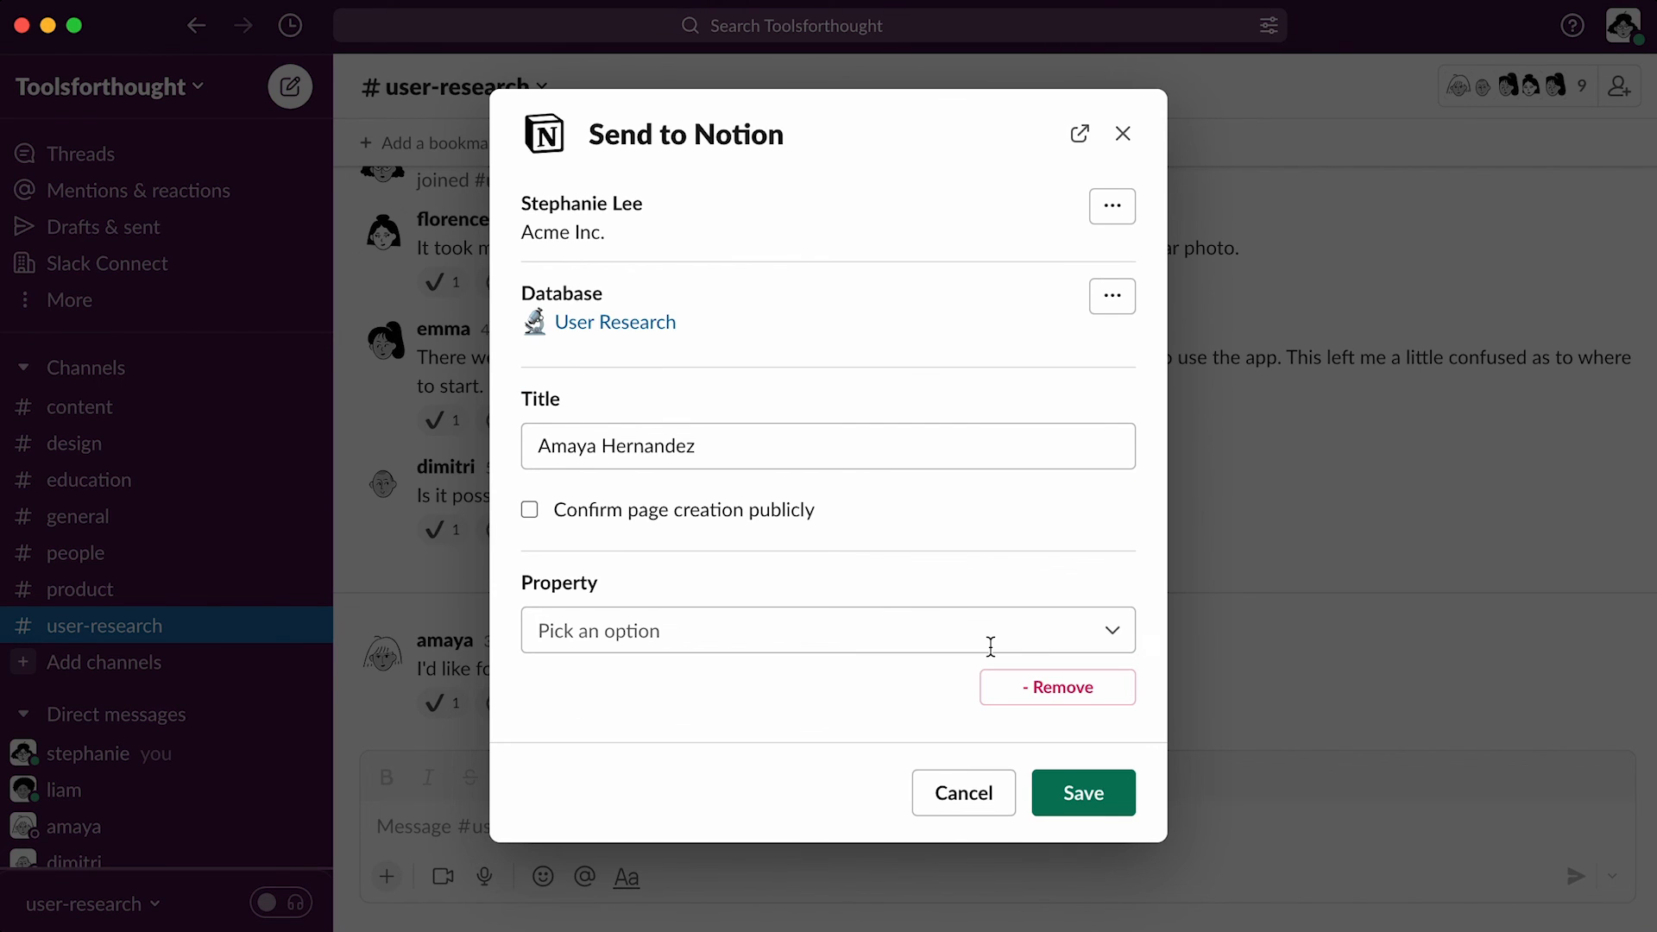
pyautogui.click(824, 630)
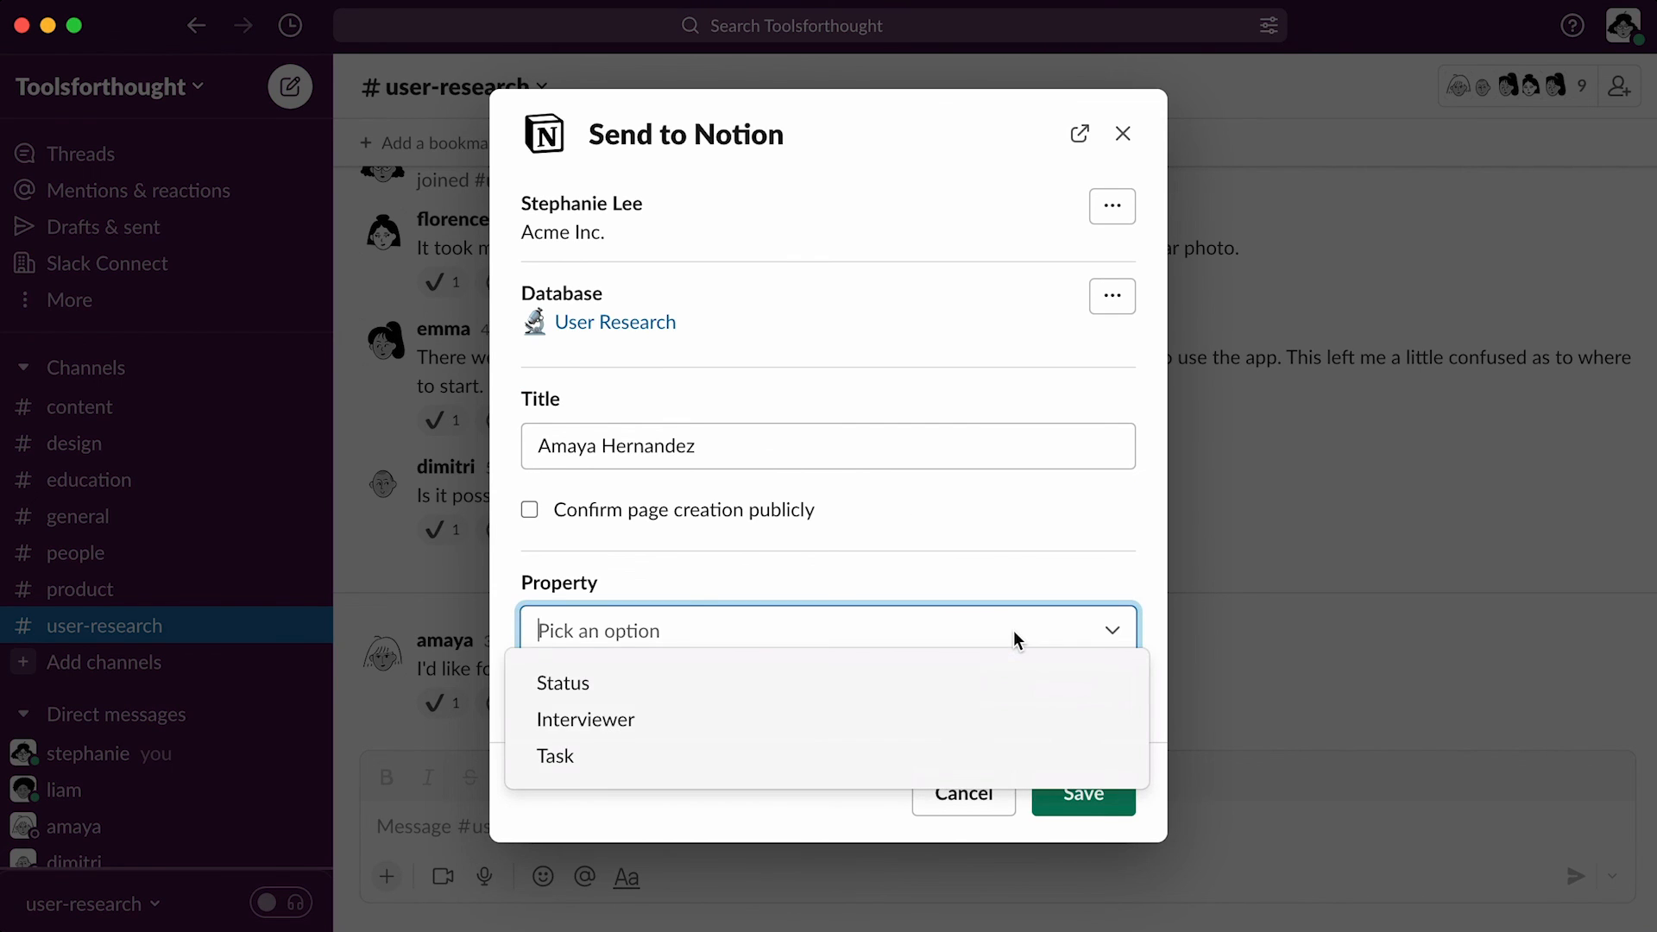
pyautogui.click(554, 754)
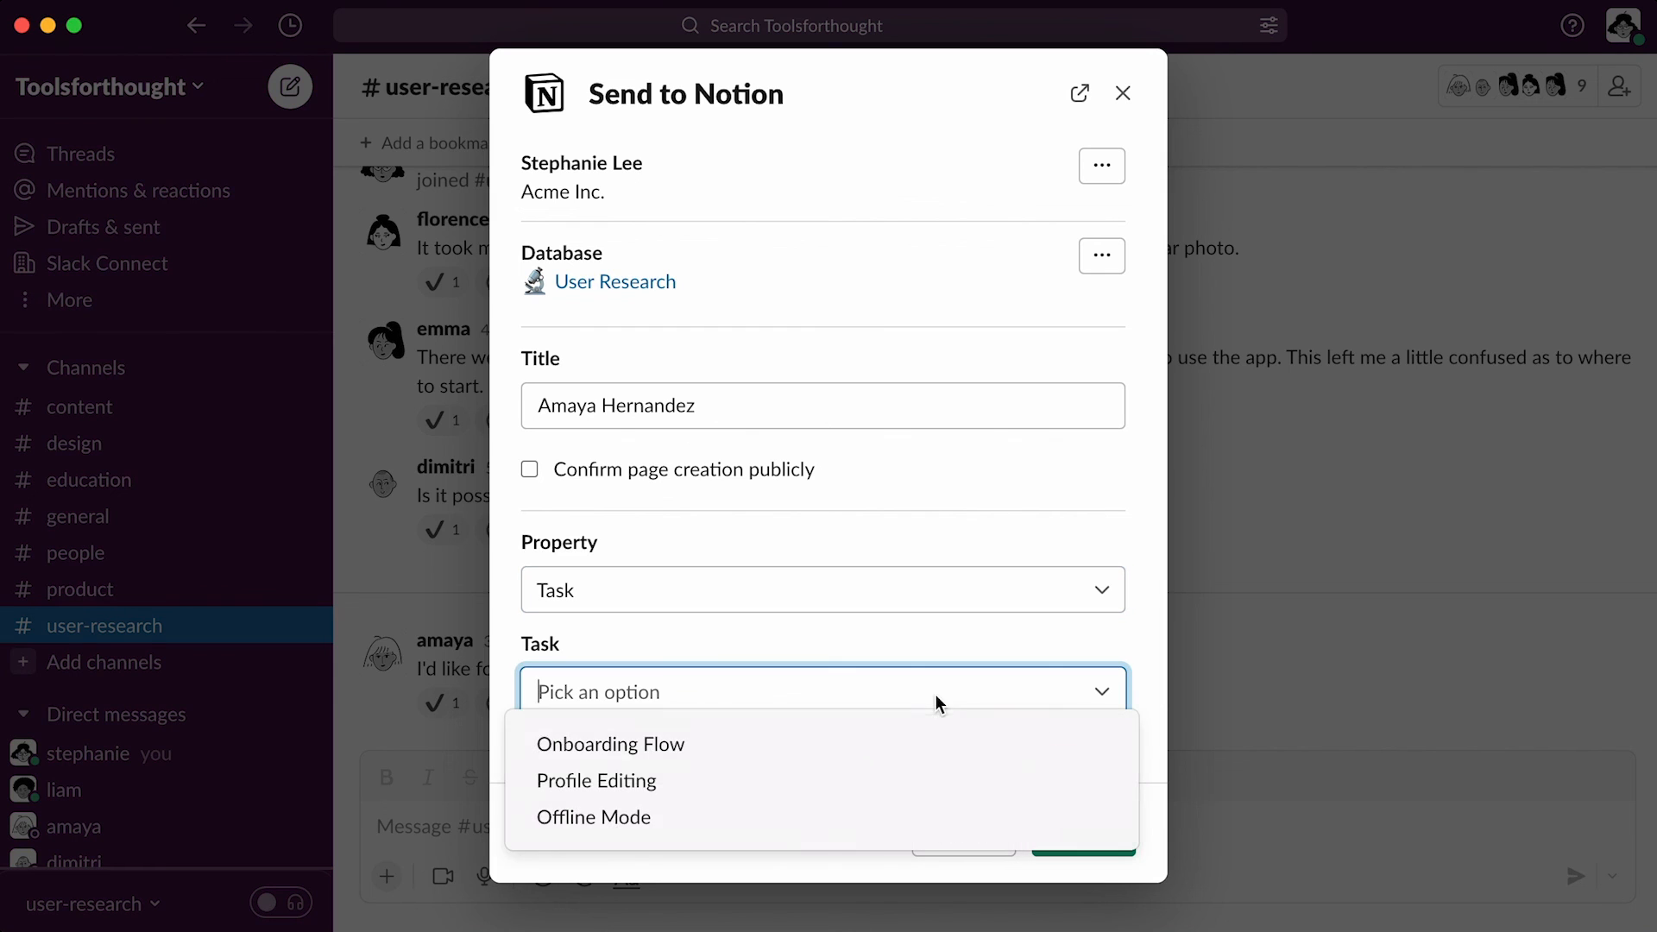
pyautogui.click(593, 815)
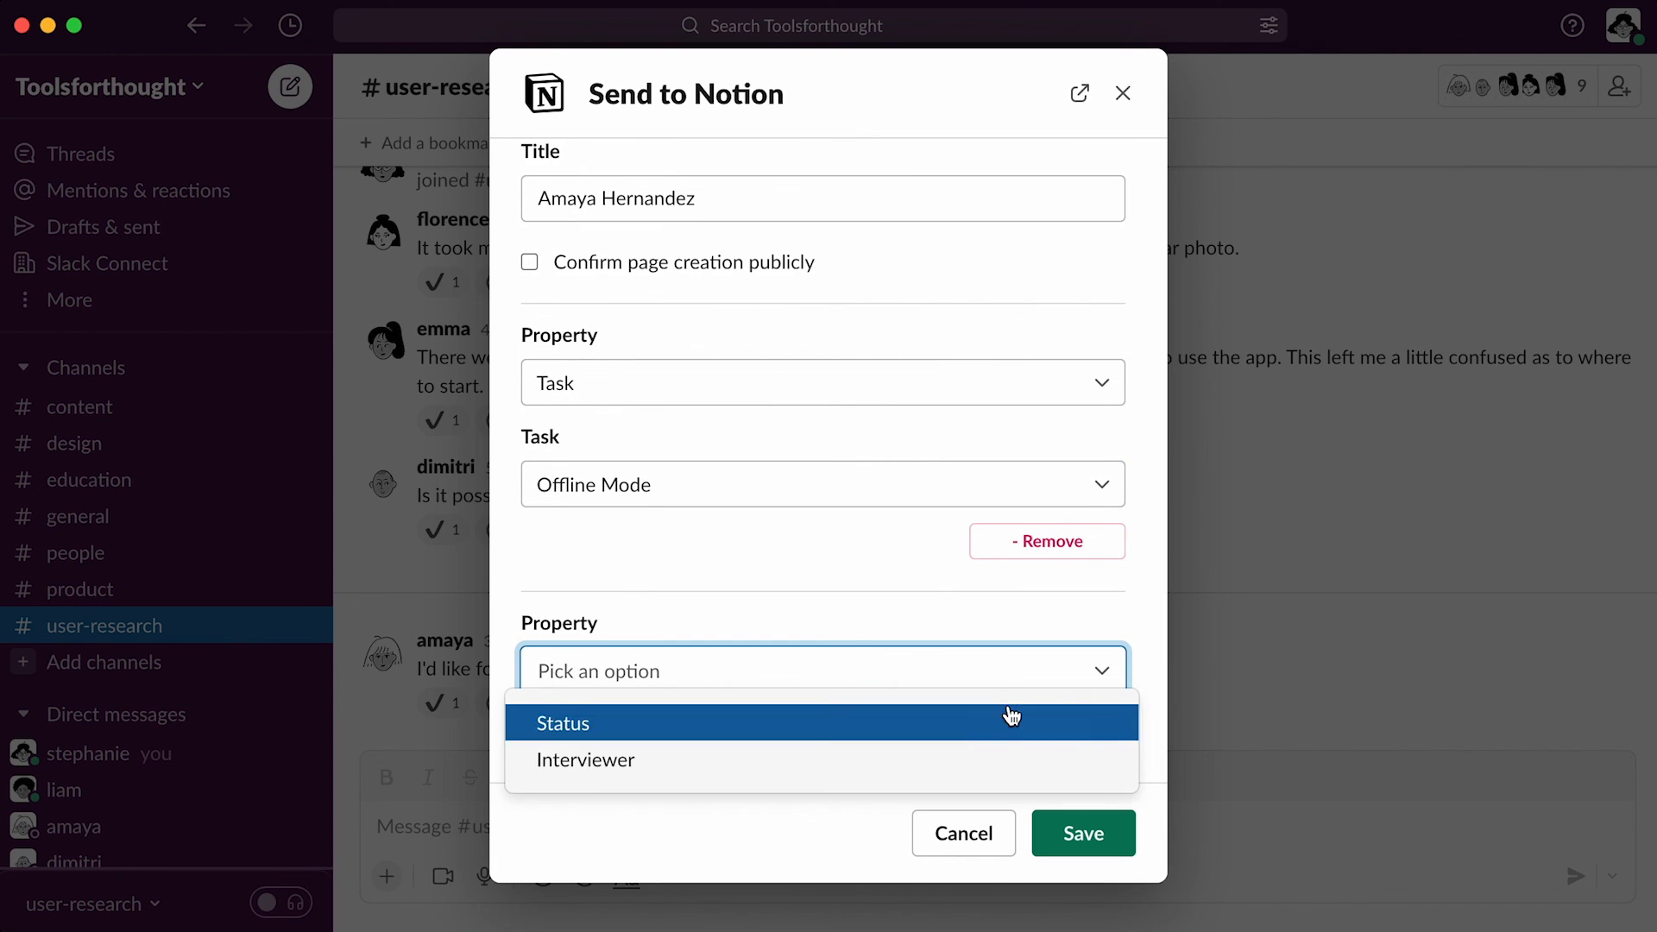
pyautogui.click(562, 723)
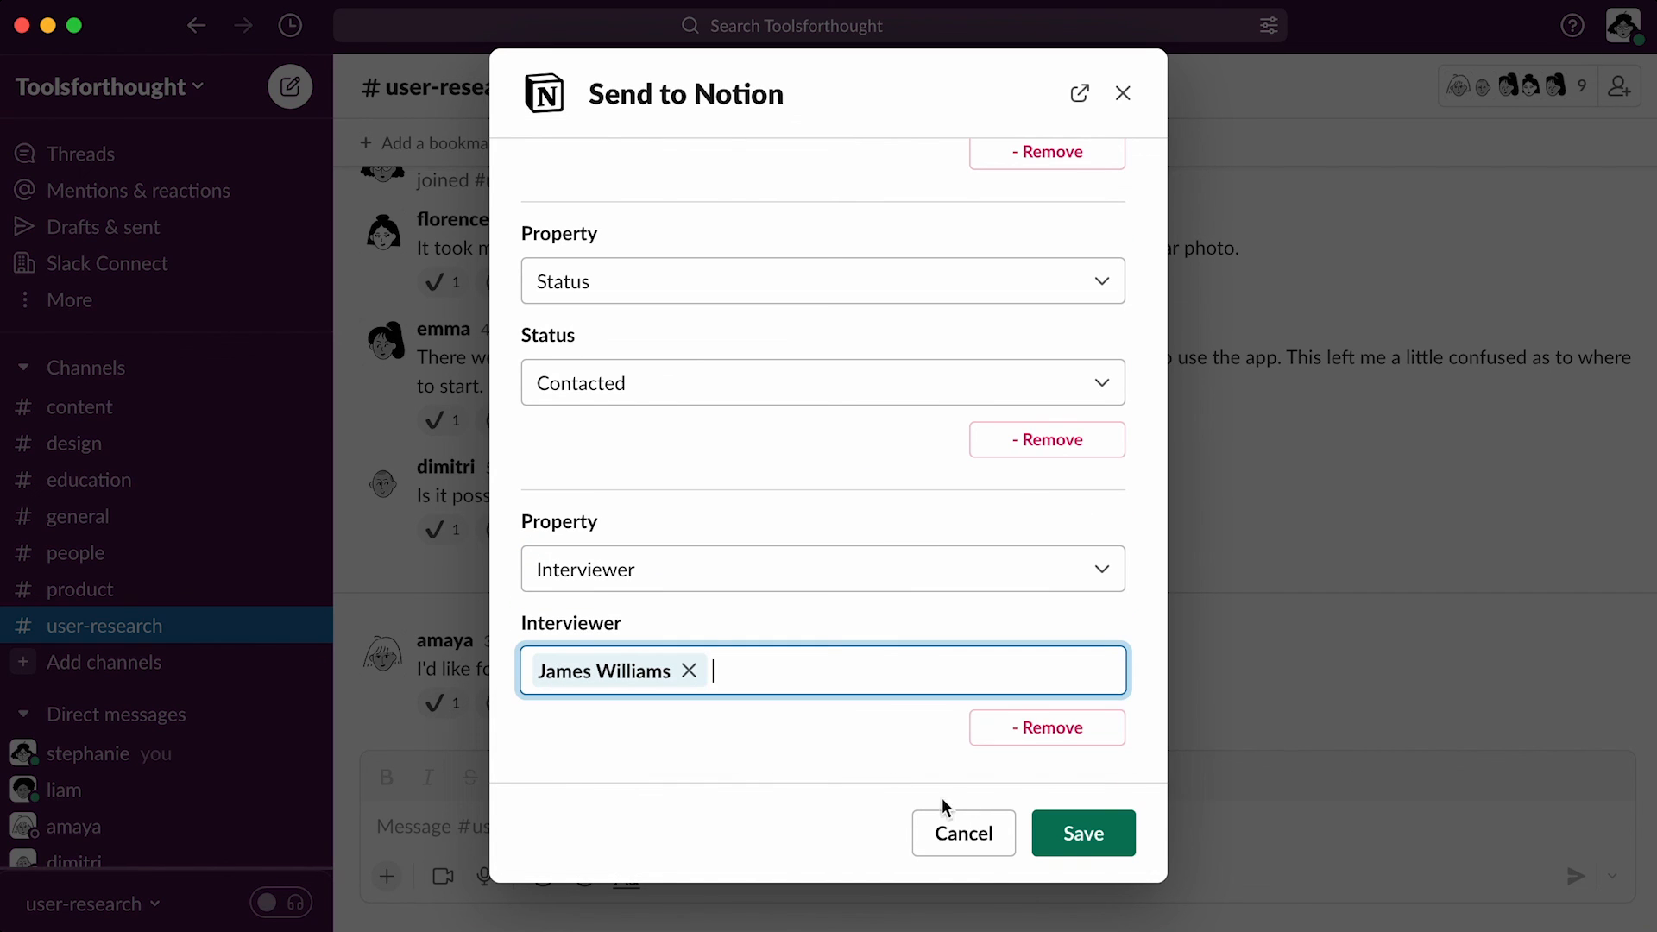
pyautogui.click(1082, 833)
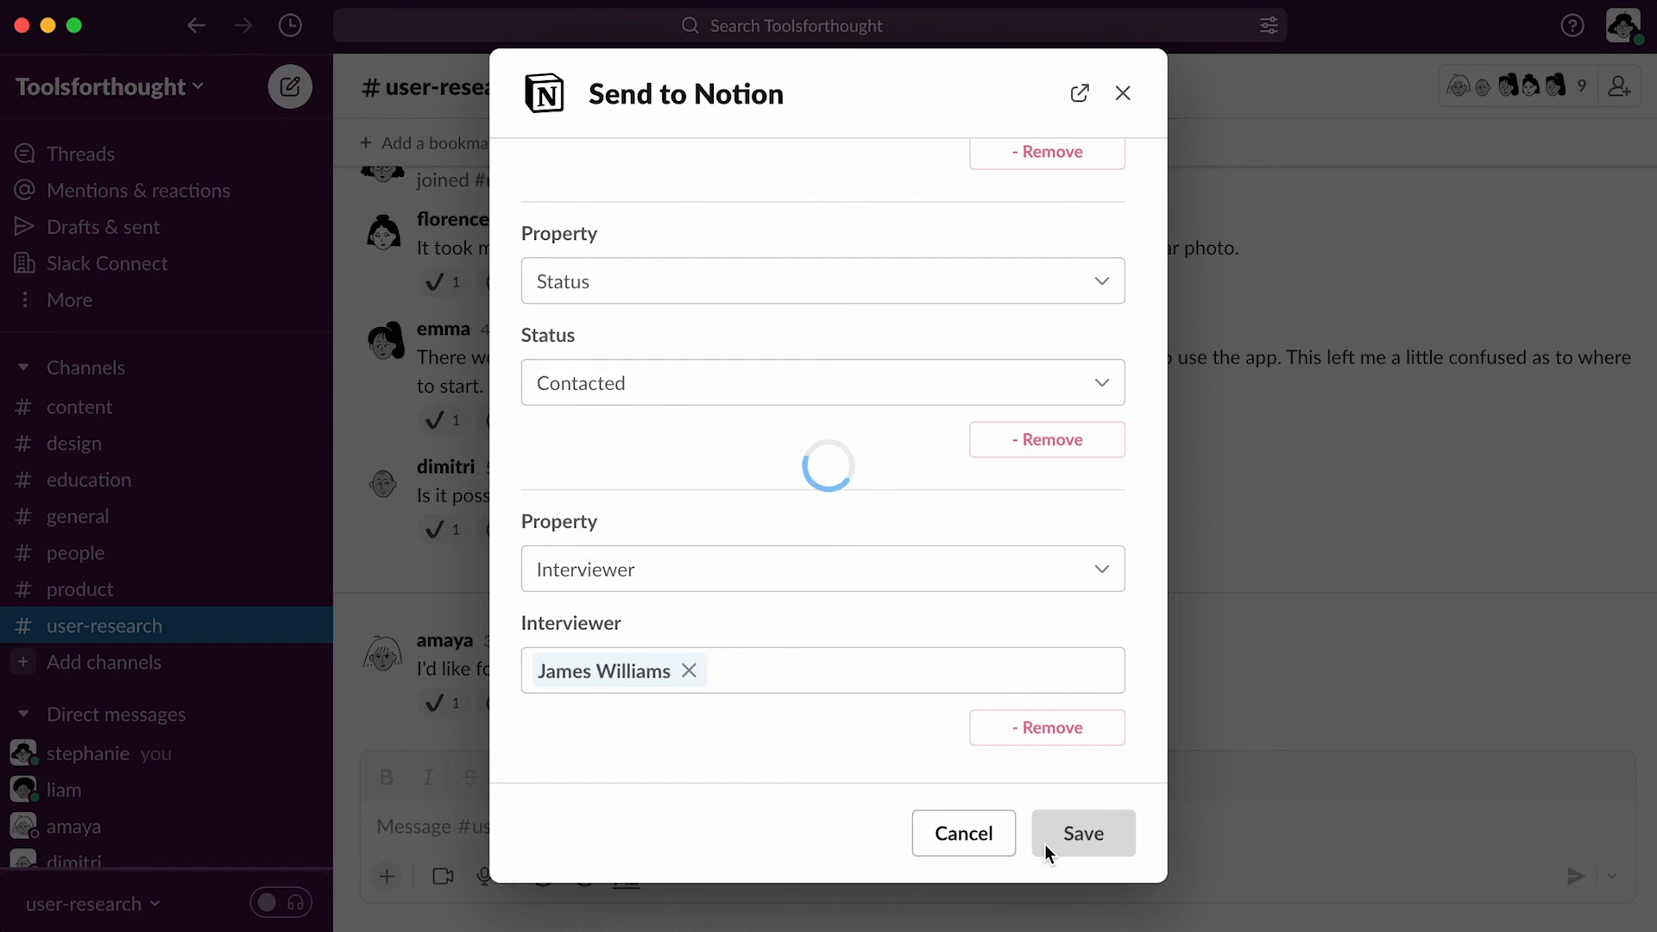
pyautogui.click(1082, 832)
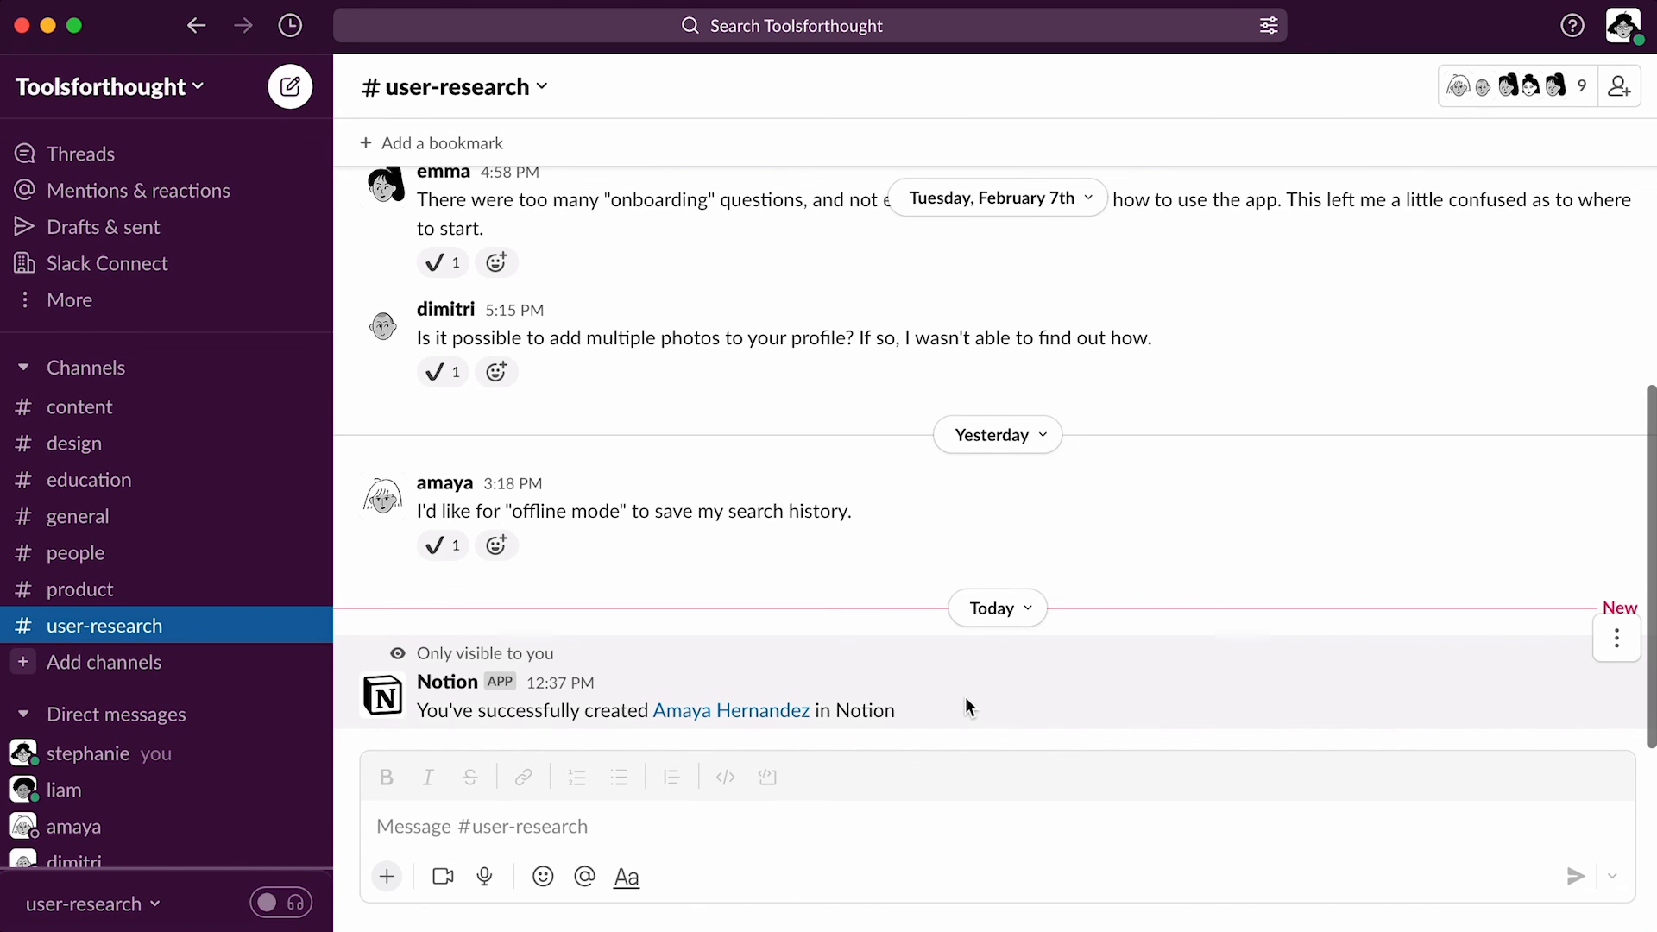
pyautogui.moveTo(731, 710)
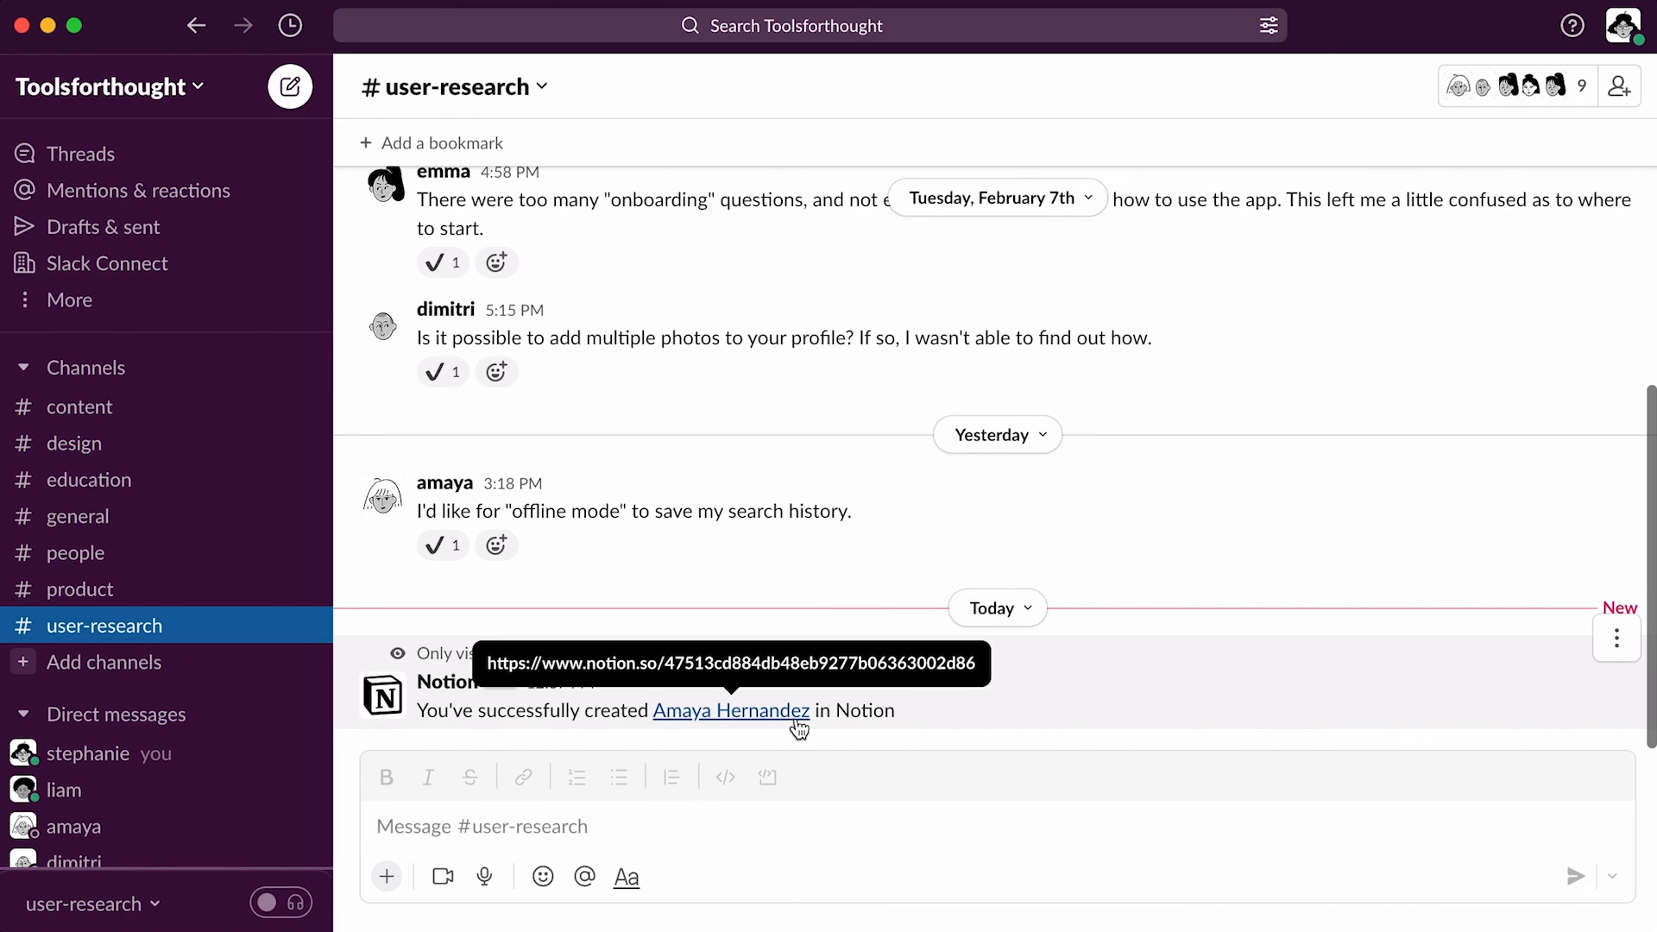
pyautogui.click(729, 710)
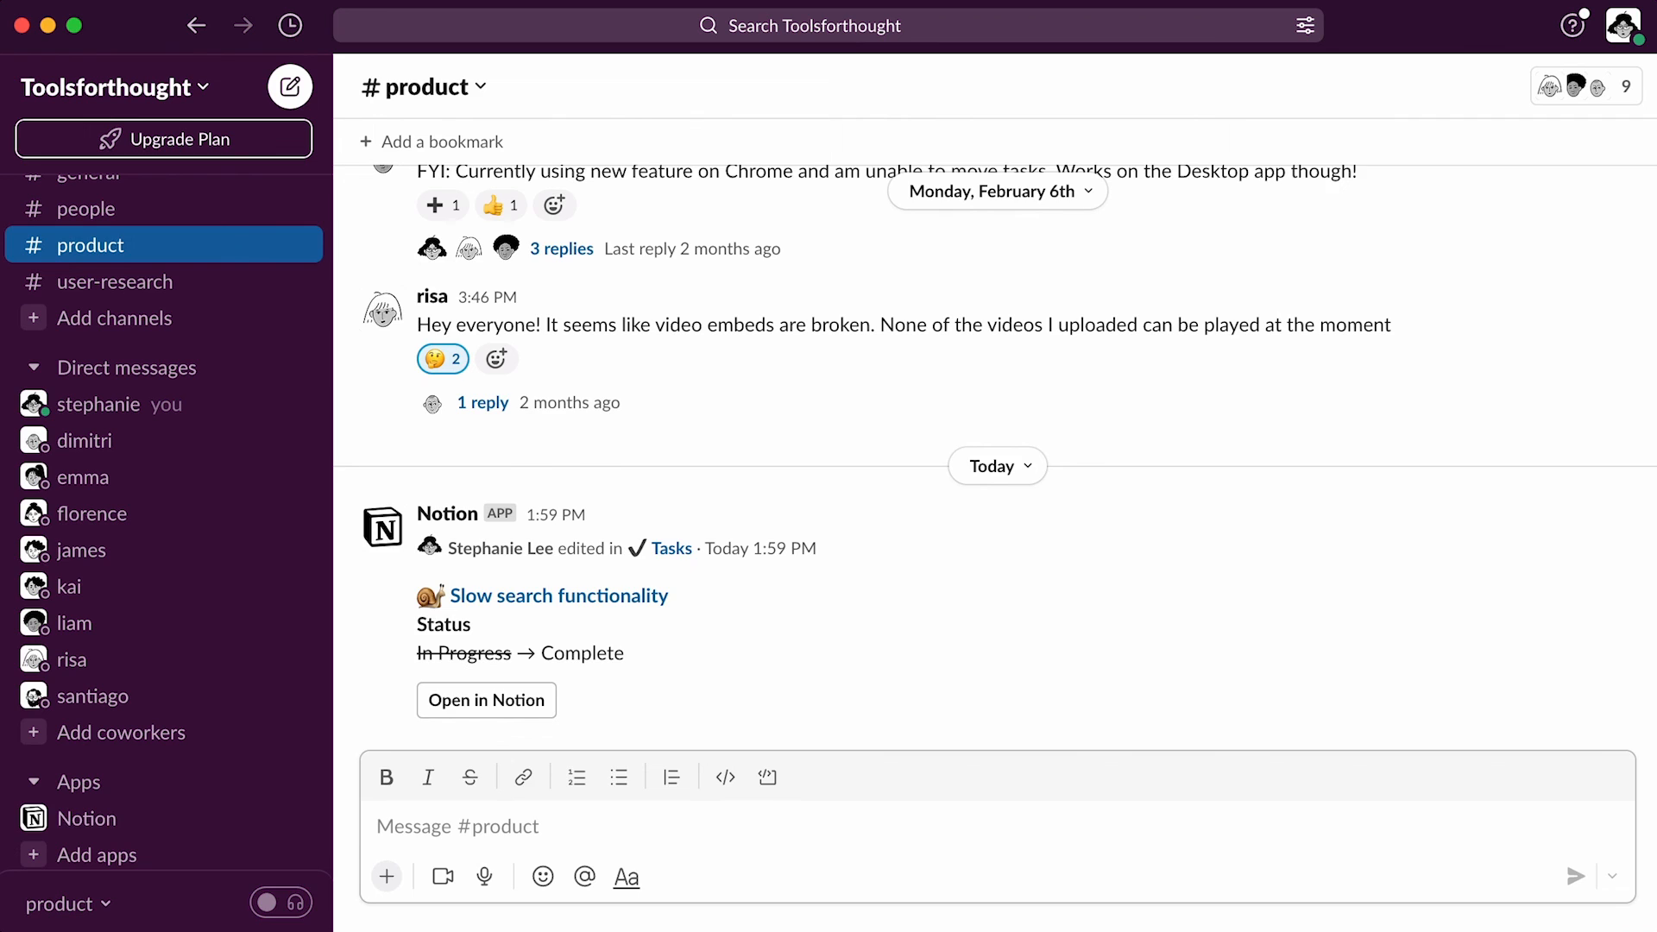
# Open the Notion app conversation from Apps in Slack's sidebar.
pyautogui.click(88, 818)
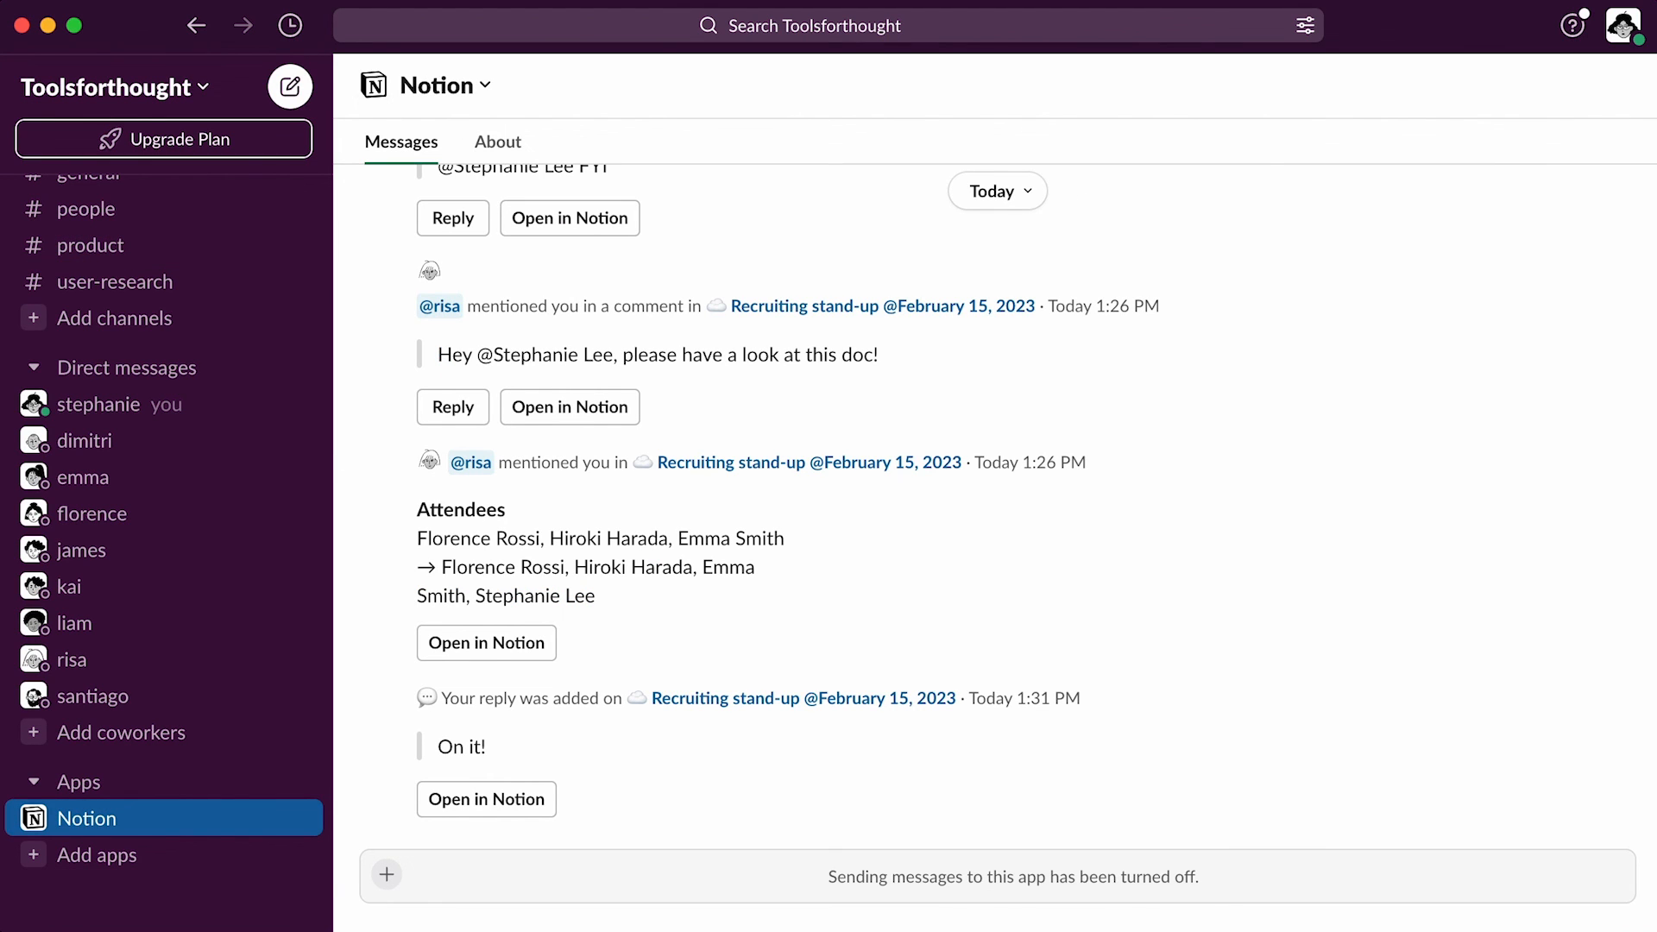